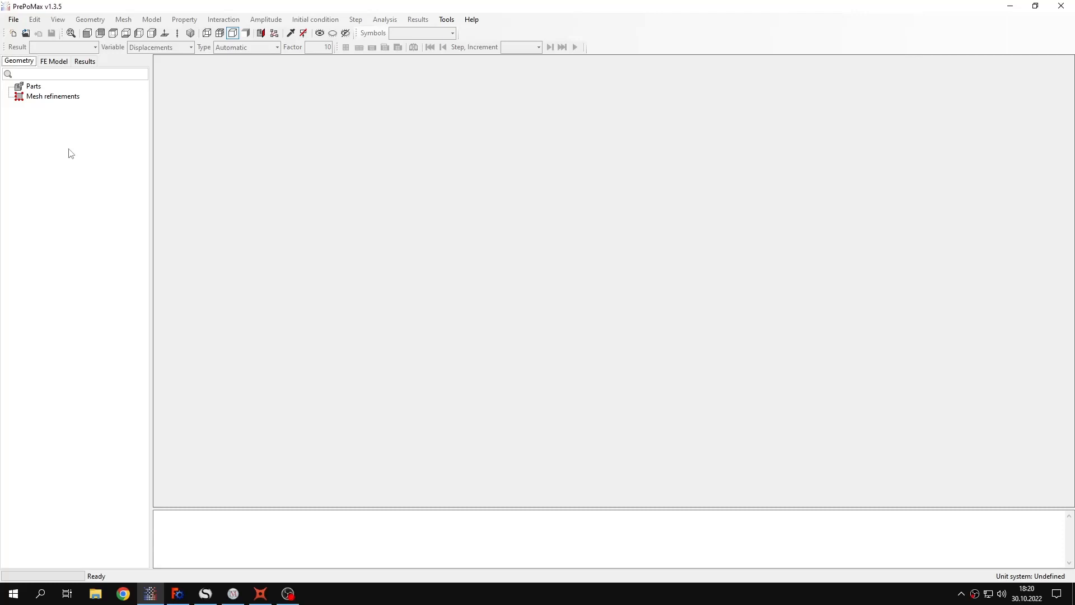
mouse_move(104, 138)
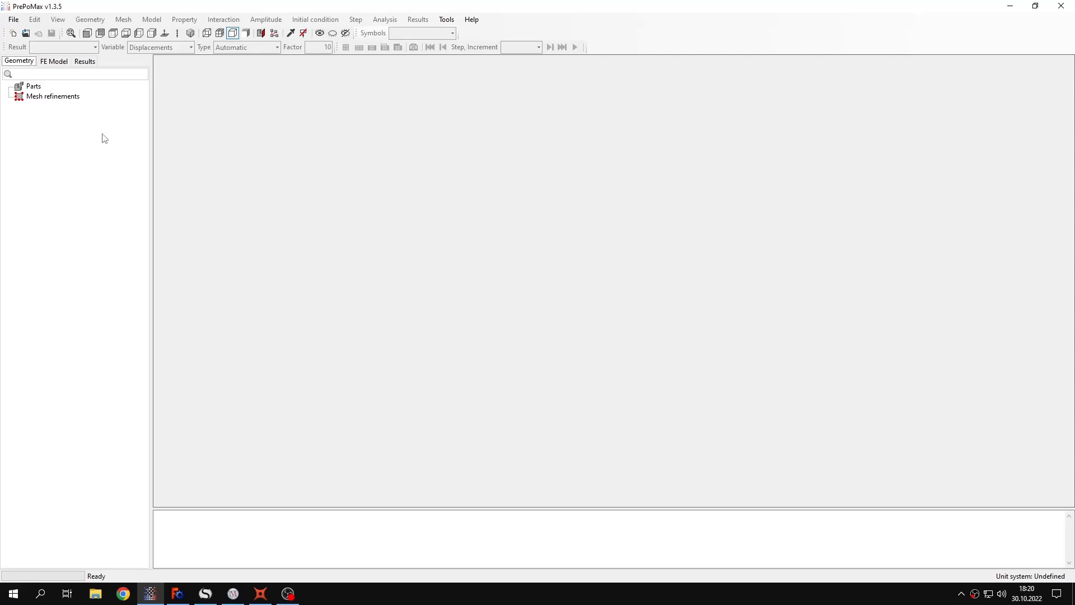
Create a new 2D plane stress model using the mm, ton, s, °C unit system.
left_click(13, 33)
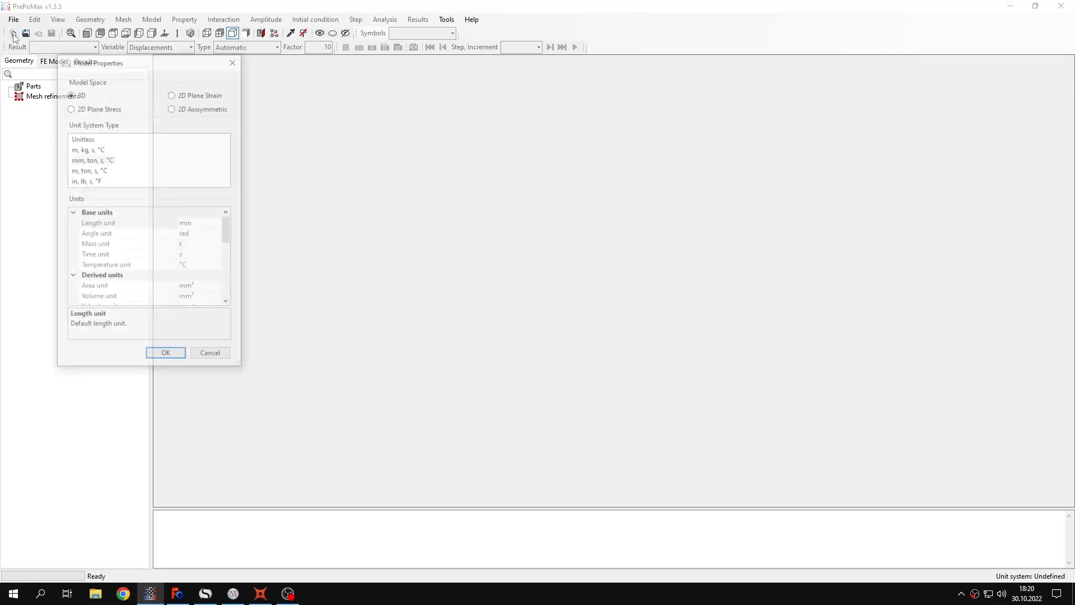
left_click(164, 137)
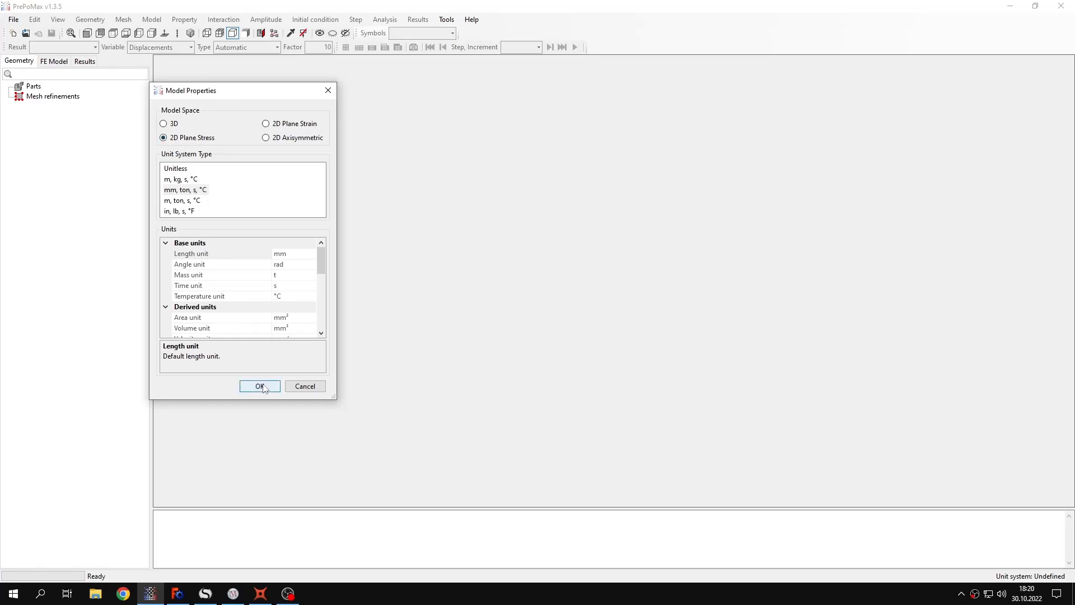
left_click(259, 385)
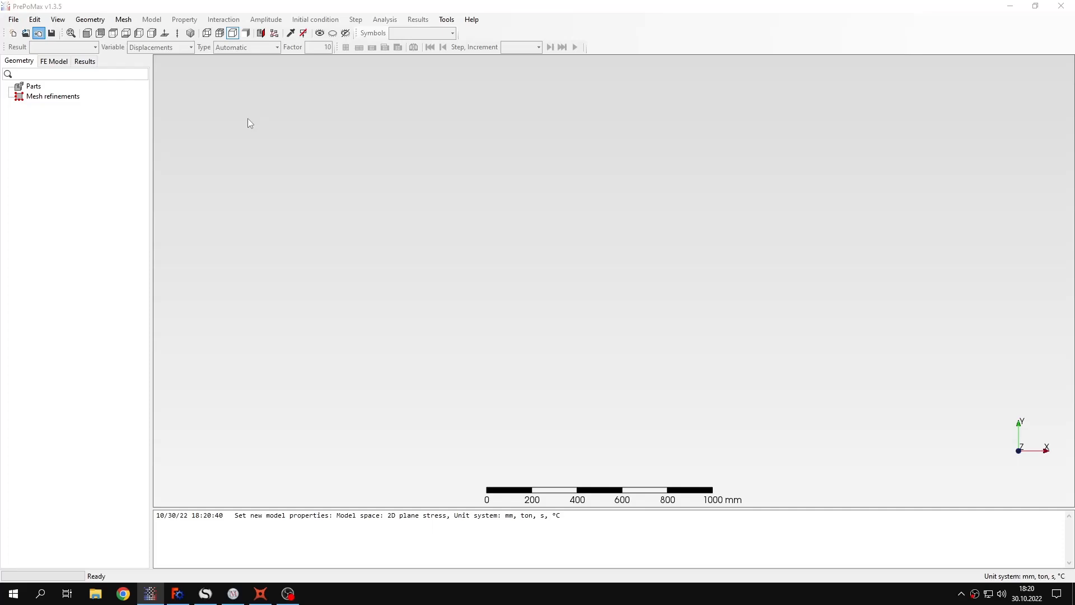
Import the 'Tutorial 27 - bimetallic strip' geometry as two shell parts.
left_click(25, 33)
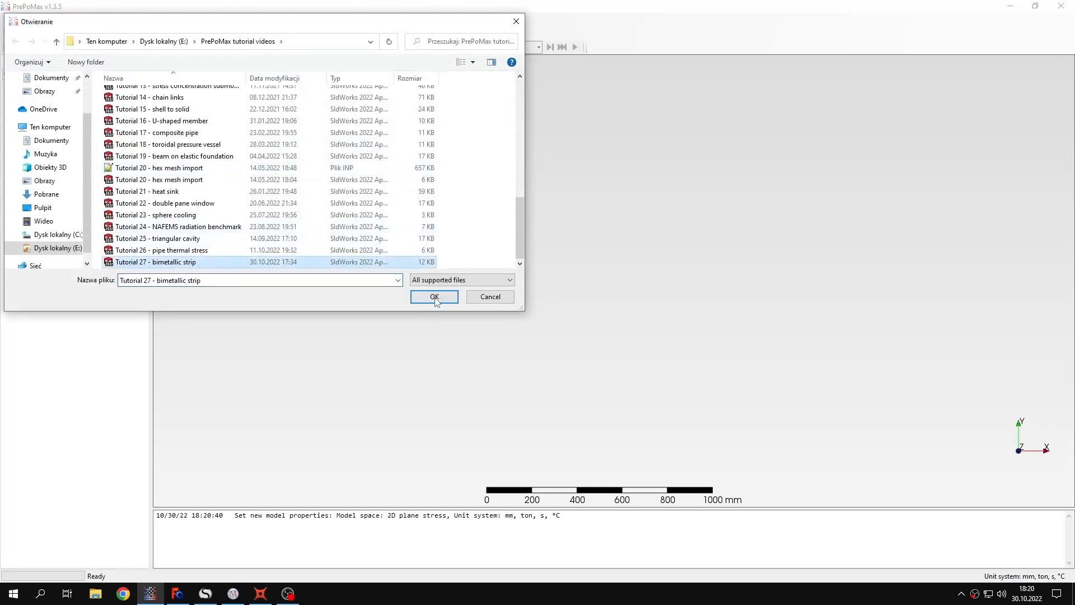
left_click(434, 296)
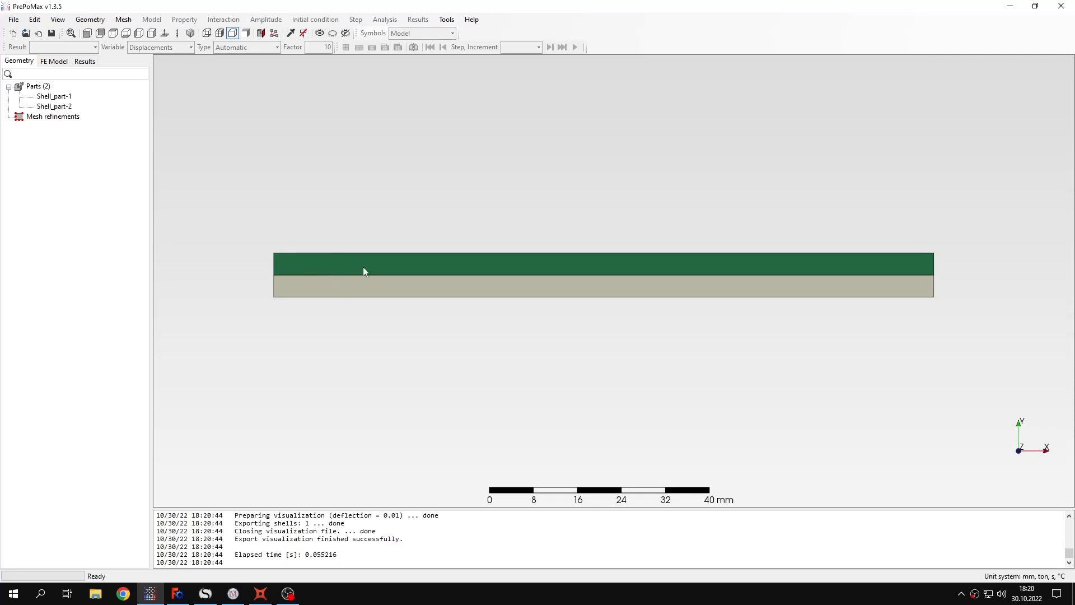
left_click_drag(364, 271, 521, 291)
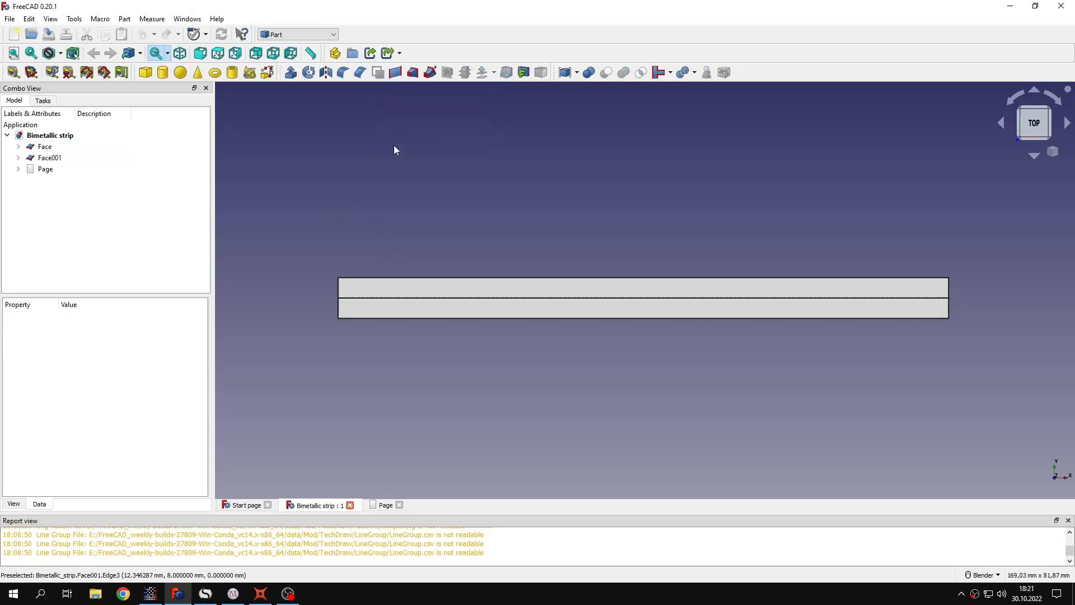
mouse_move(331, 225)
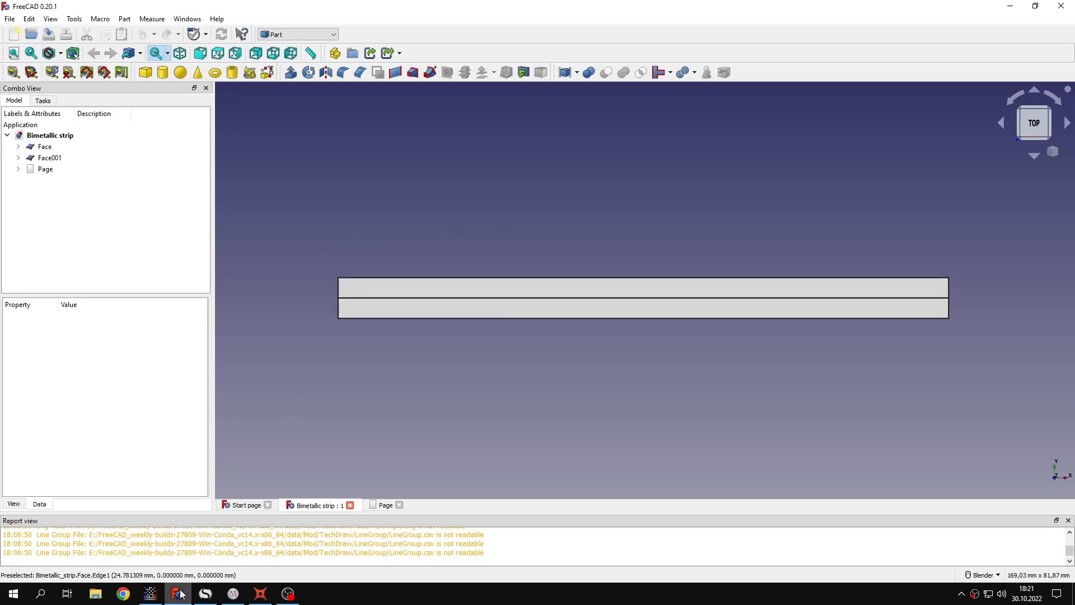
Check the two stacked strip faces in FreeCAD, then return to PrePoMax.
left_click(150, 597)
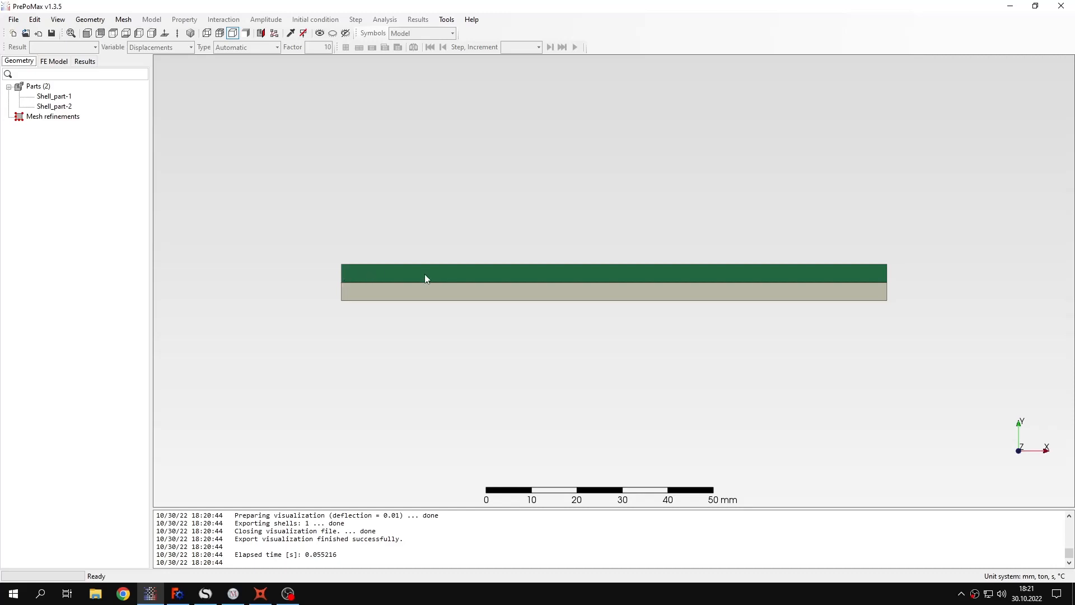
mouse_move(339, 288)
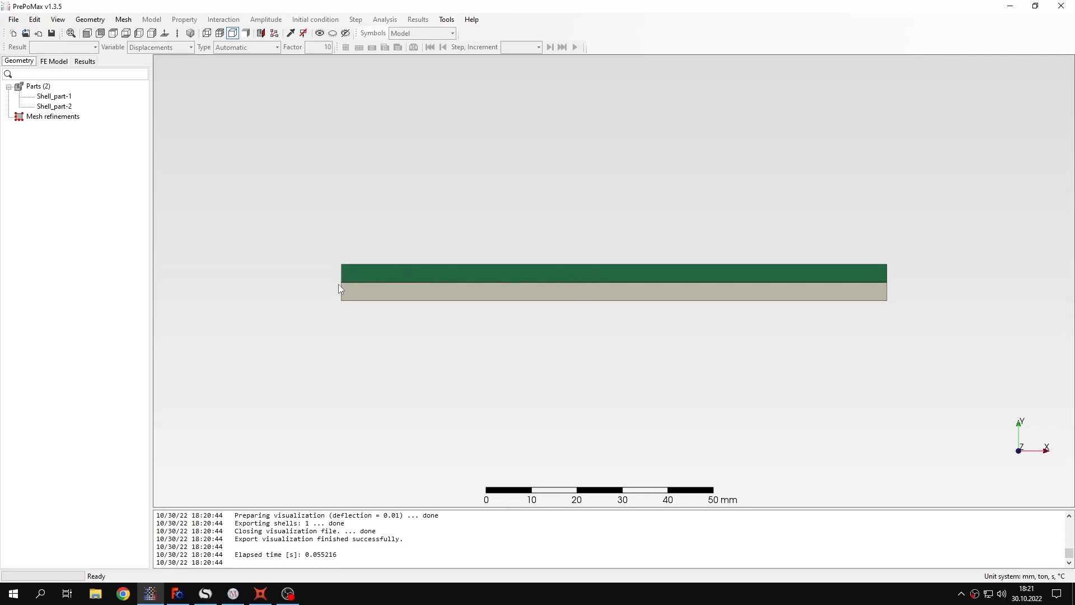
mouse_move(393, 275)
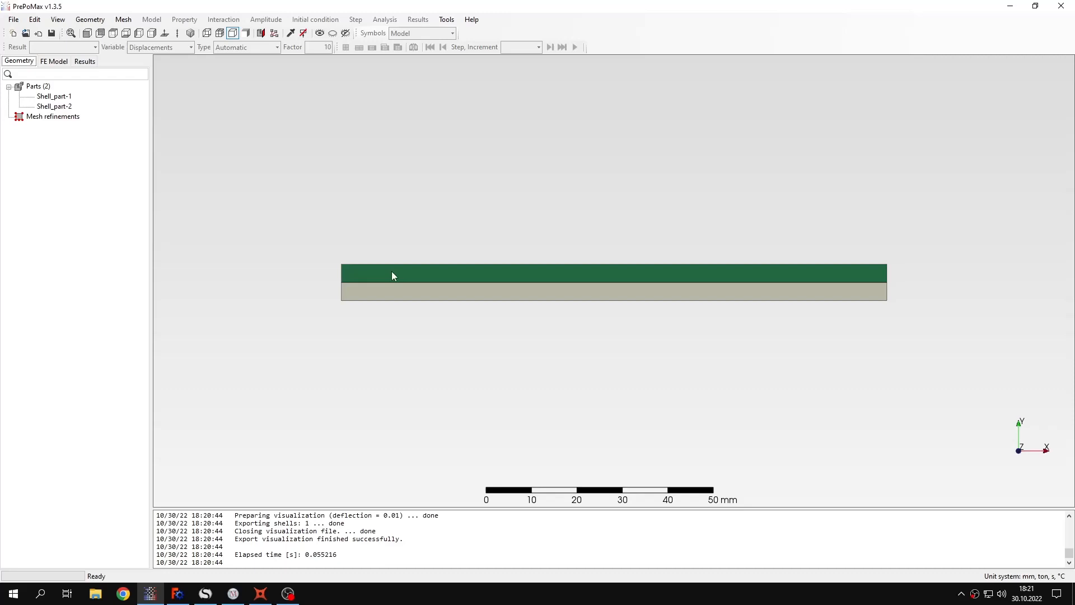
mouse_move(515, 282)
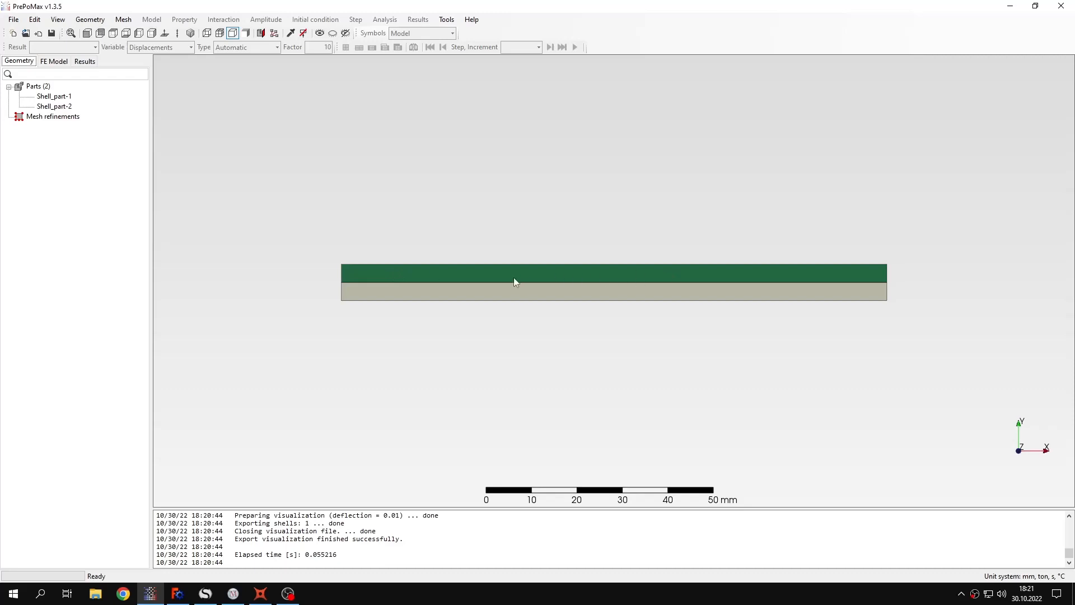
mouse_move(635, 272)
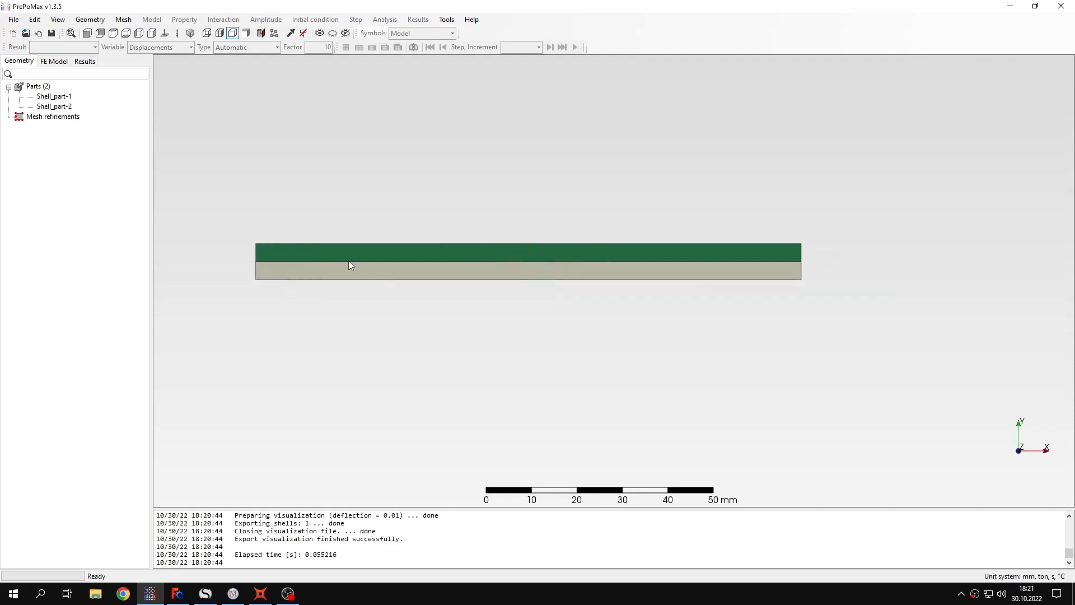
Mesh both parts with second-order elements (972 elements, 2193 nodes) and show them shaded.
left_click(122, 19)
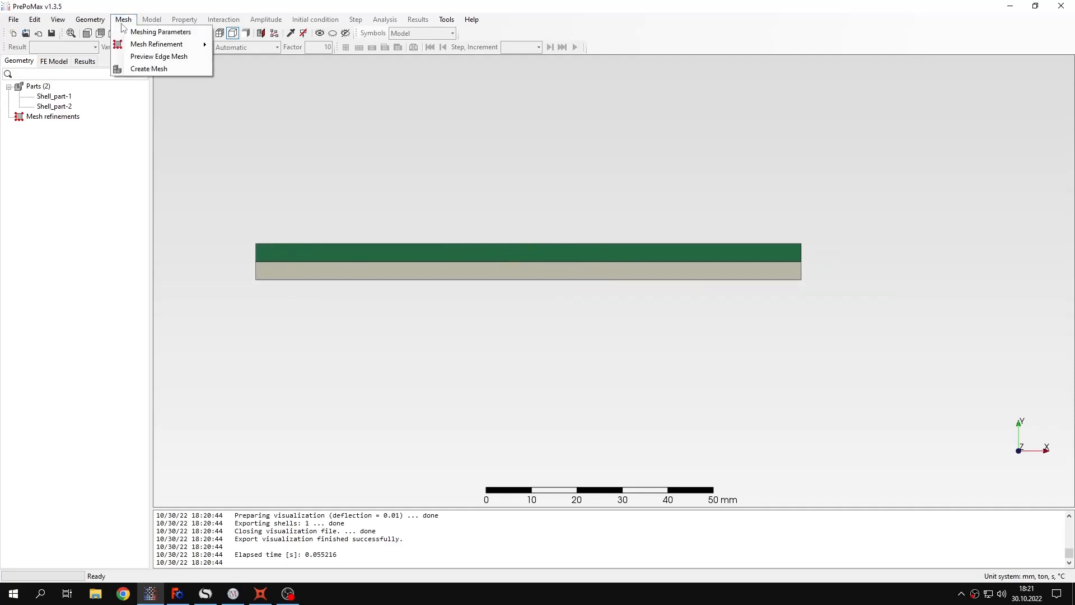
left_click(149, 68)
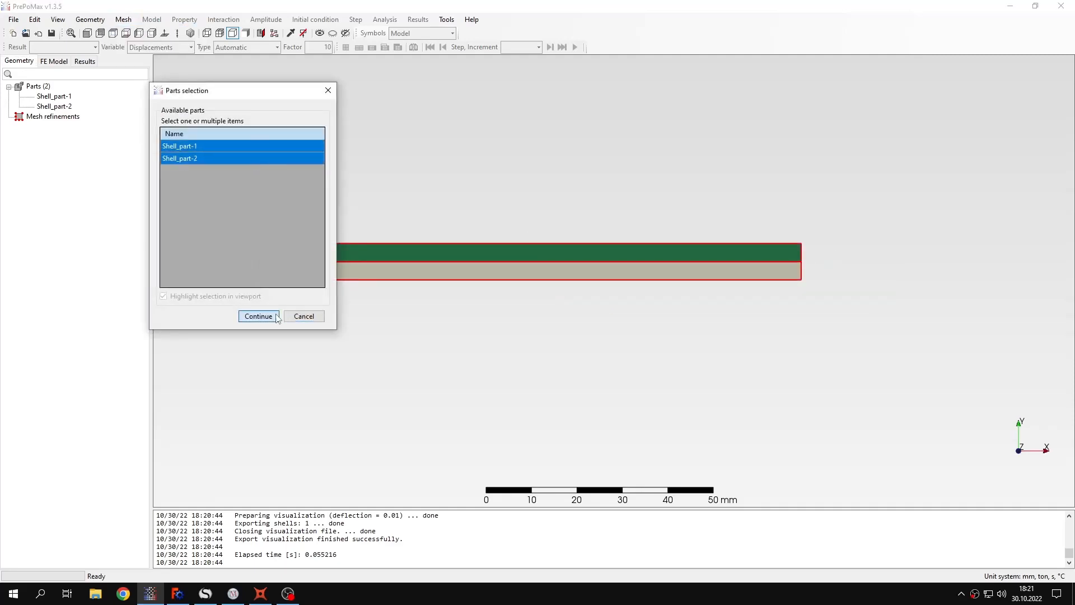
left_click(259, 315)
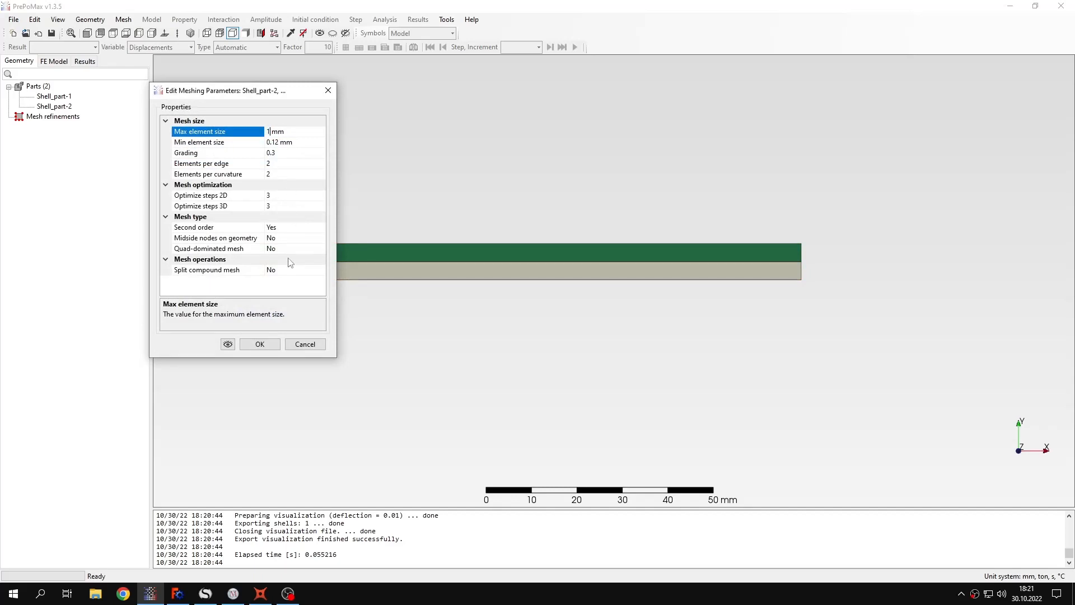
left_click(260, 343)
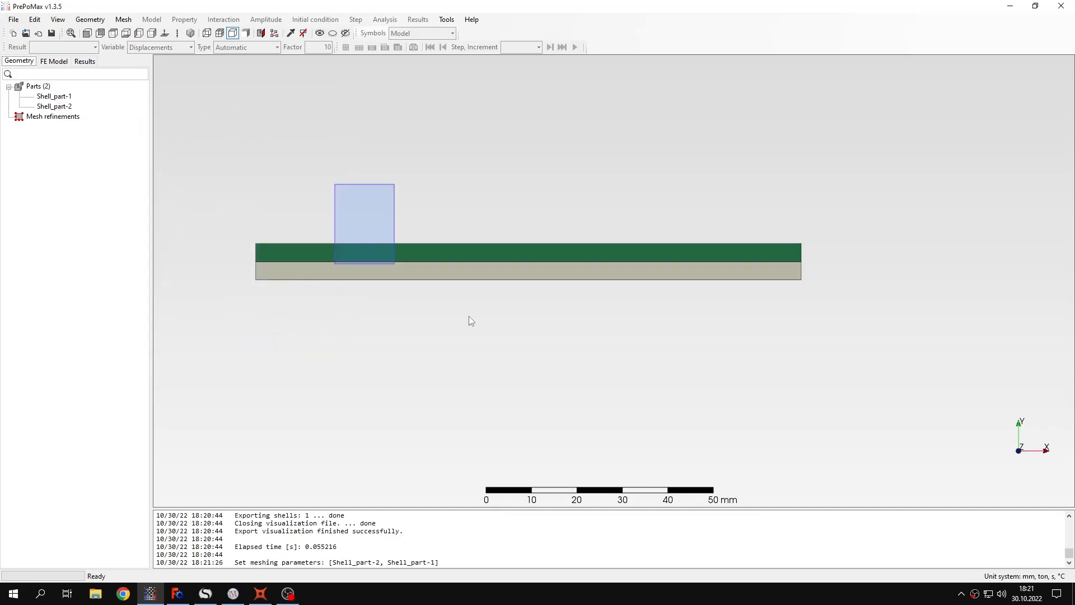
left_click(54, 61)
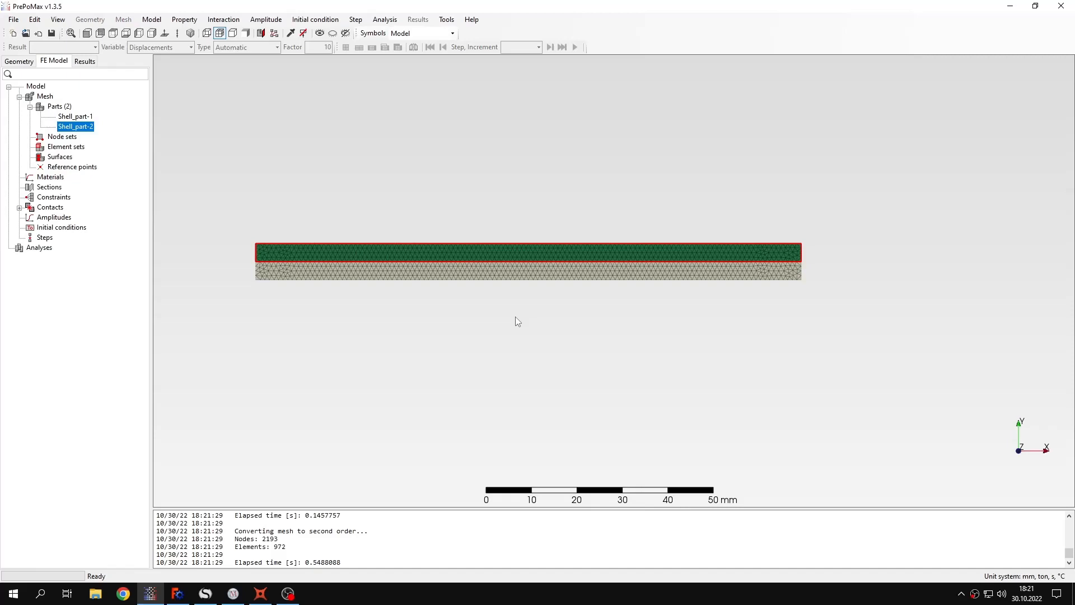
left_click(244, 33)
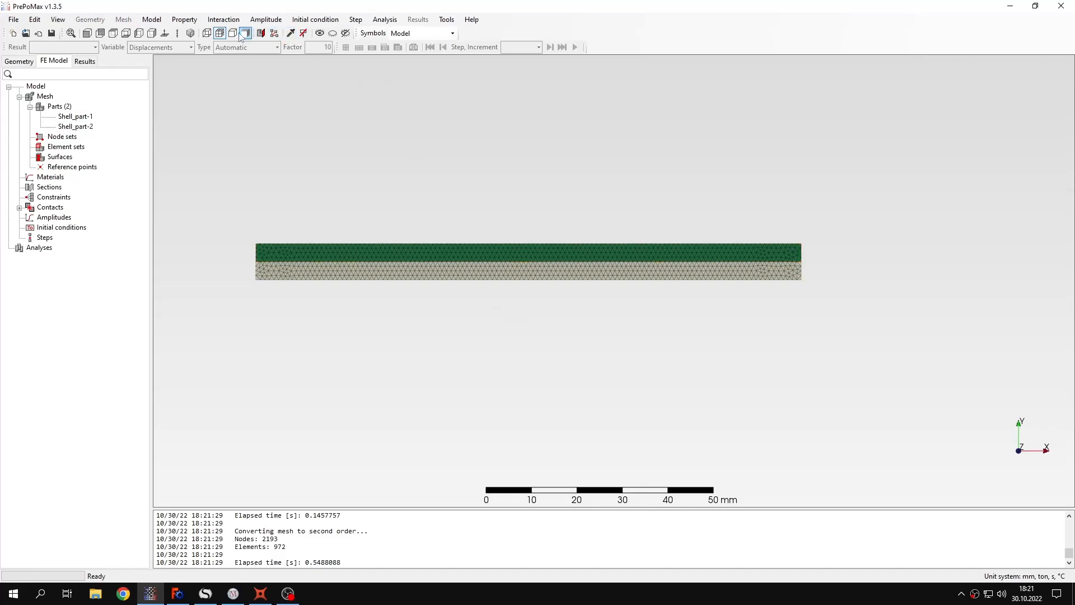
left_click(231, 34)
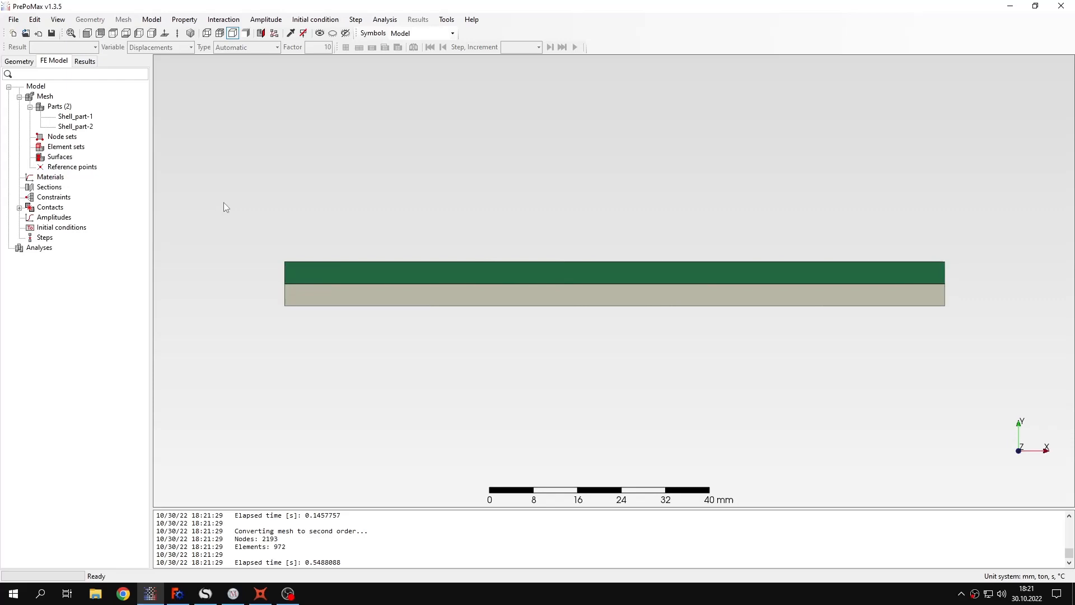
mouse_move(61, 179)
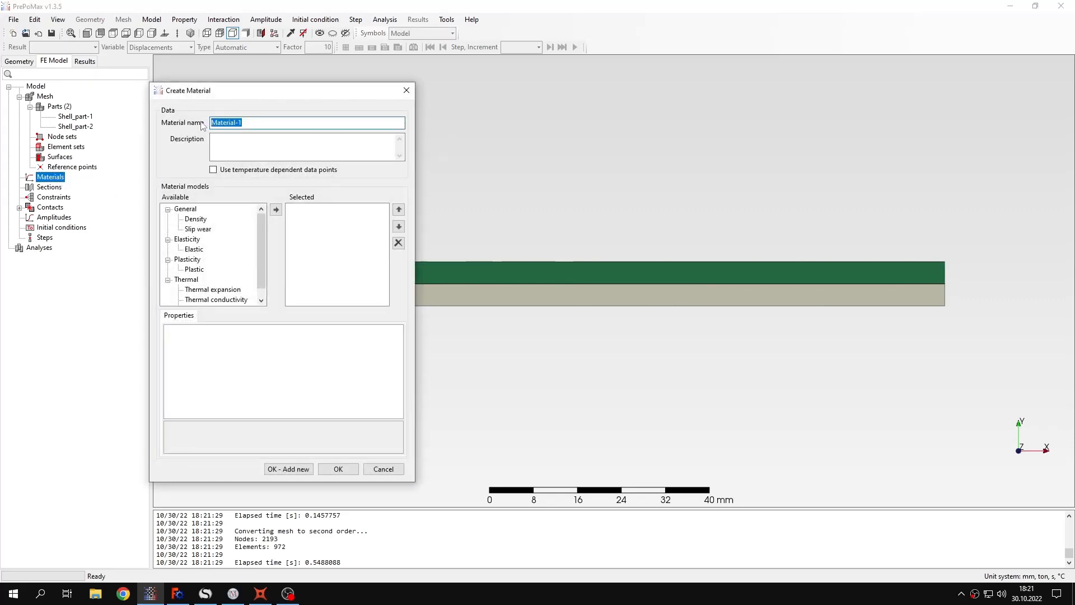
Create material Copper with elastic modulus 110000 MPa and thermal expansion 1.67E-05.
type("C")
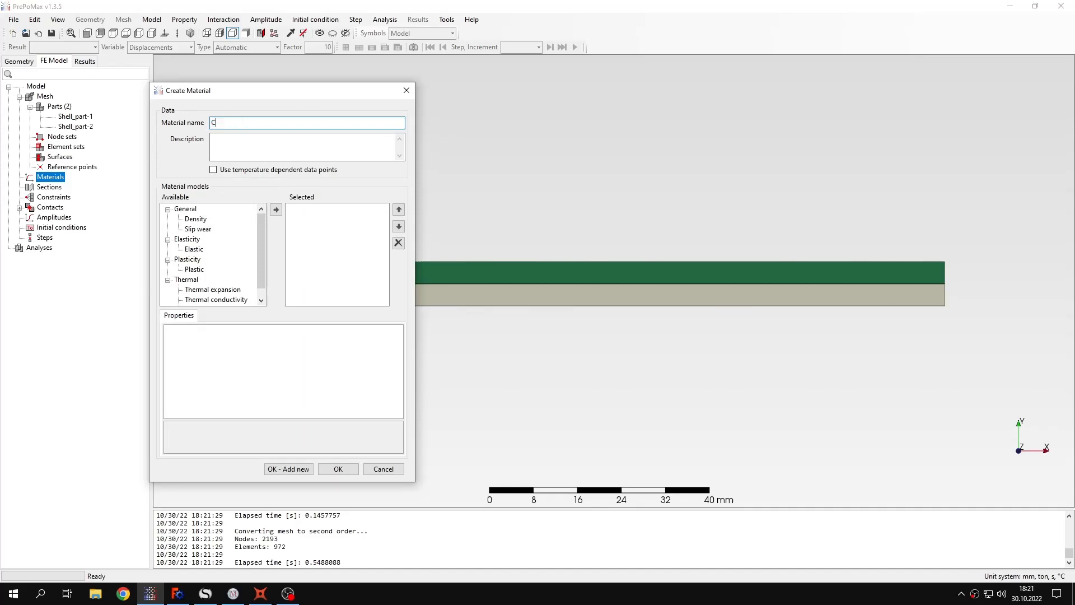
type("opper")
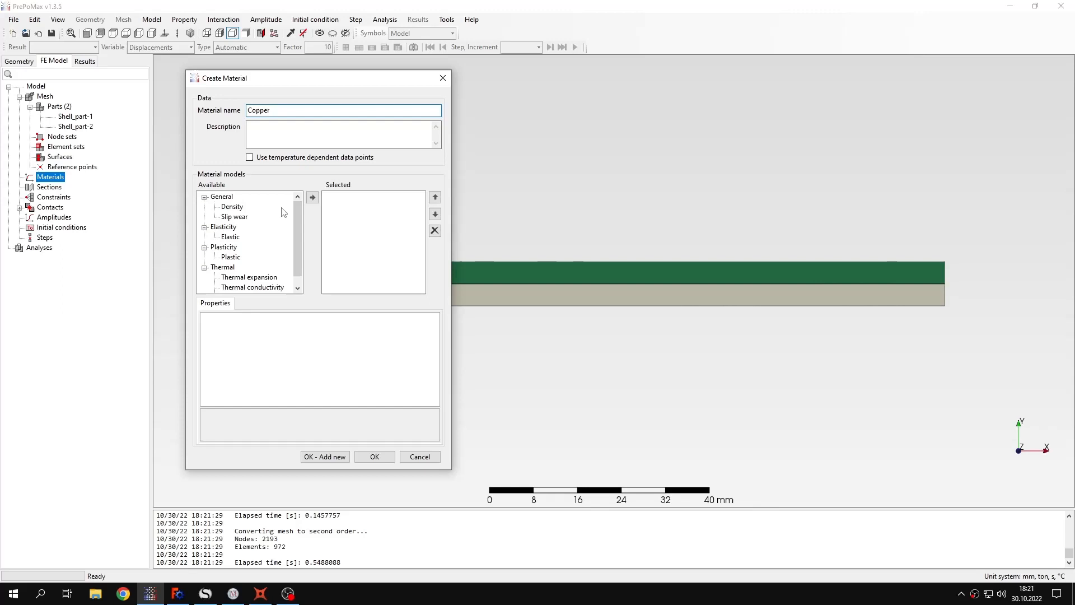
left_click(230, 237)
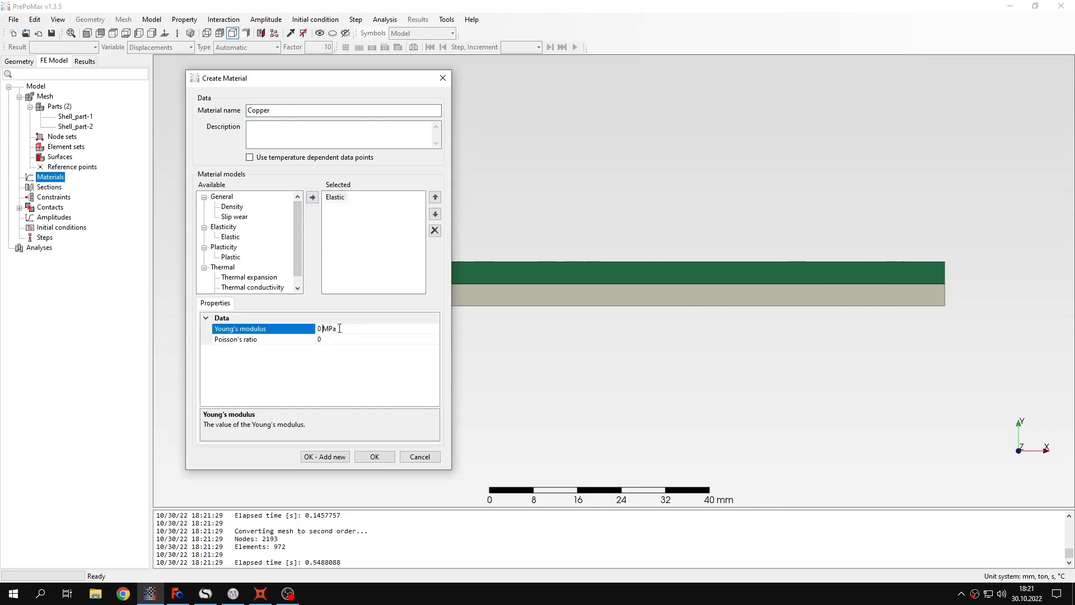
type("11000")
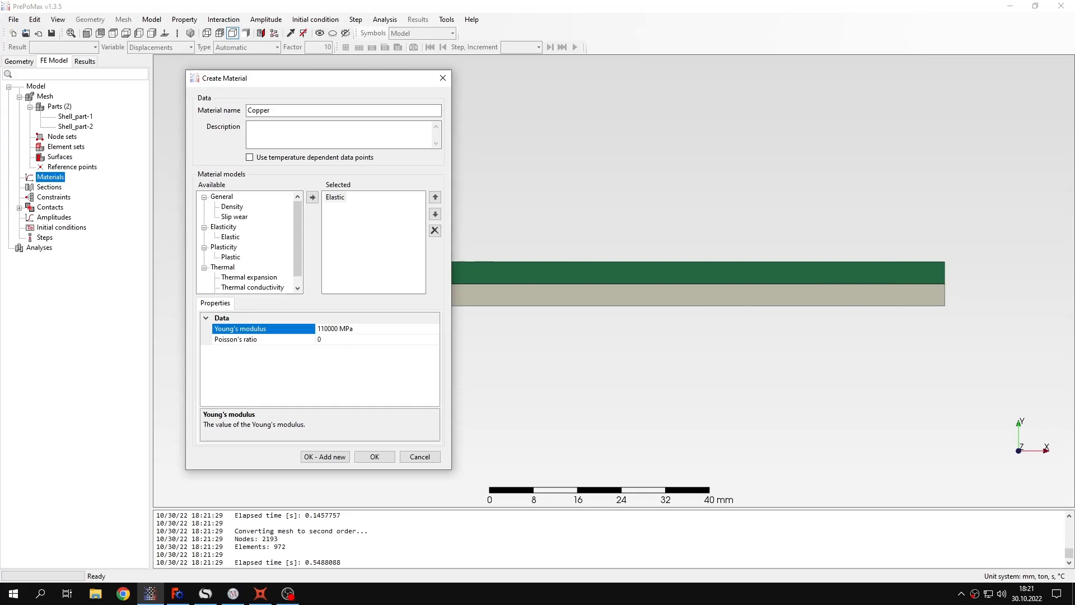
left_click(235, 339)
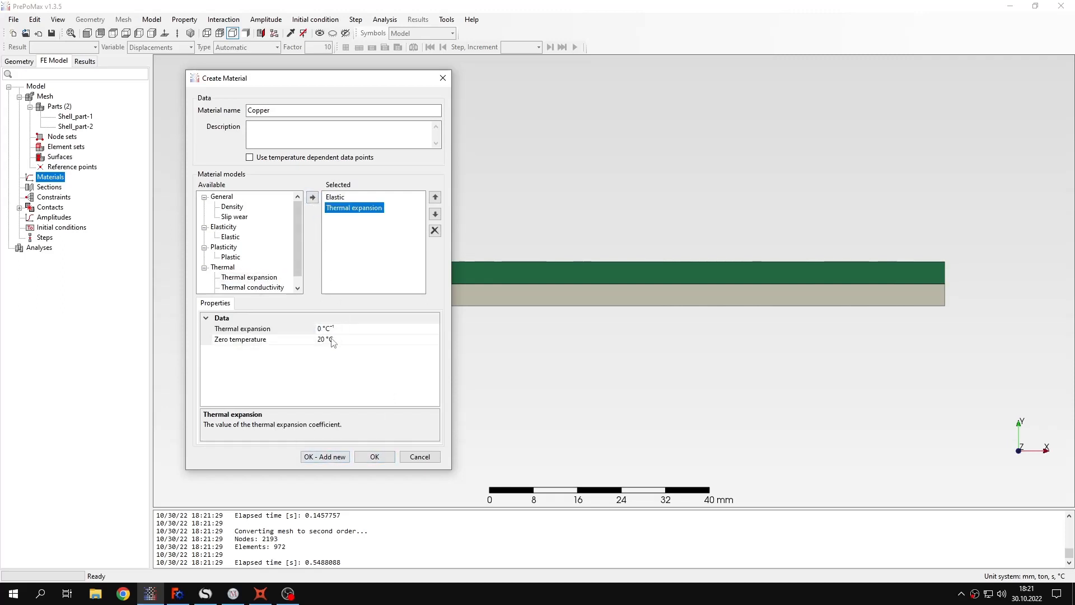
left_click(242, 328)
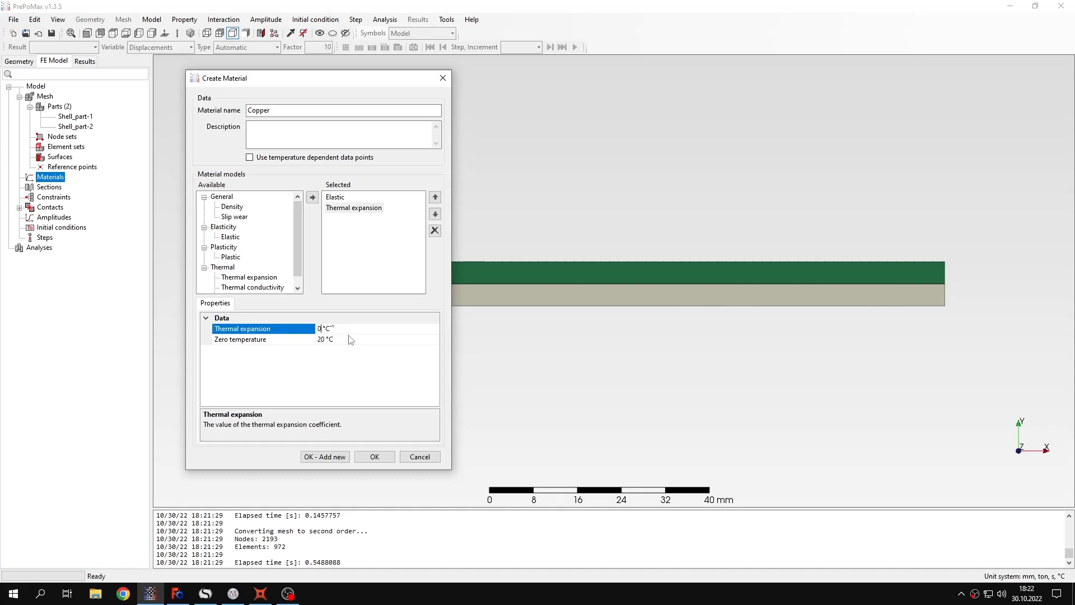
type("1.67e-")
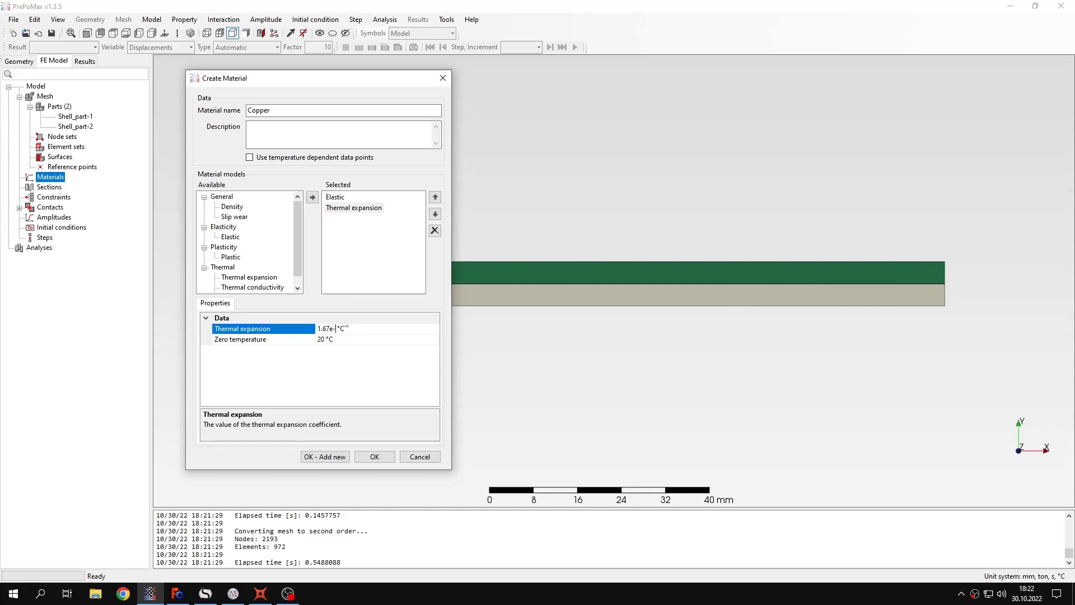
left_click(263, 339)
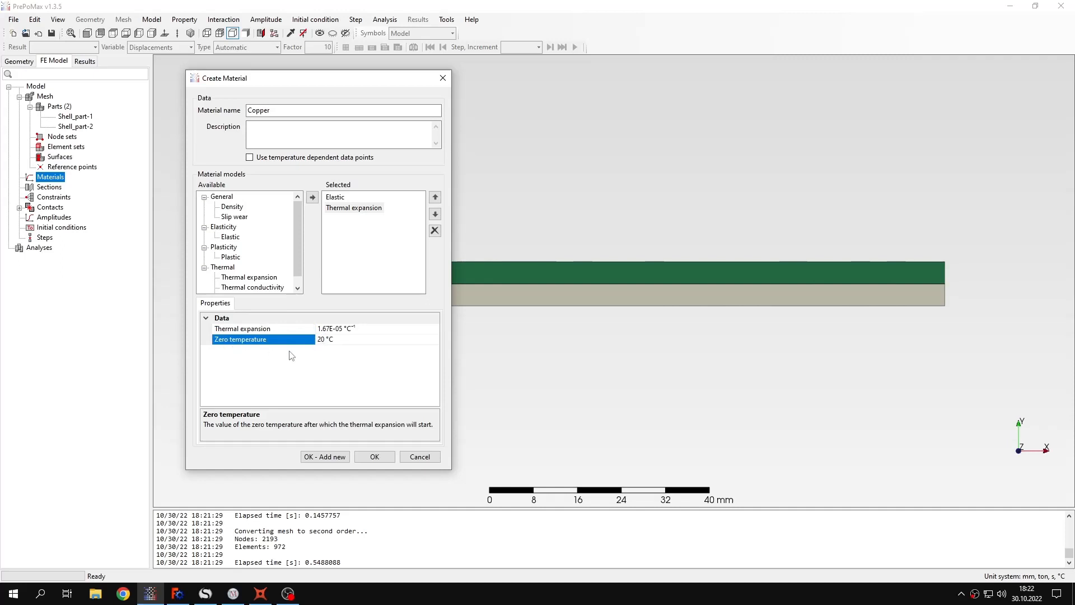
double_click(323, 339)
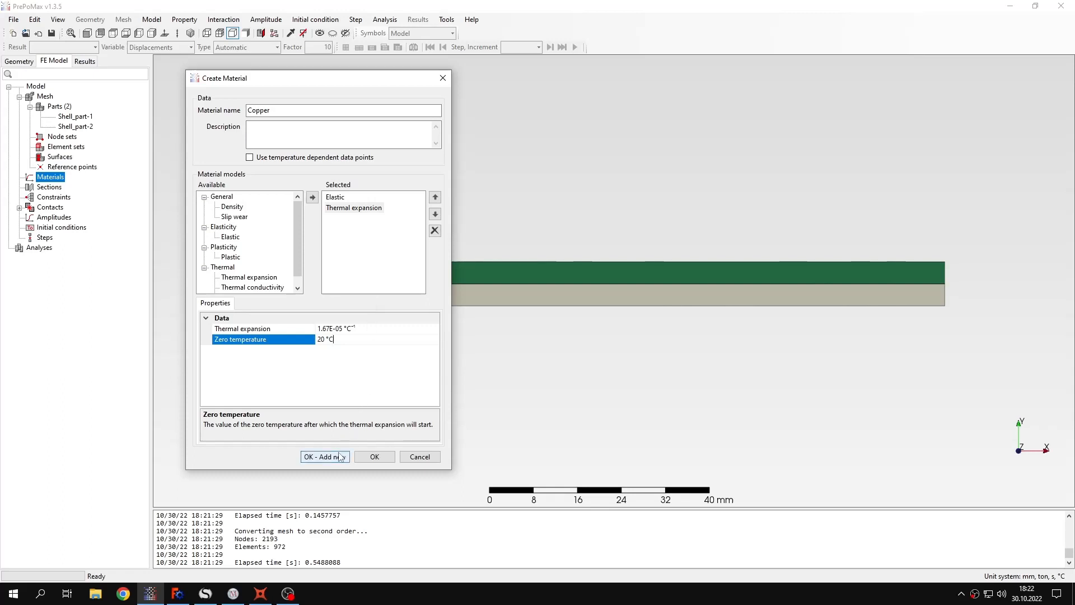
left_click(323, 457)
type("Steel")
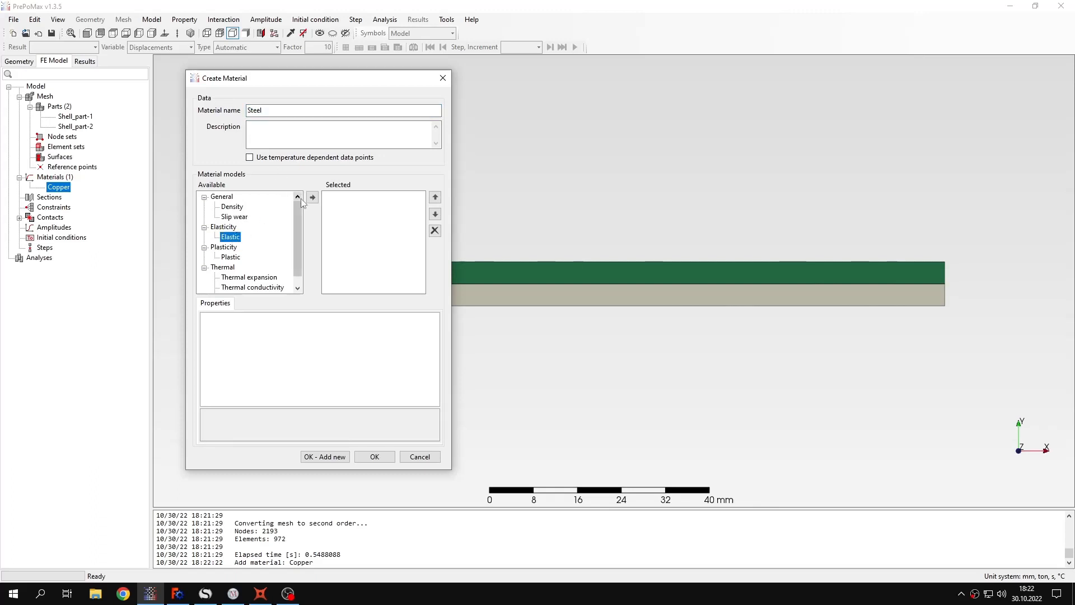
Define Steel with modulus 210000 MPa, Poisson's ratio 0.3 and thermal expansion 1.25E-05.
left_click(312, 198)
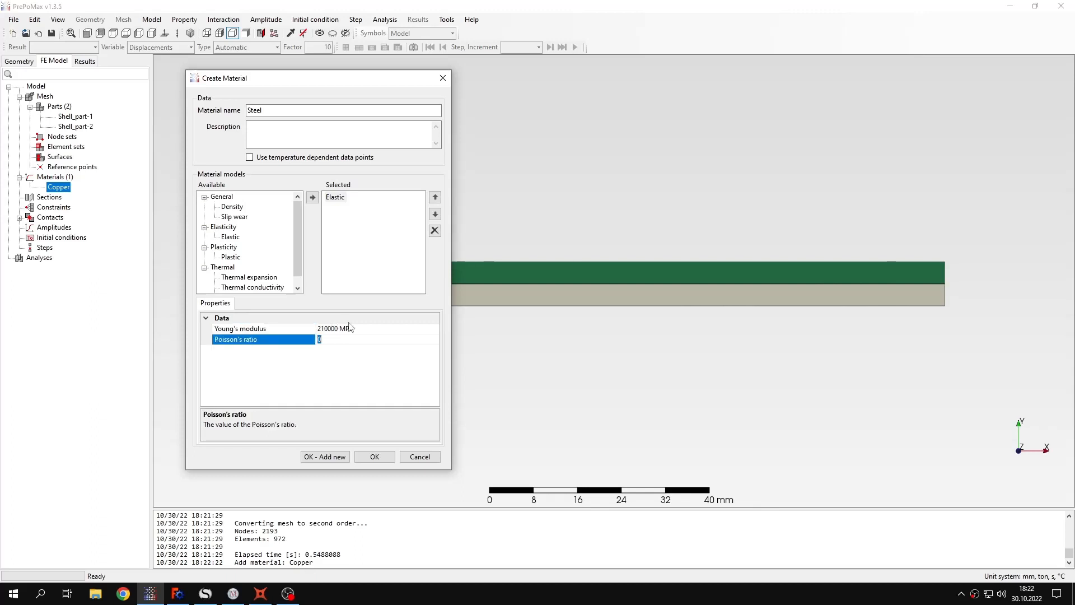
type("0.3")
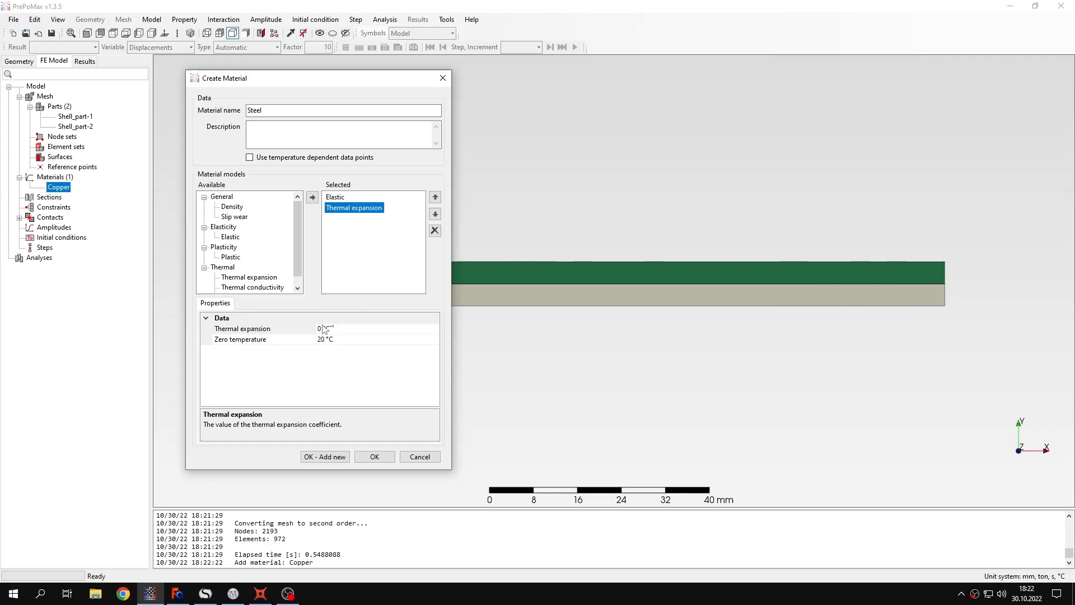
type("1")
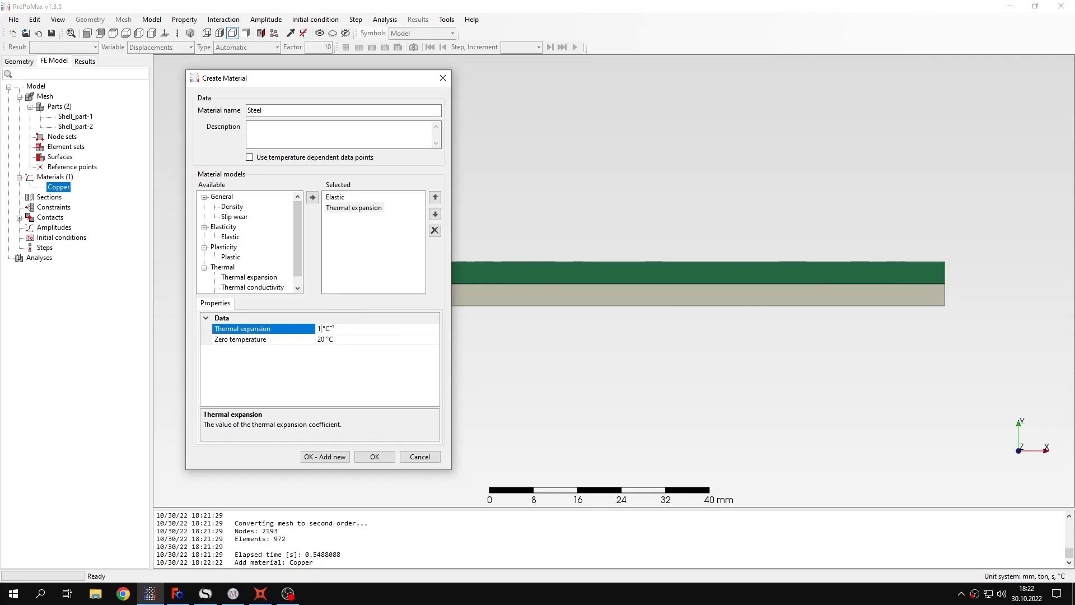
type("1.25e-5")
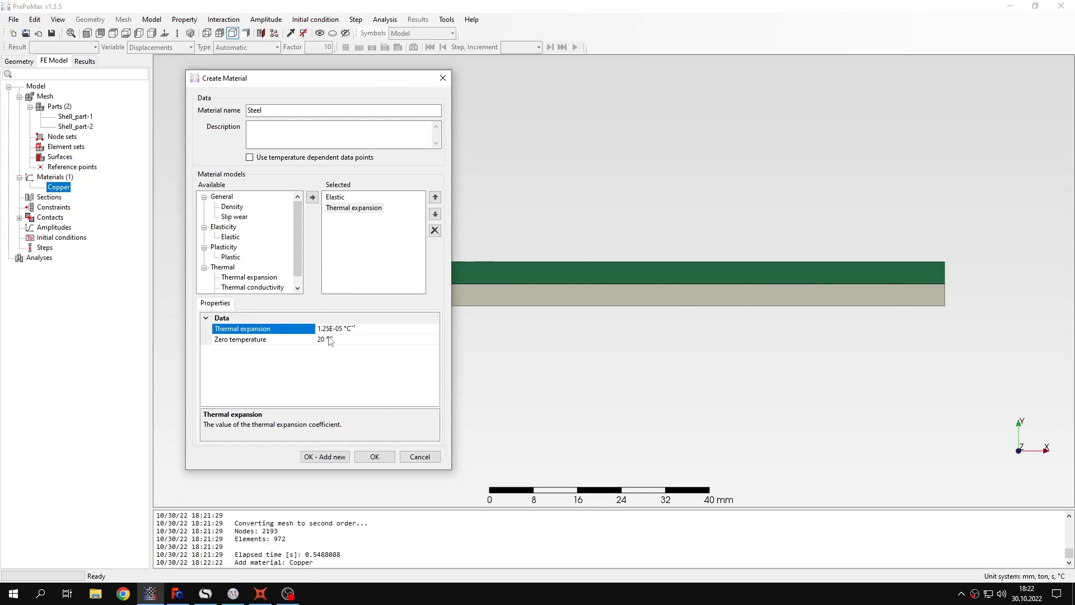
left_click(374, 456)
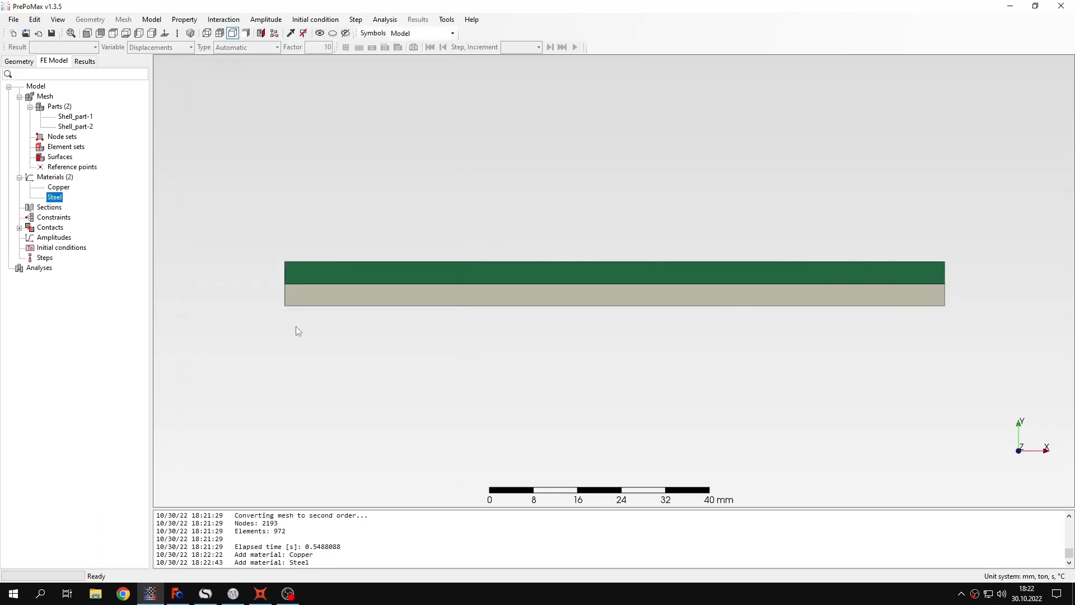
Create a Copper solid section with Copper material and 20 mm thickness.
left_click(49, 207)
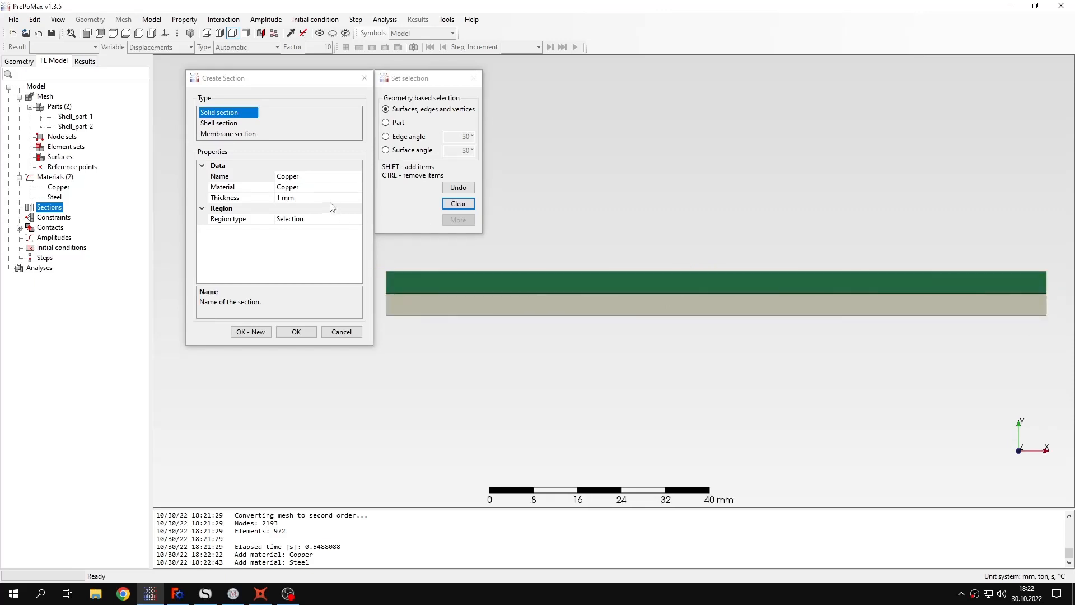
left_click(240, 198)
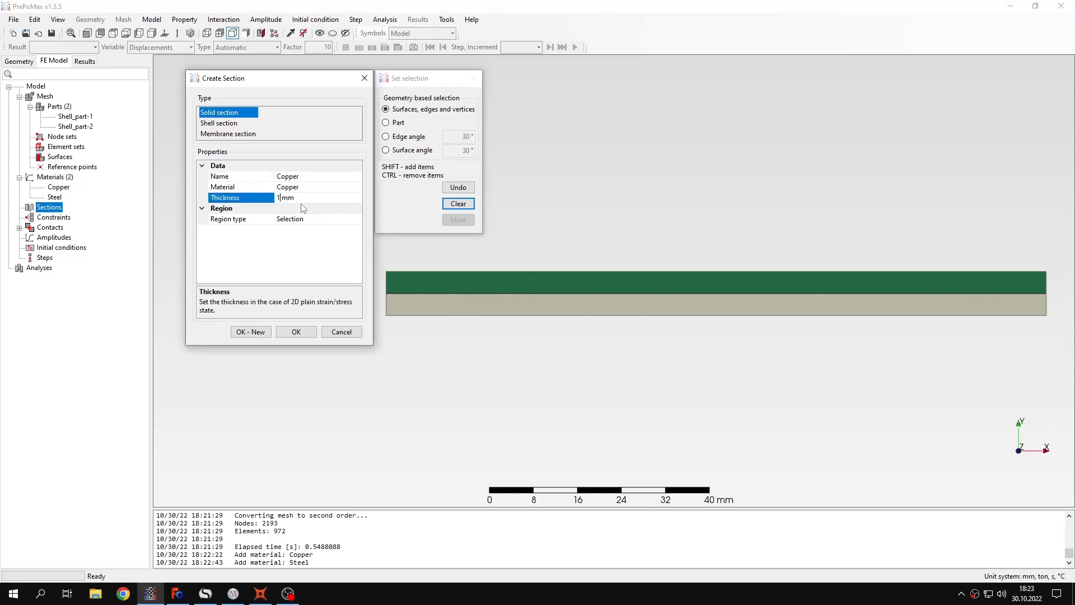
type("20")
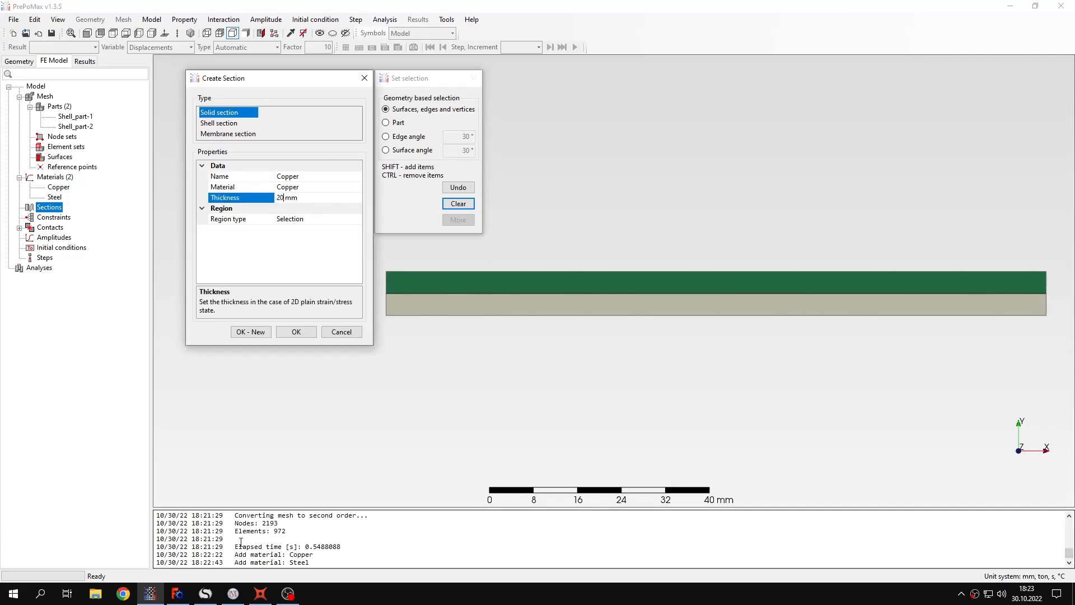
left_click(205, 593)
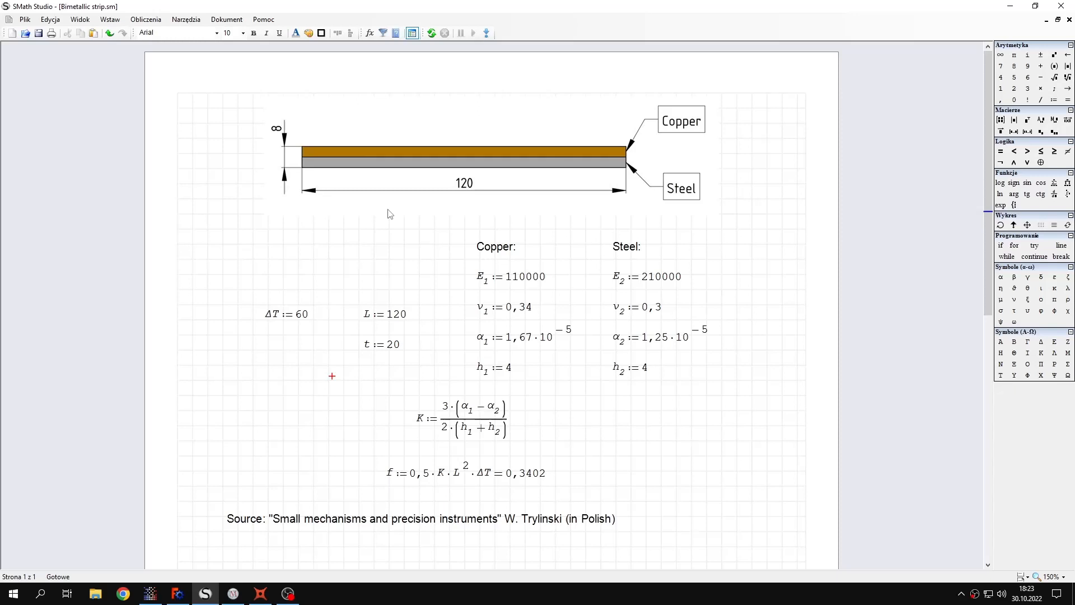
mouse_move(400, 181)
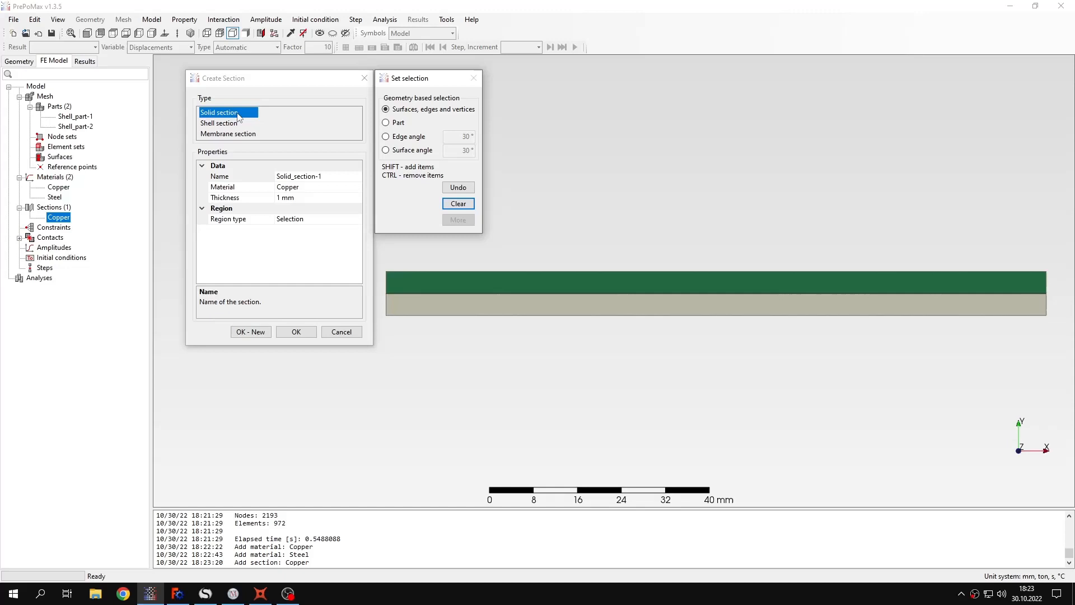
Add a Steel solid section with Steel material, 20 mm thick, on the lower layer.
left_click(298, 176)
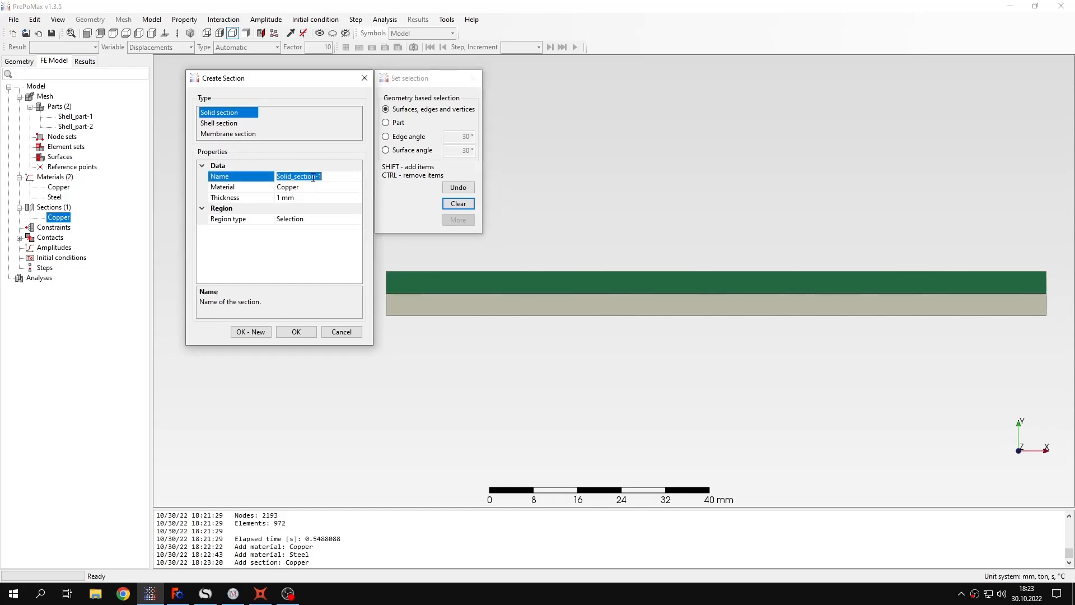
left_click(288, 187)
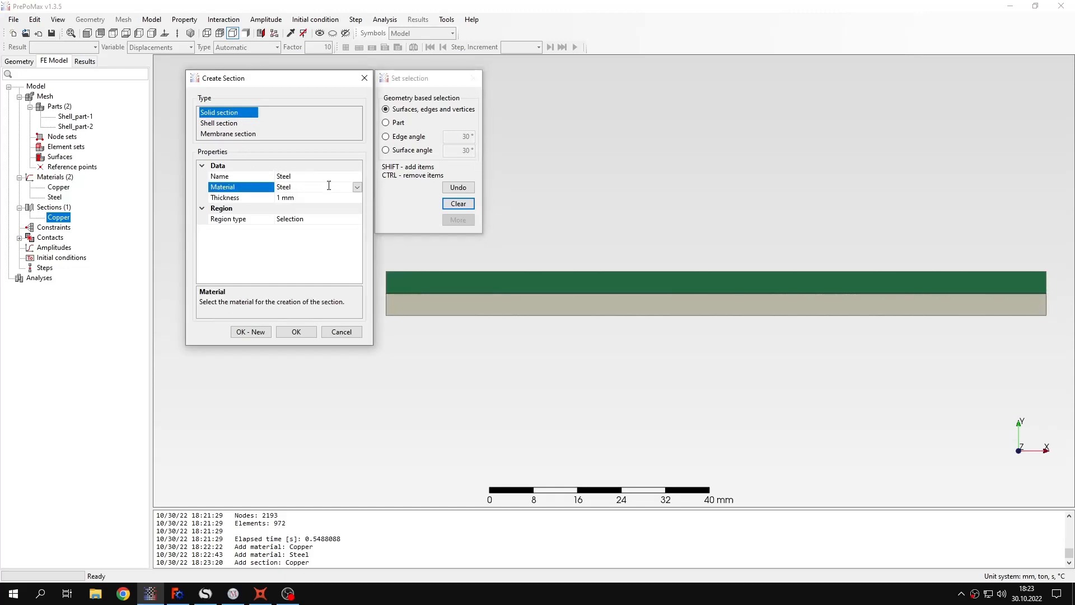
left_click(240, 197)
type("20")
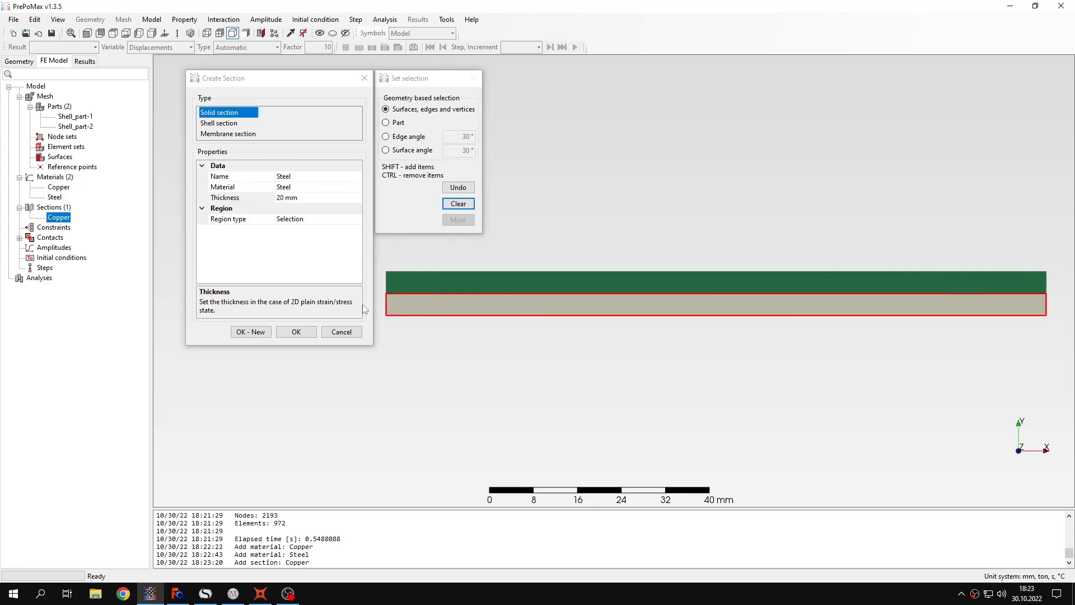
left_click(296, 332)
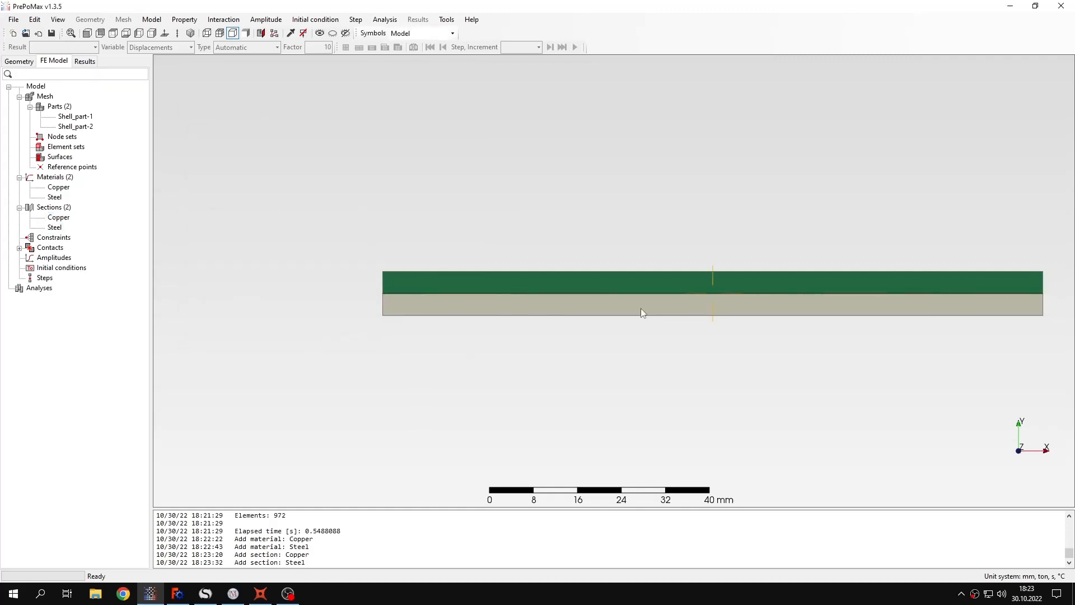
left_click(58, 19)
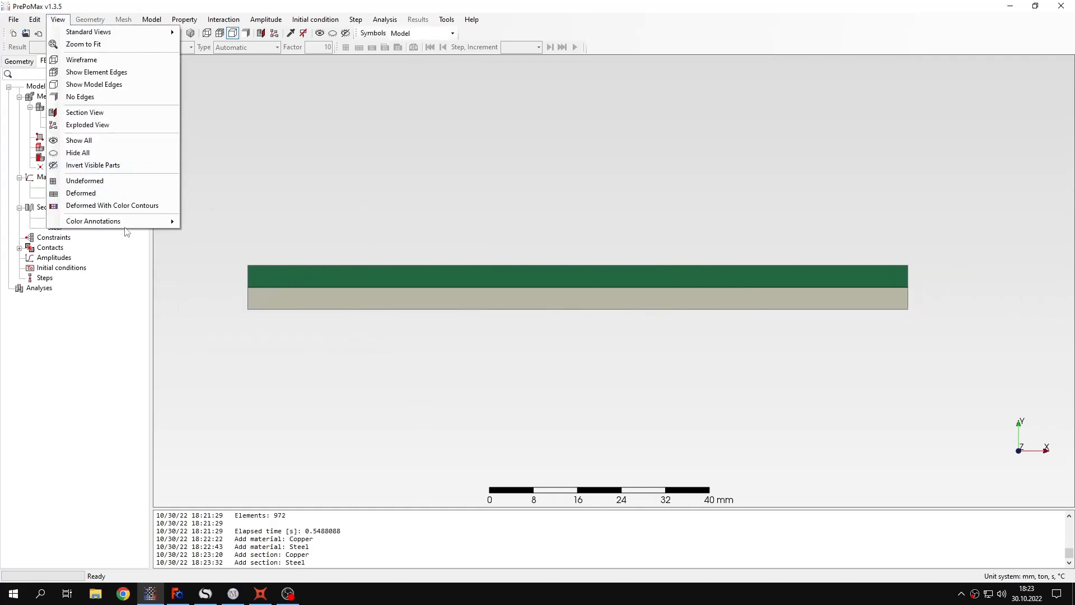
left_click(92, 221)
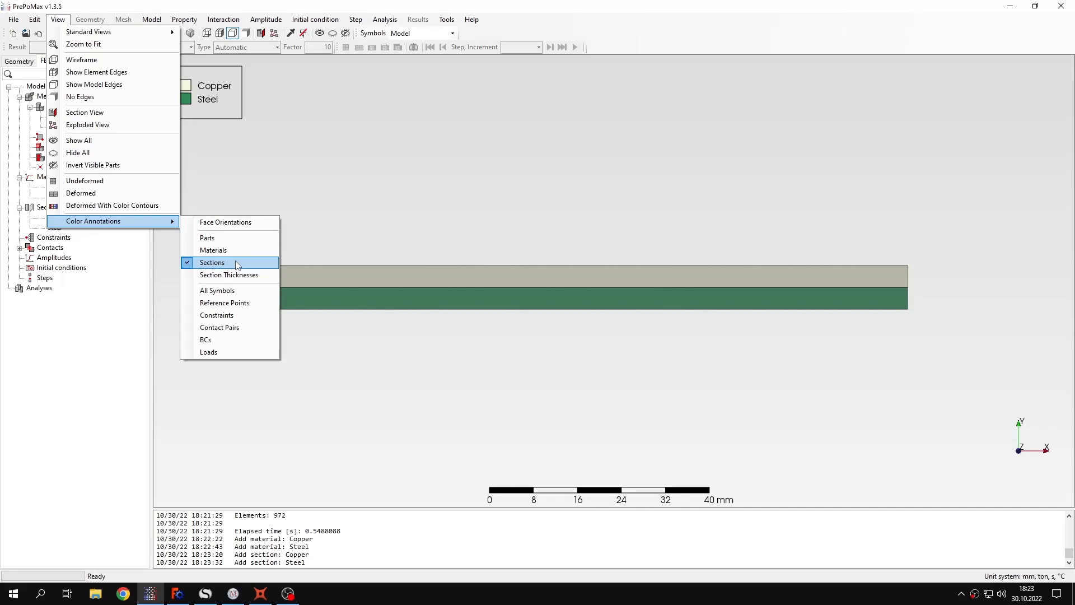
mouse_move(244, 254)
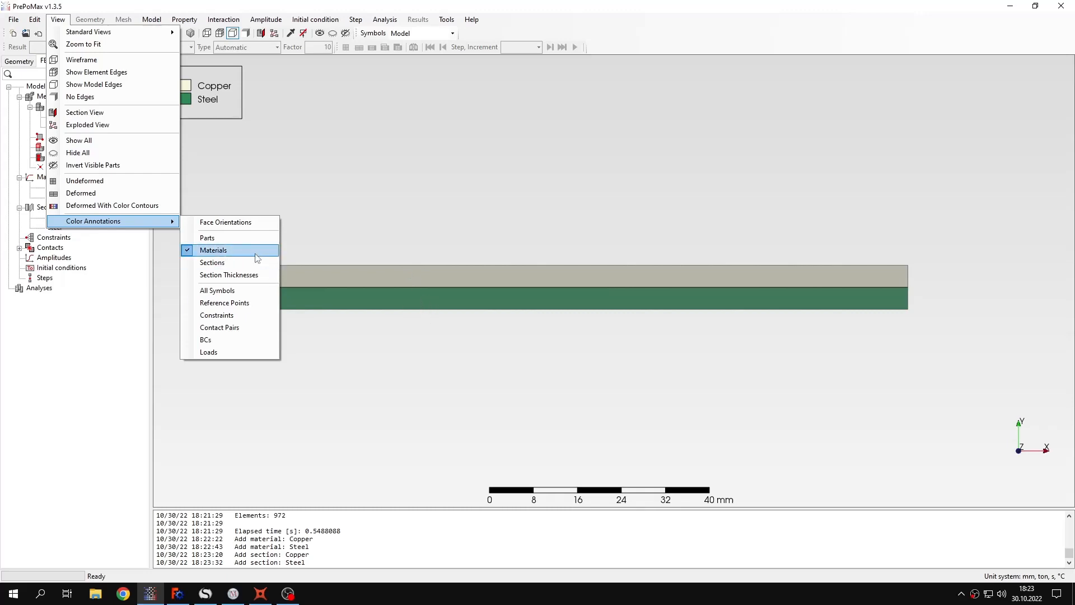
left_click(213, 249)
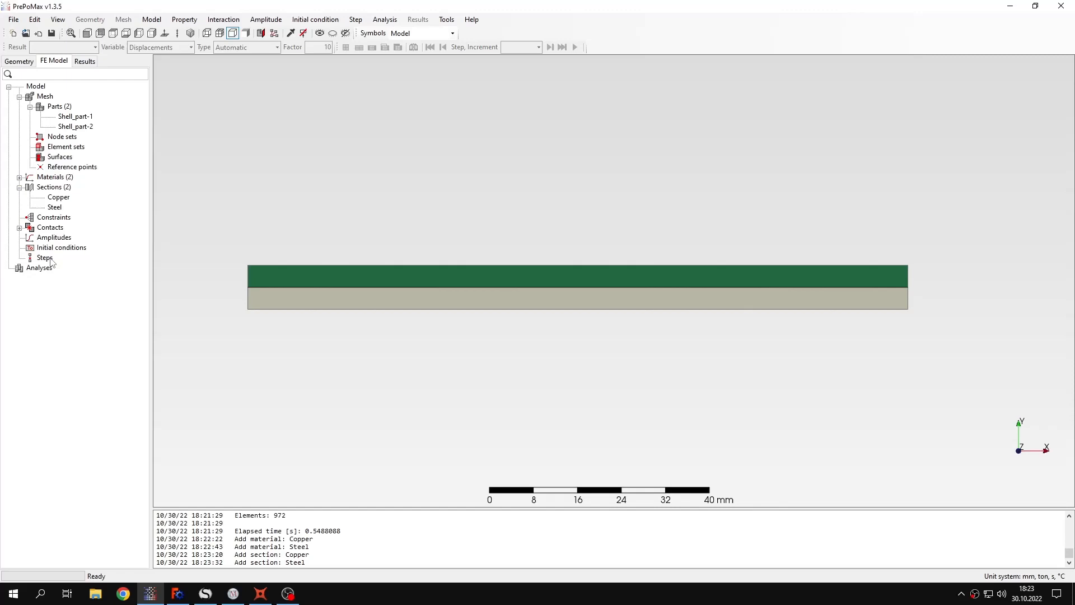
Create a static analysis step named Step-1.
double_click(44, 257)
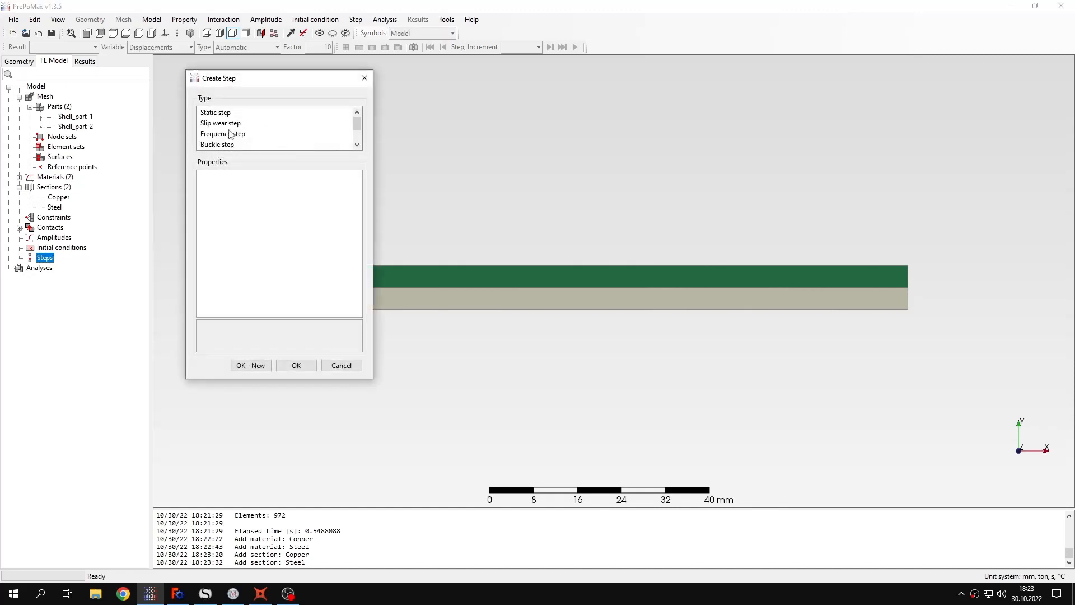
left_click(215, 113)
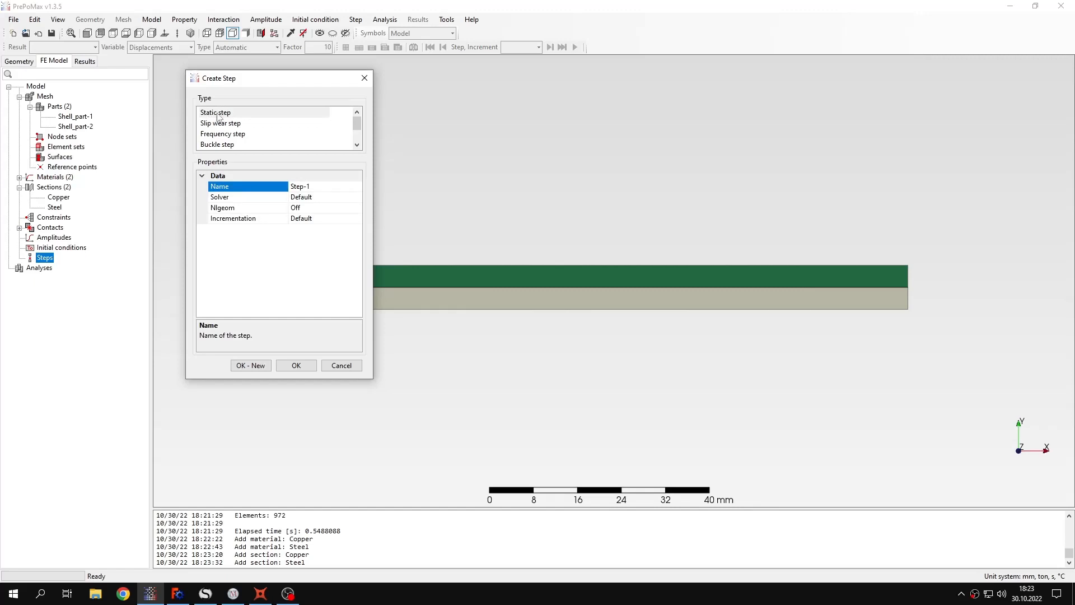
left_click(296, 364)
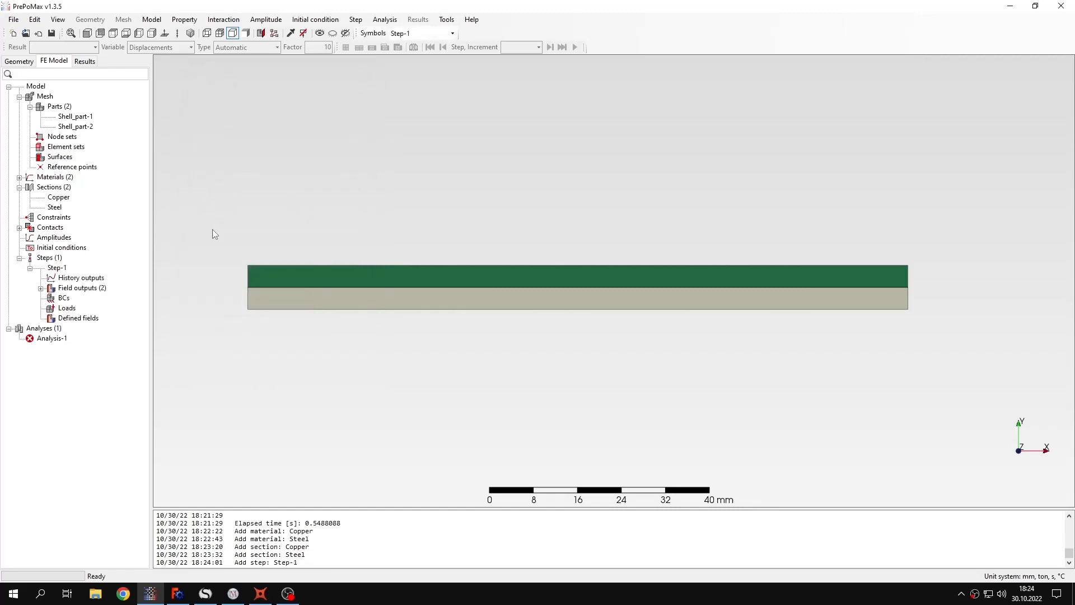
mouse_move(96, 329)
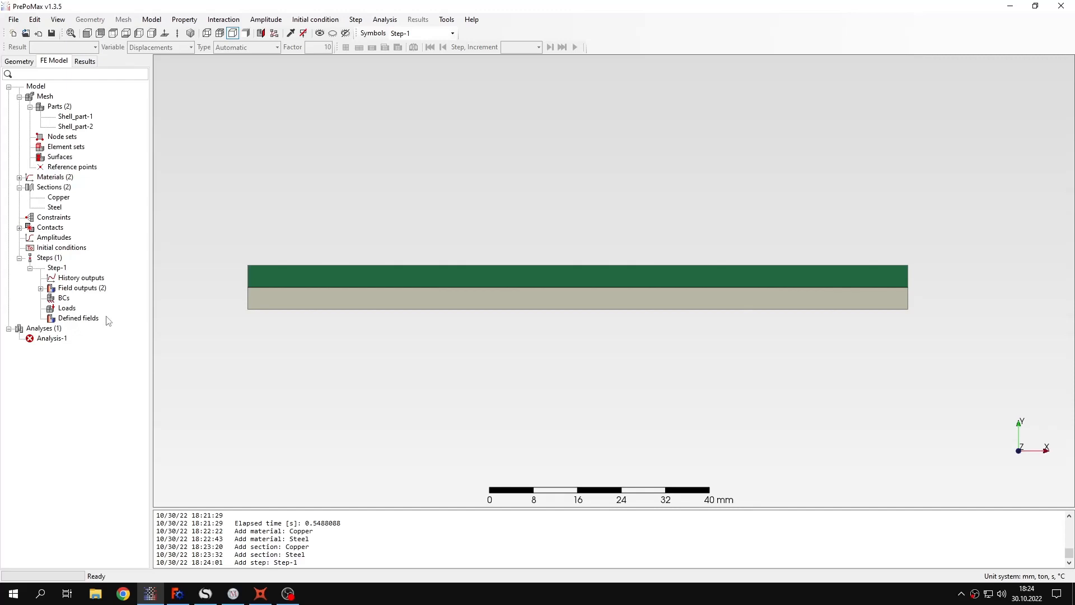
mouse_move(240, 250)
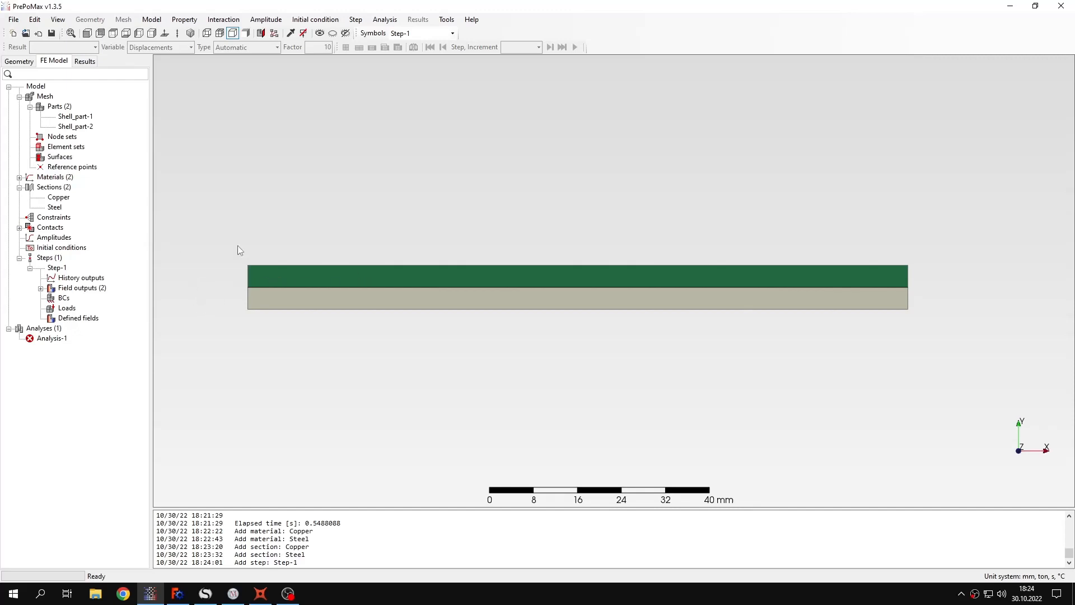
mouse_move(161, 262)
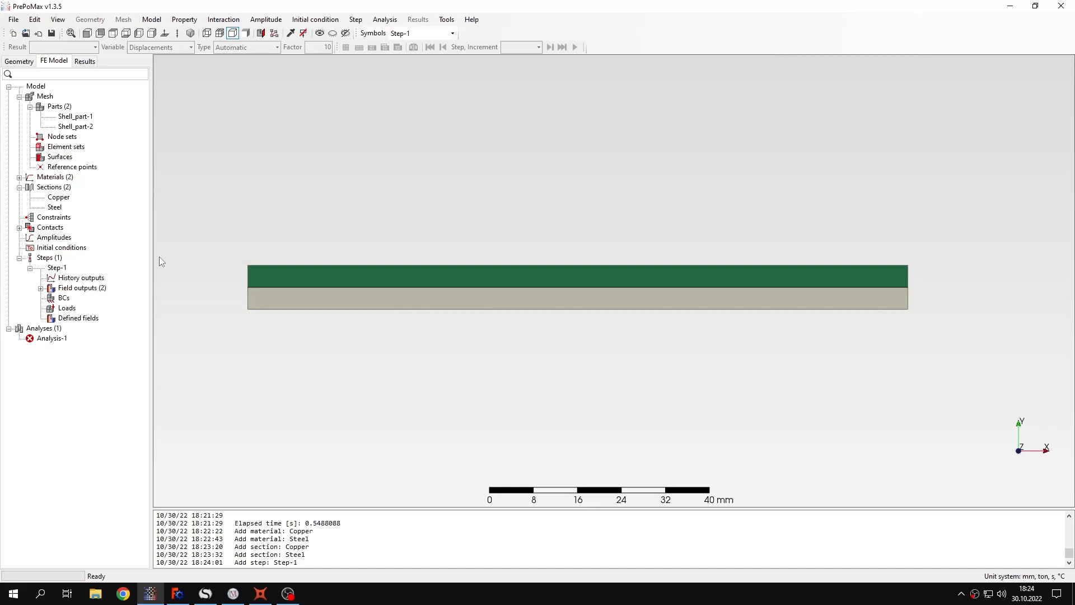
mouse_move(168, 255)
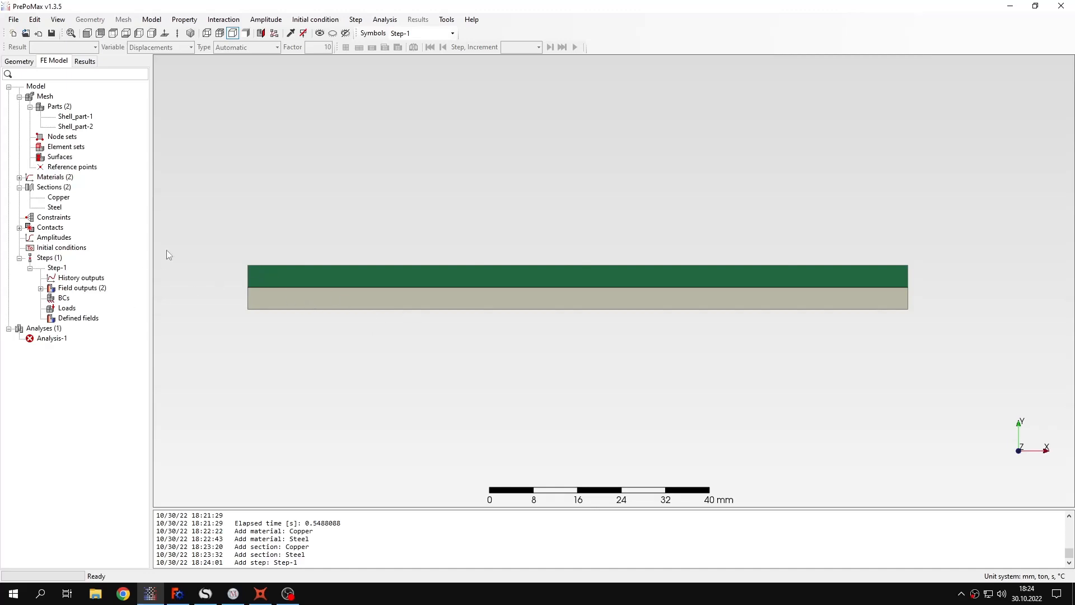
mouse_move(361, 295)
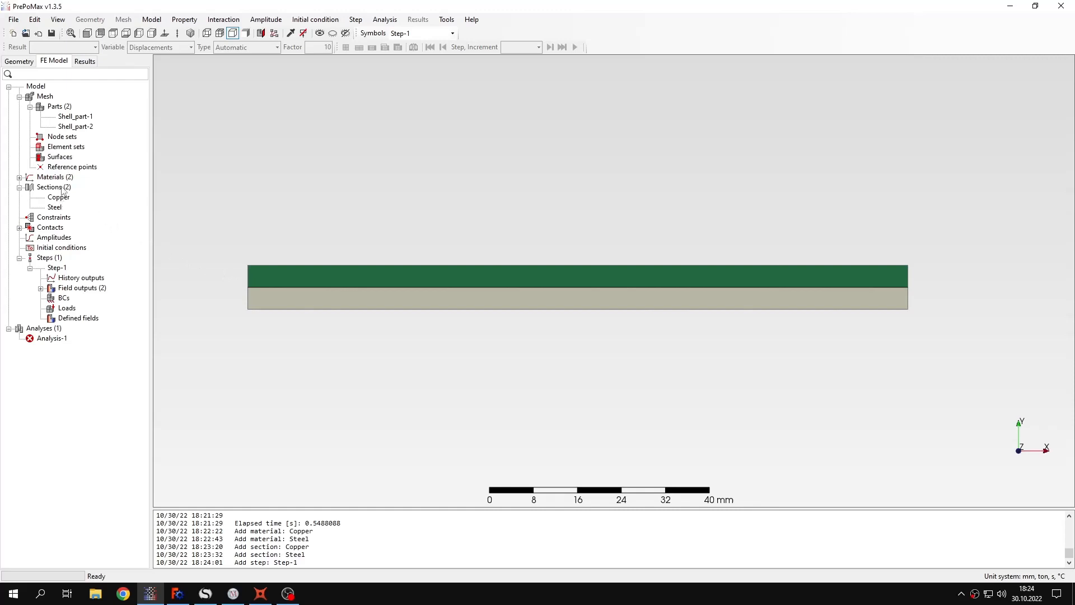
mouse_move(298, 265)
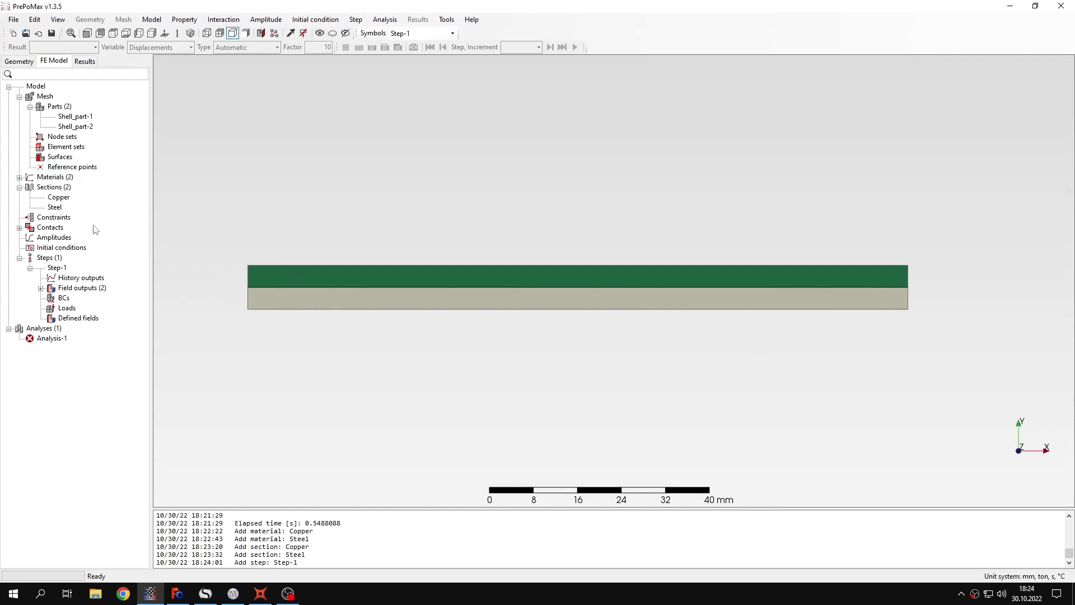
mouse_move(150, 254)
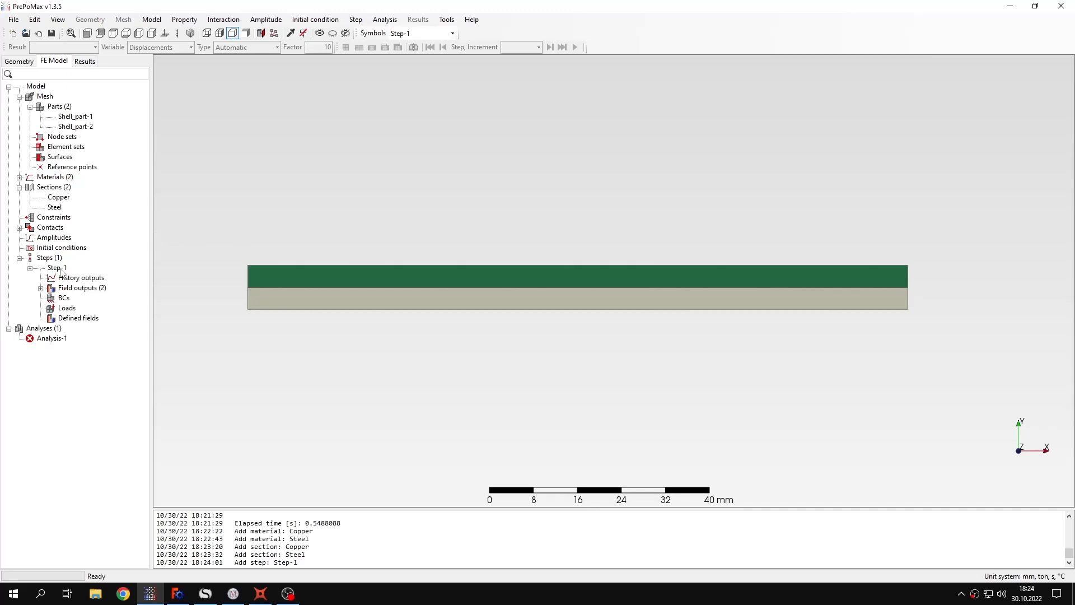
Fix U1 and U2 at zero on the strip's left edge in Step-1.
left_click(64, 298)
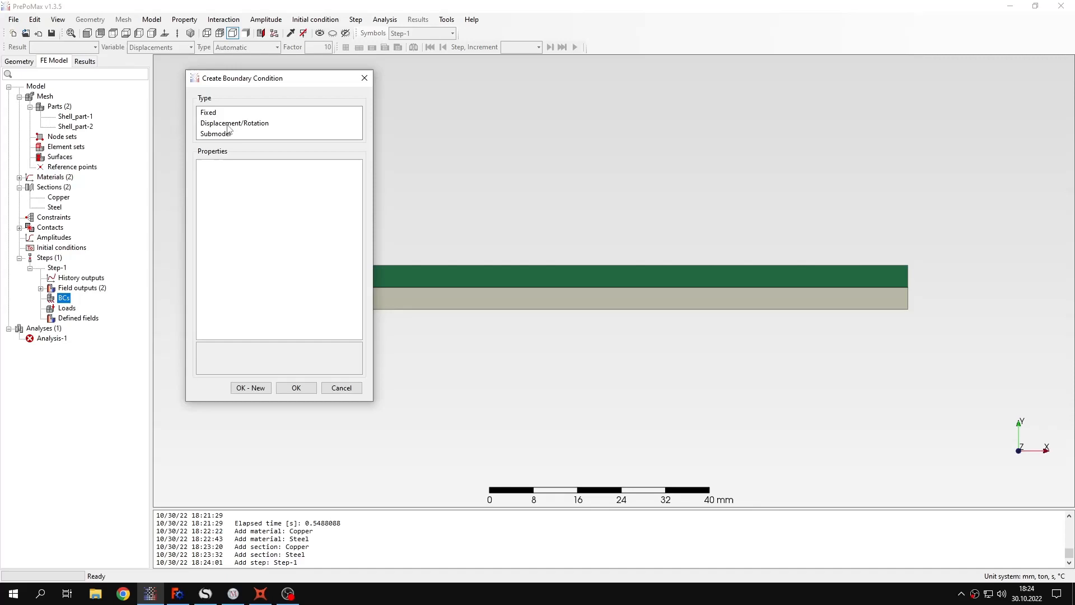
left_click(235, 123)
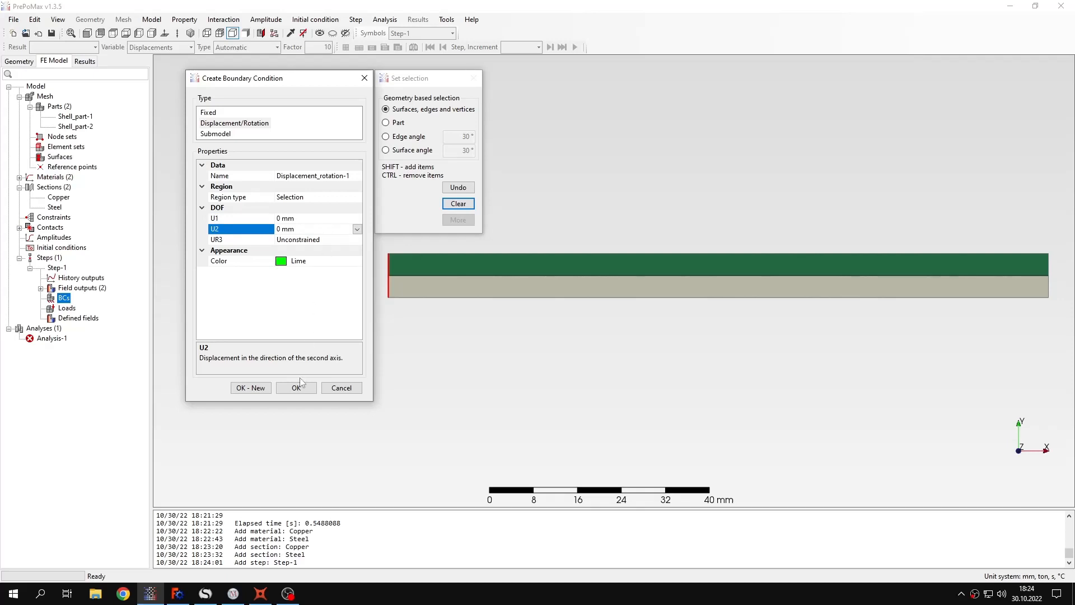
left_click(296, 388)
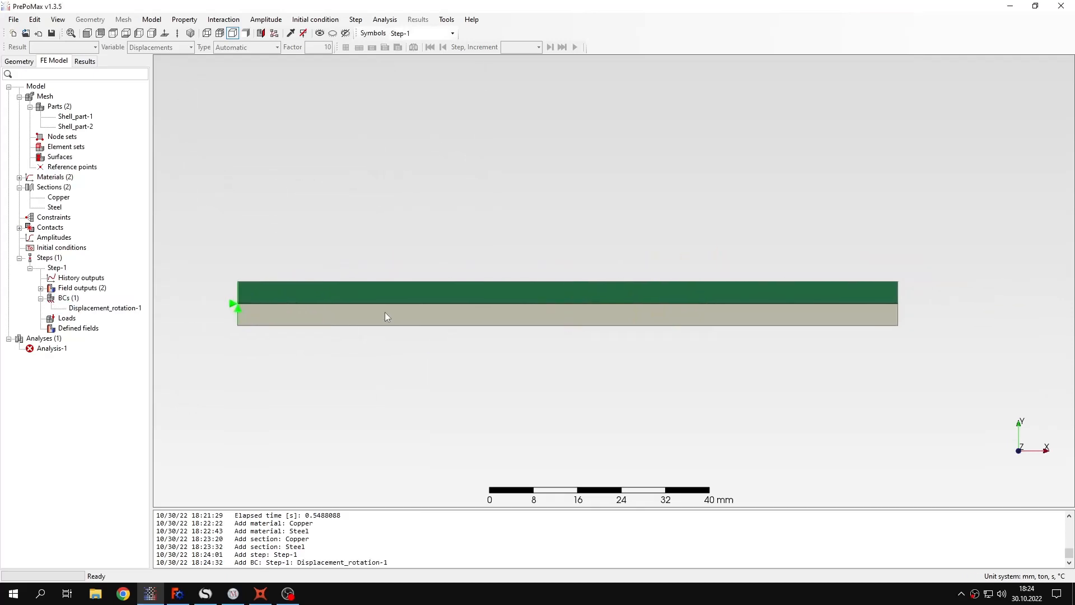
mouse_move(188, 269)
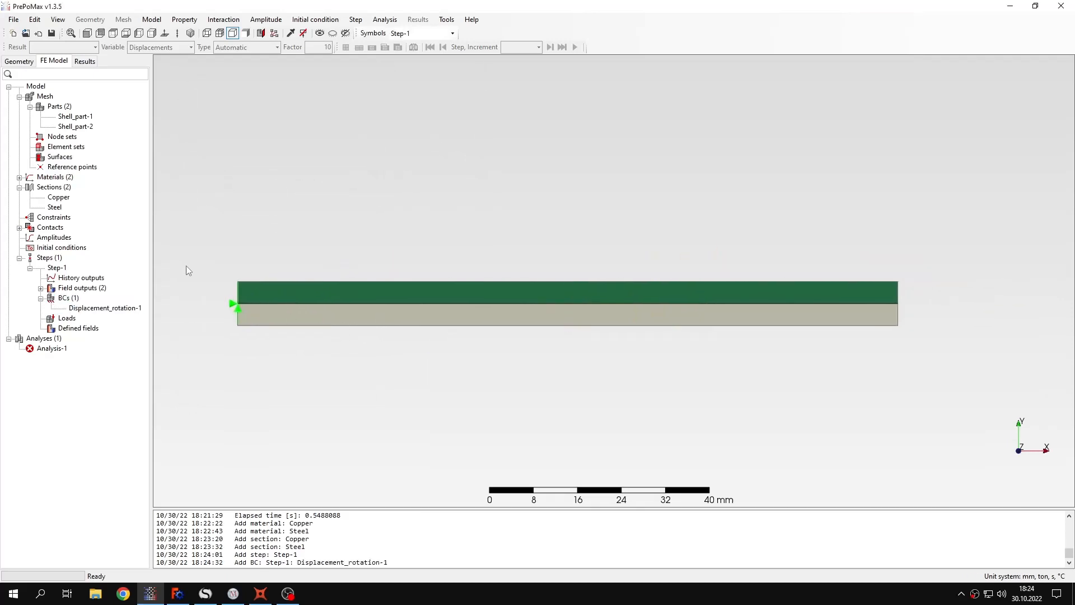
Create the 80 °C Temperature-1 field in Step-1 and a 20 °C initial temperature on the strip.
double_click(77, 328)
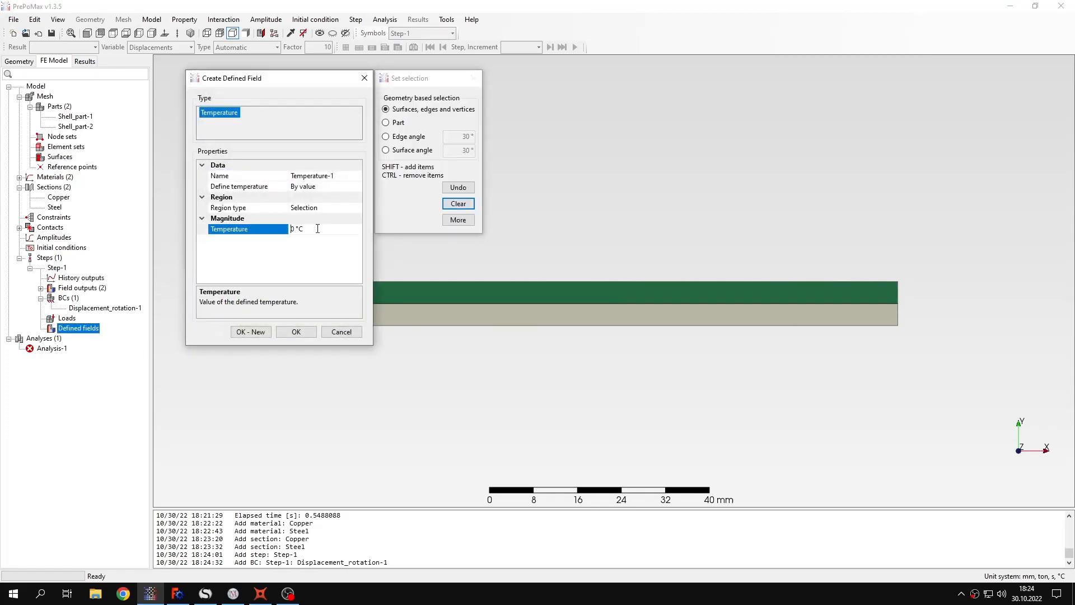
type("80")
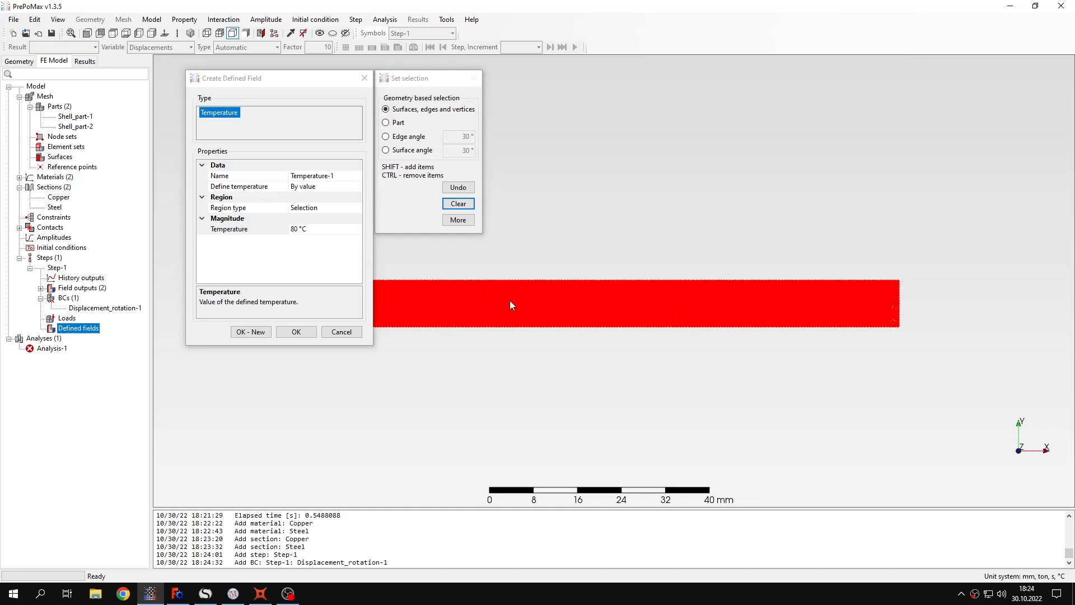
left_click(295, 331)
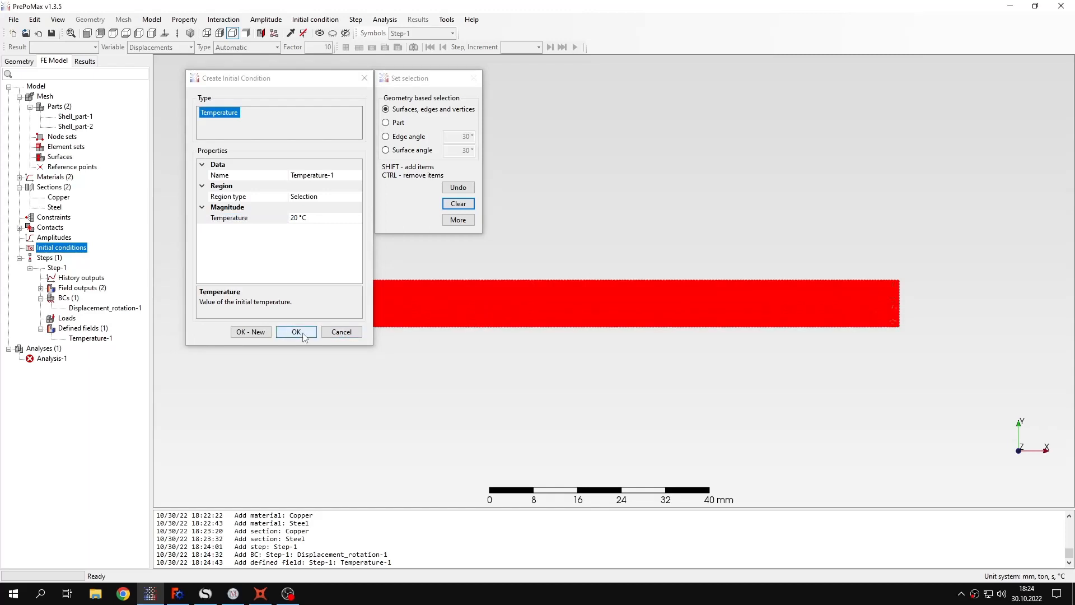
left_click(295, 332)
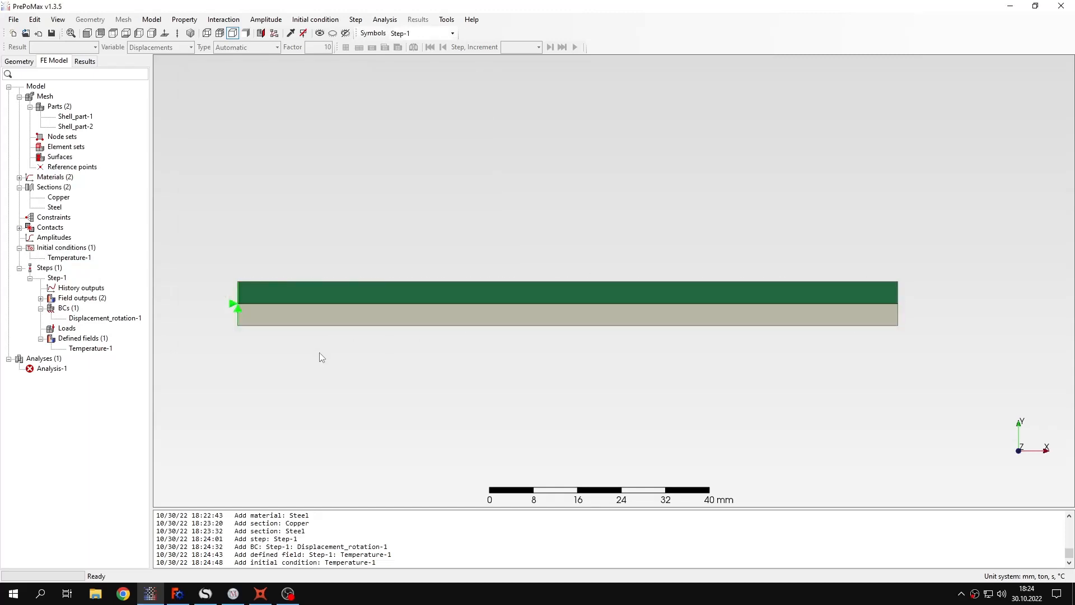
mouse_move(311, 309)
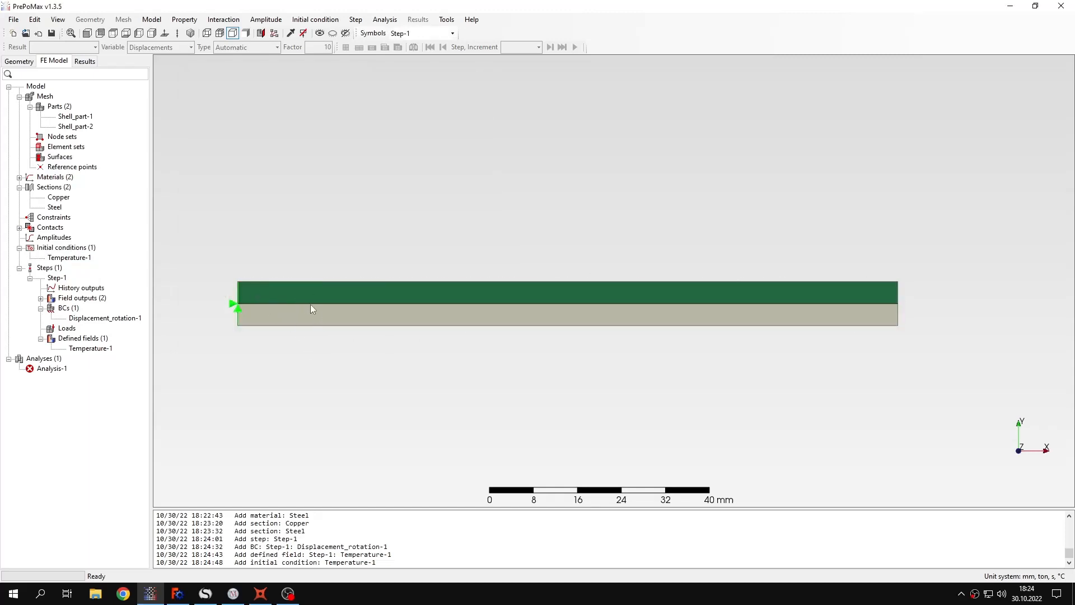
mouse_move(866, 318)
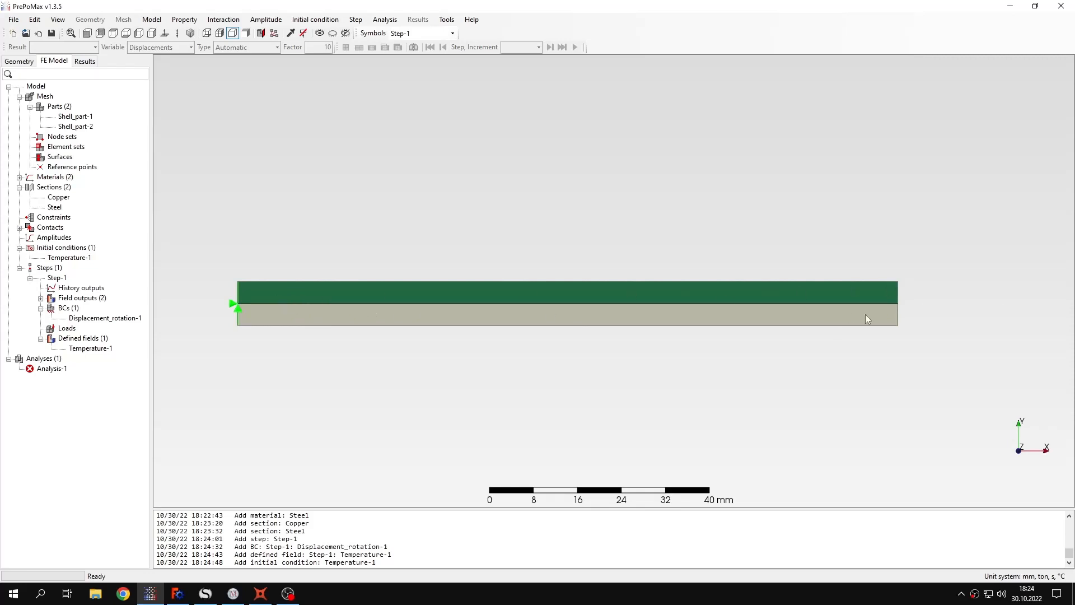
mouse_move(115, 237)
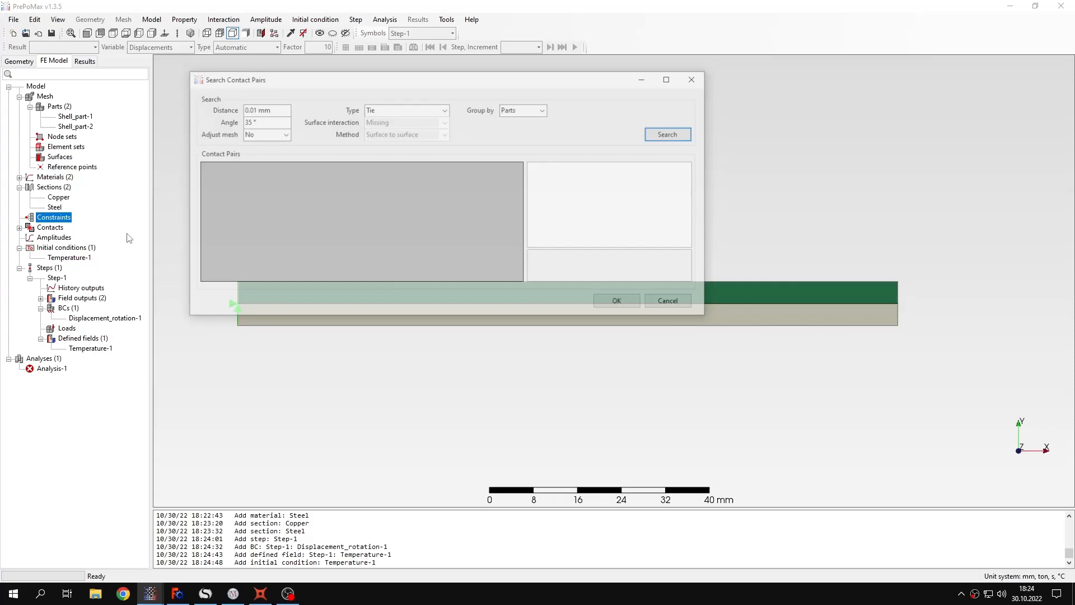
Search for Tie-type contact pairs and add the Edge-Edge pair Shell_part-1_to_Shell_part-2.
left_click(666, 134)
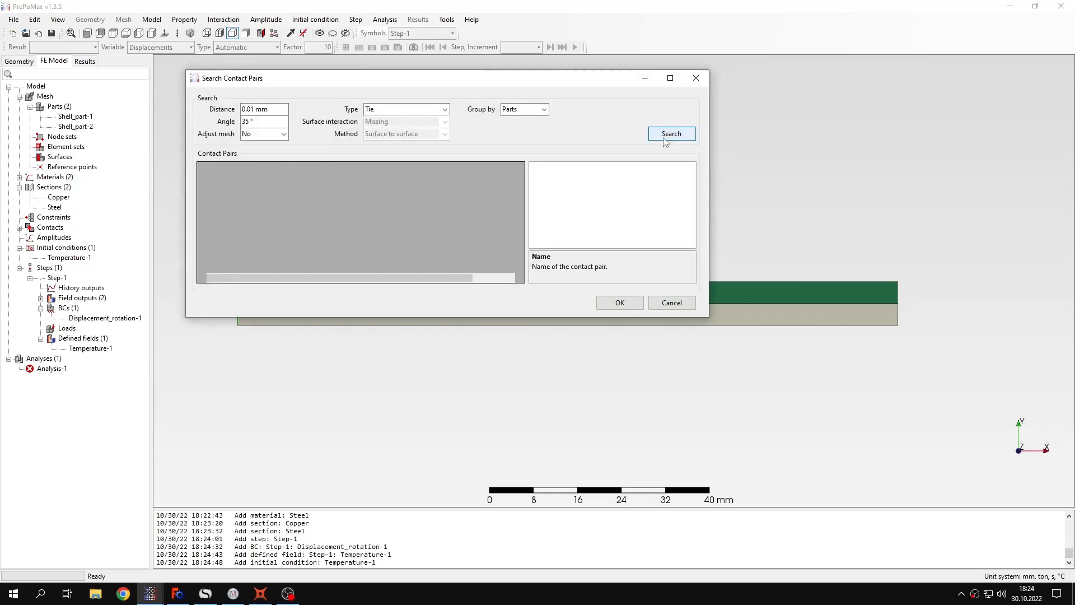
left_click(670, 134)
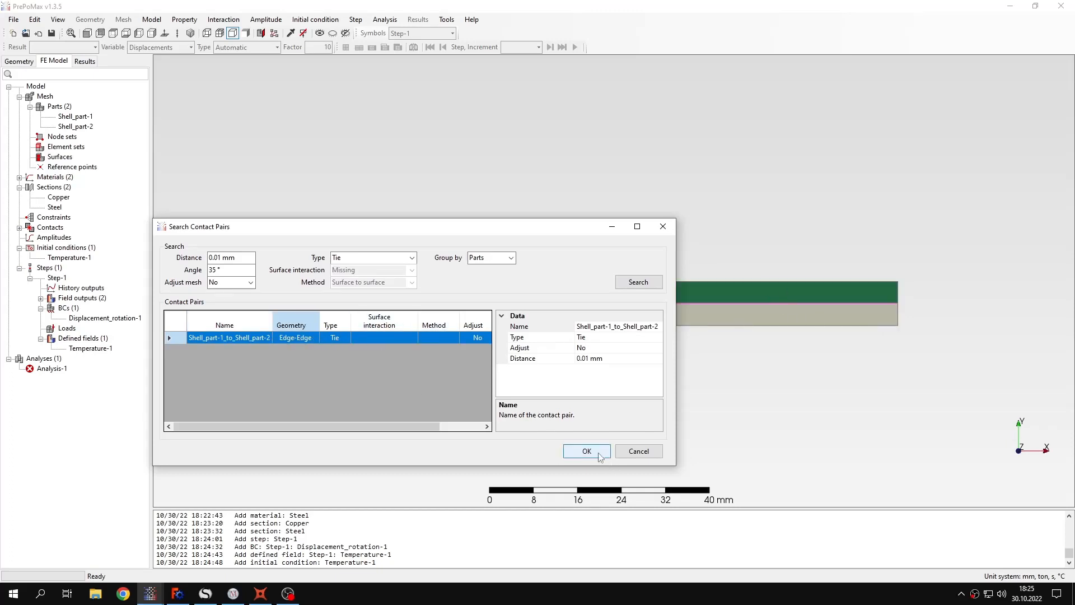
left_click(585, 451)
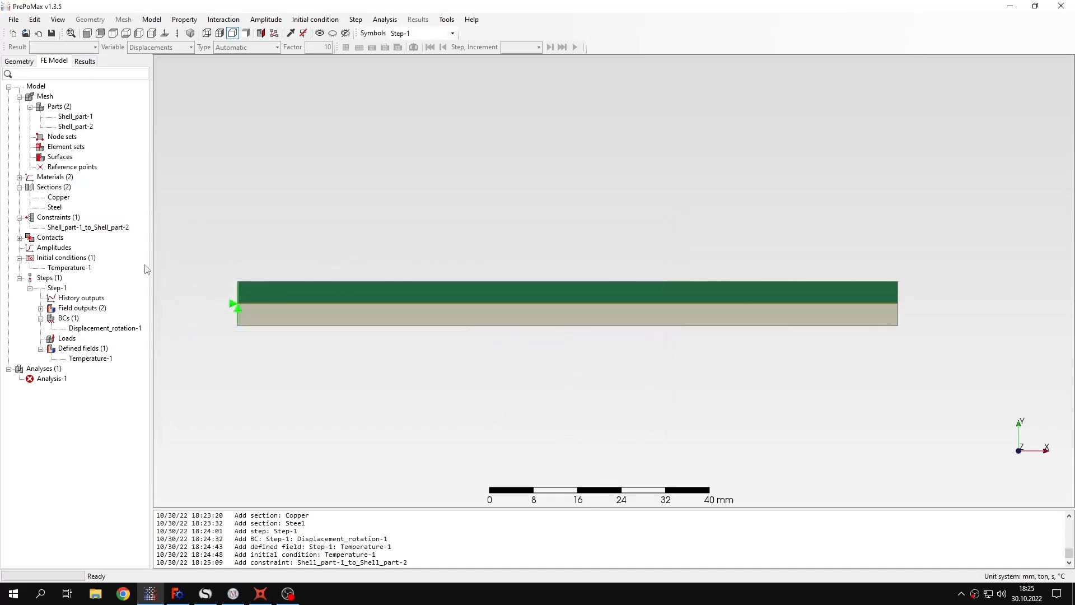
mouse_move(77, 163)
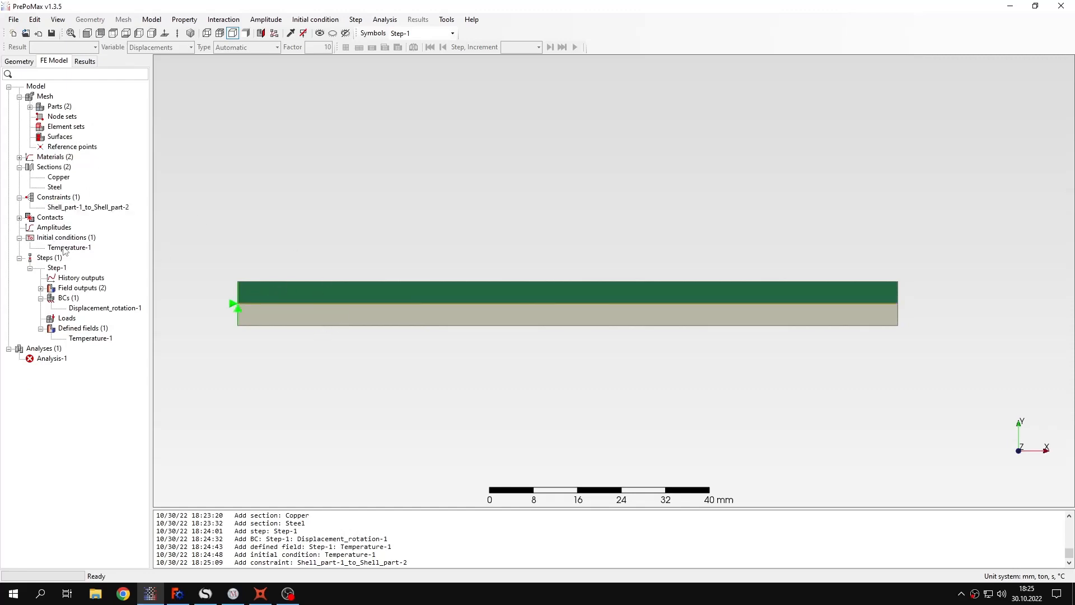
double_click(68, 247)
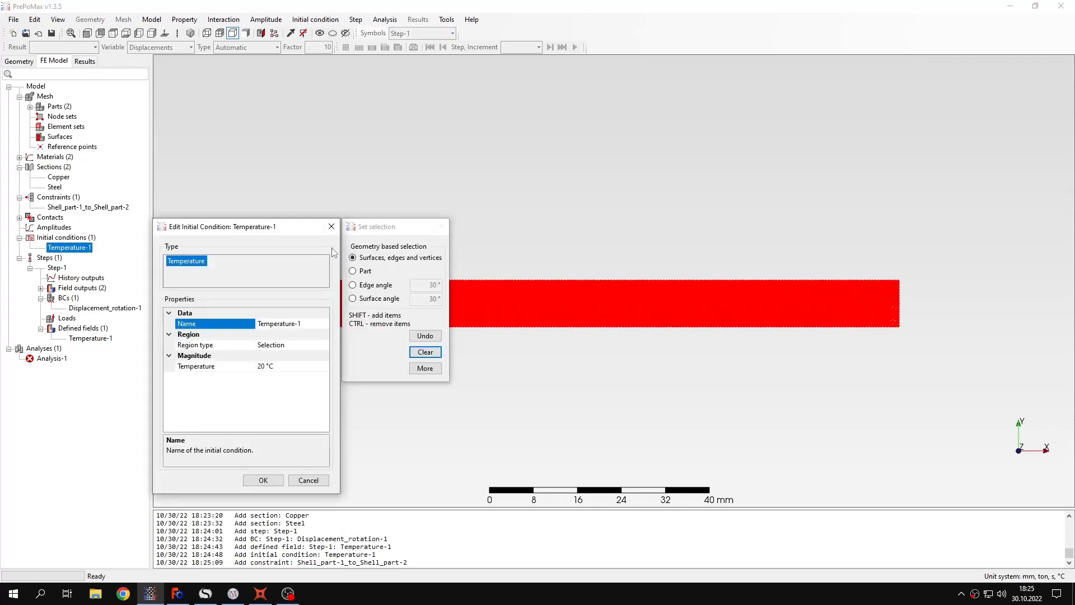
left_click(262, 479)
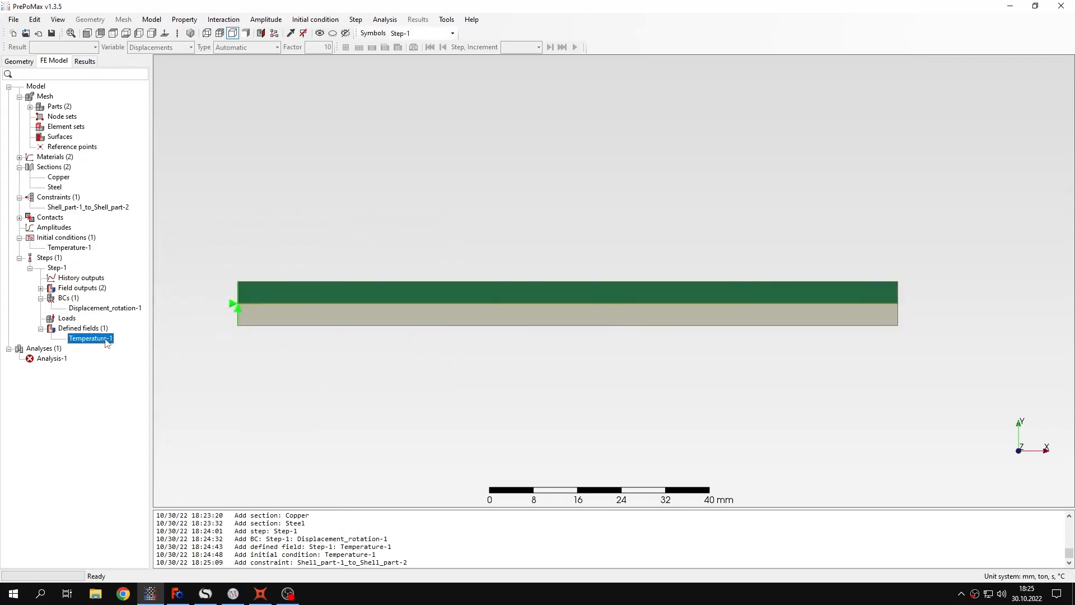
double_click(90, 339)
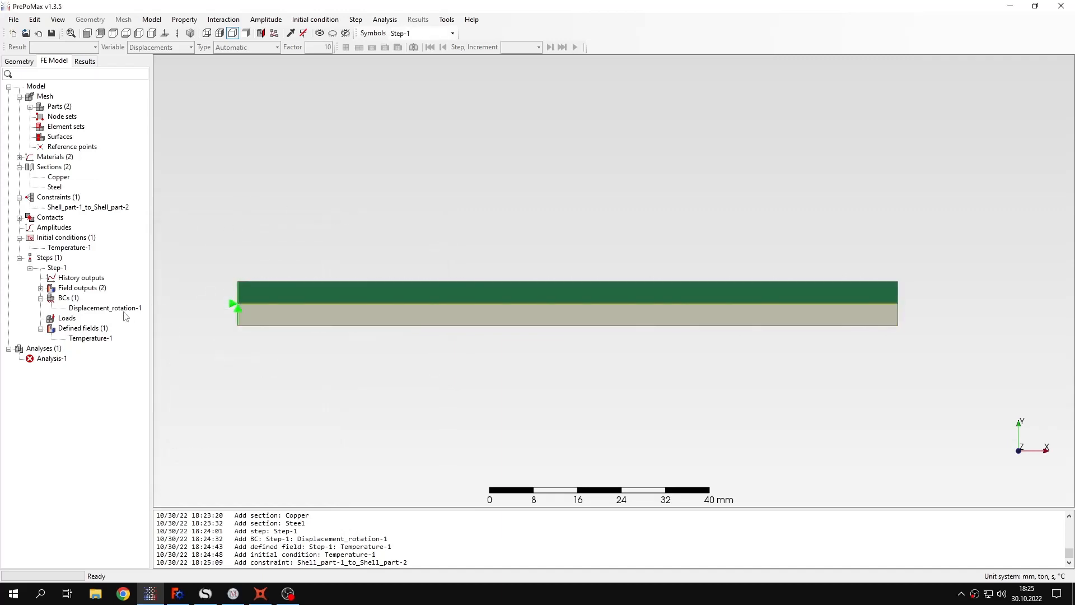
left_click(105, 307)
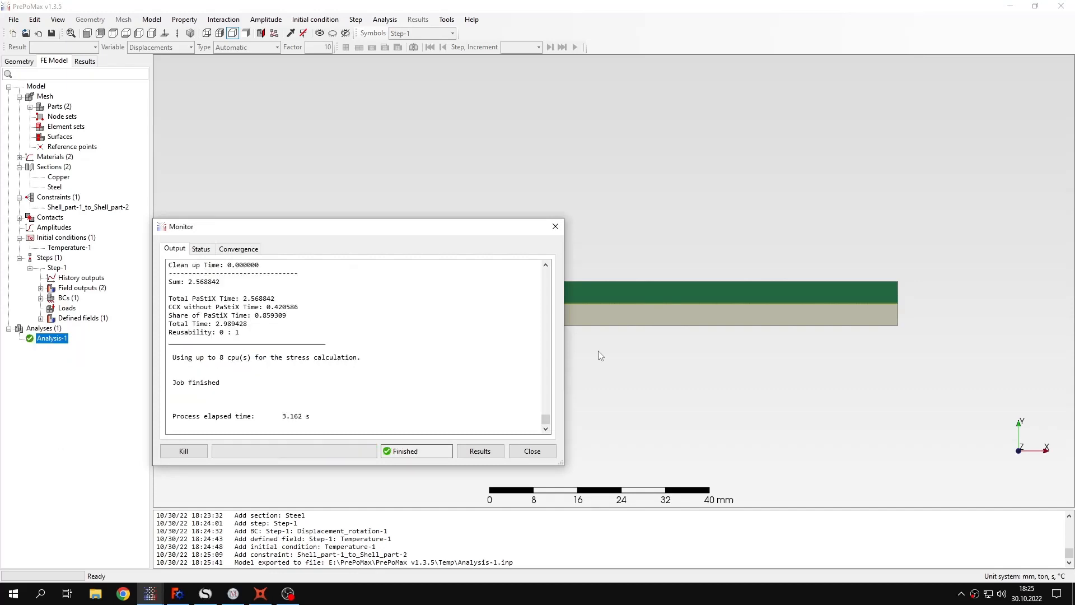
Open the finished Analysis-1 results, showing about 0.42 mm total displacement.
left_click(480, 450)
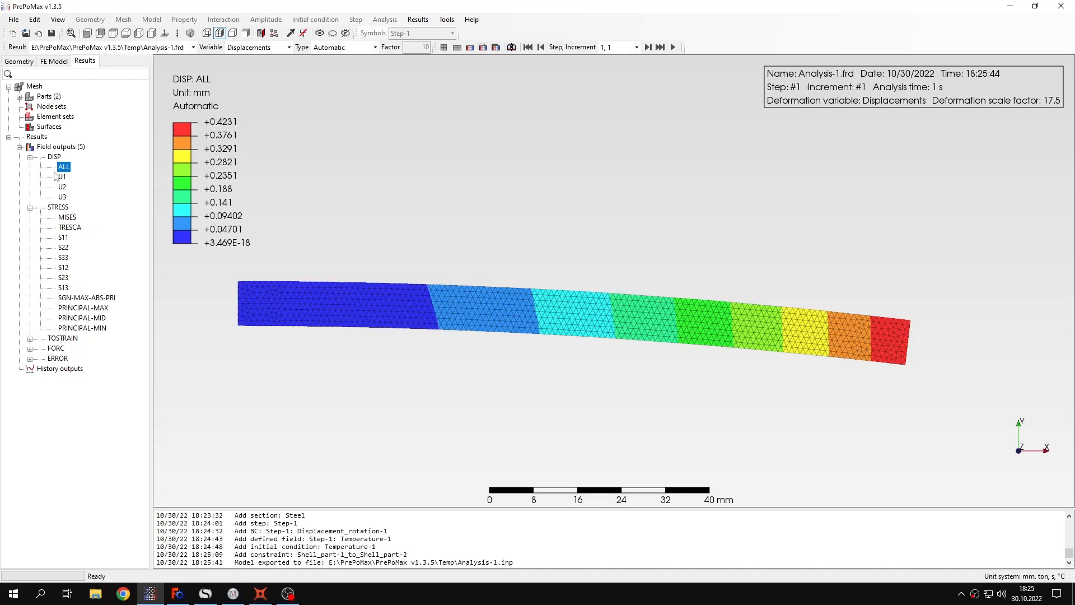
Display the DISP U2 field, with the free end at about −0.4091 mm.
left_click(62, 186)
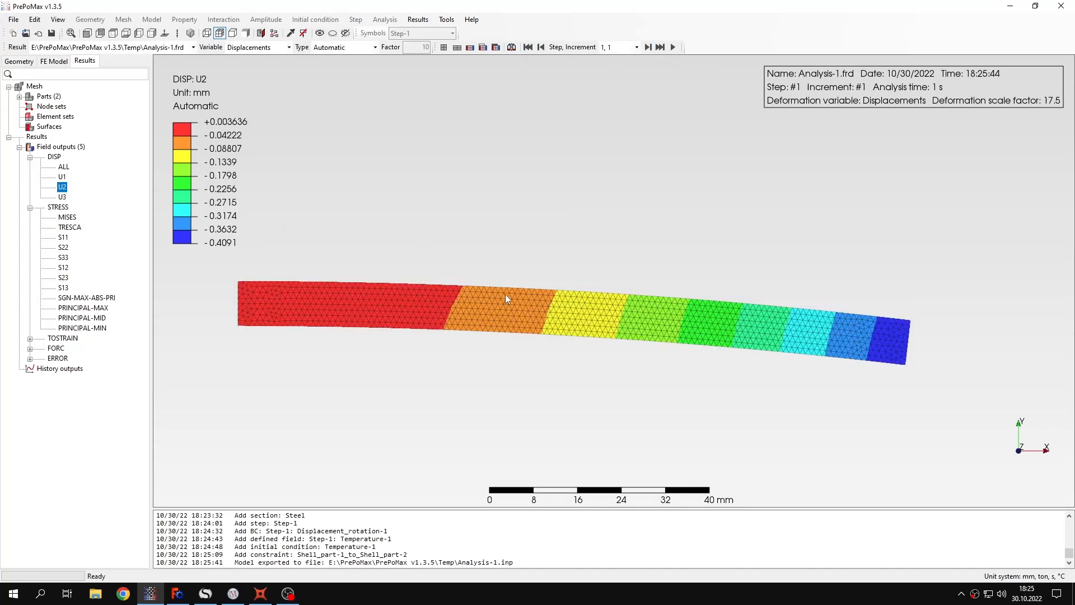
mouse_move(483, 248)
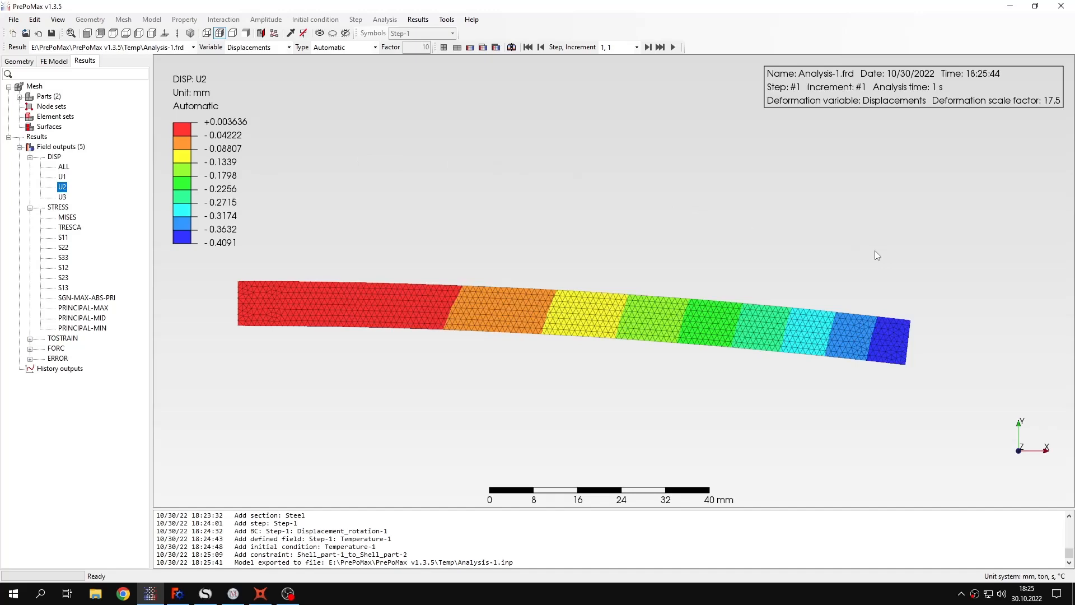
mouse_move(228, 245)
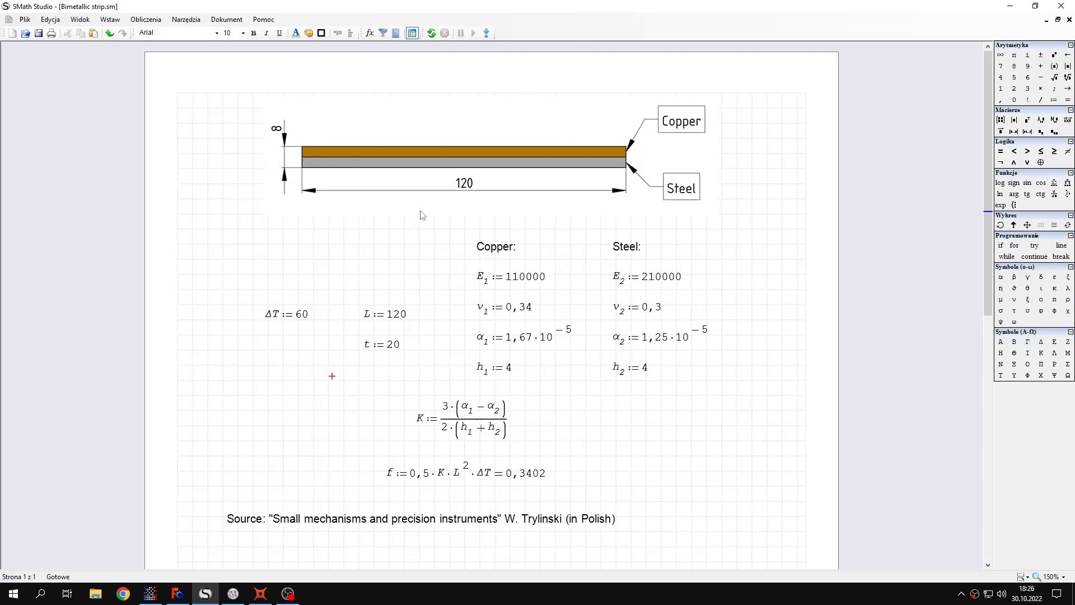
mouse_move(427, 495)
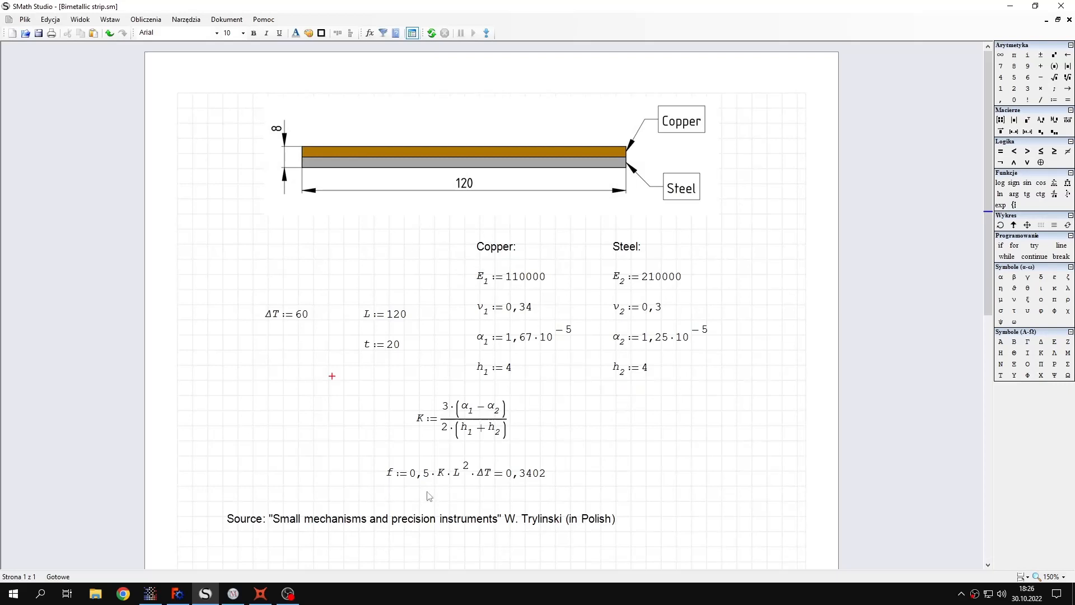
mouse_move(433, 441)
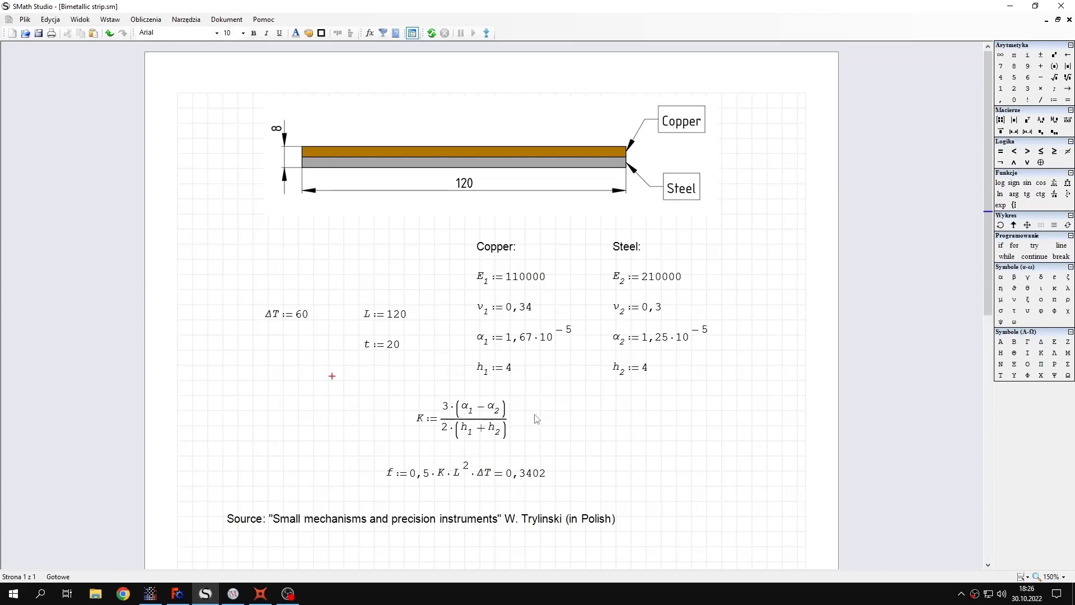
mouse_move(386, 239)
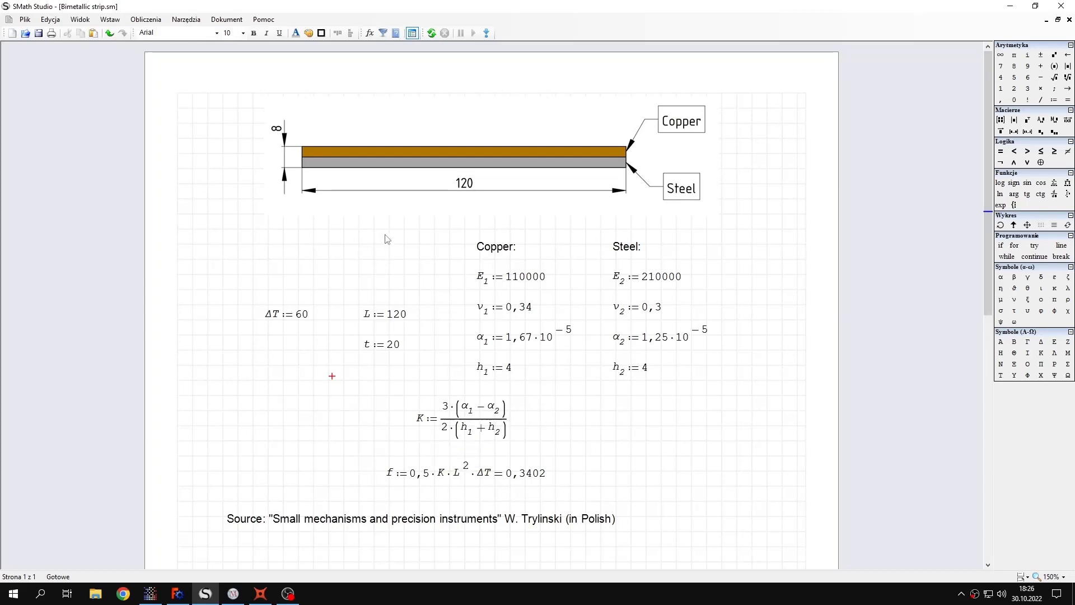
mouse_move(402, 258)
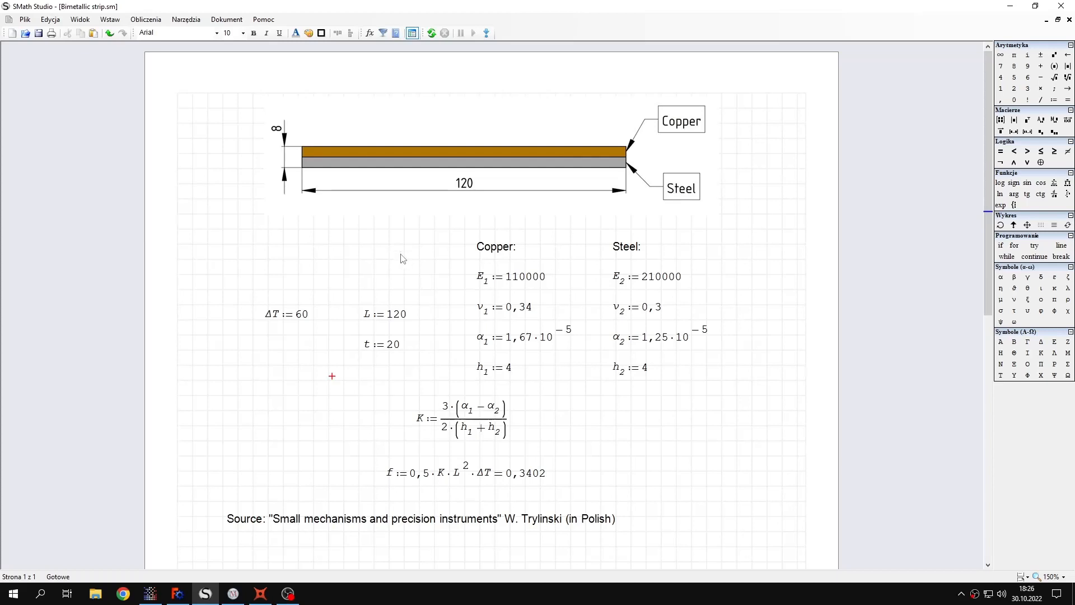
mouse_move(345, 235)
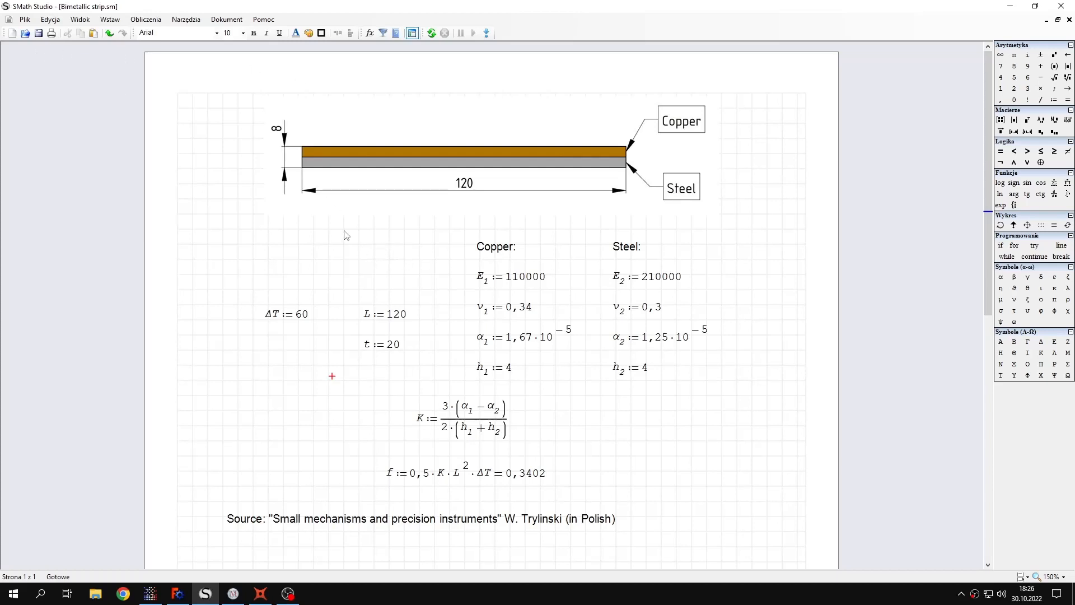
mouse_move(143, 56)
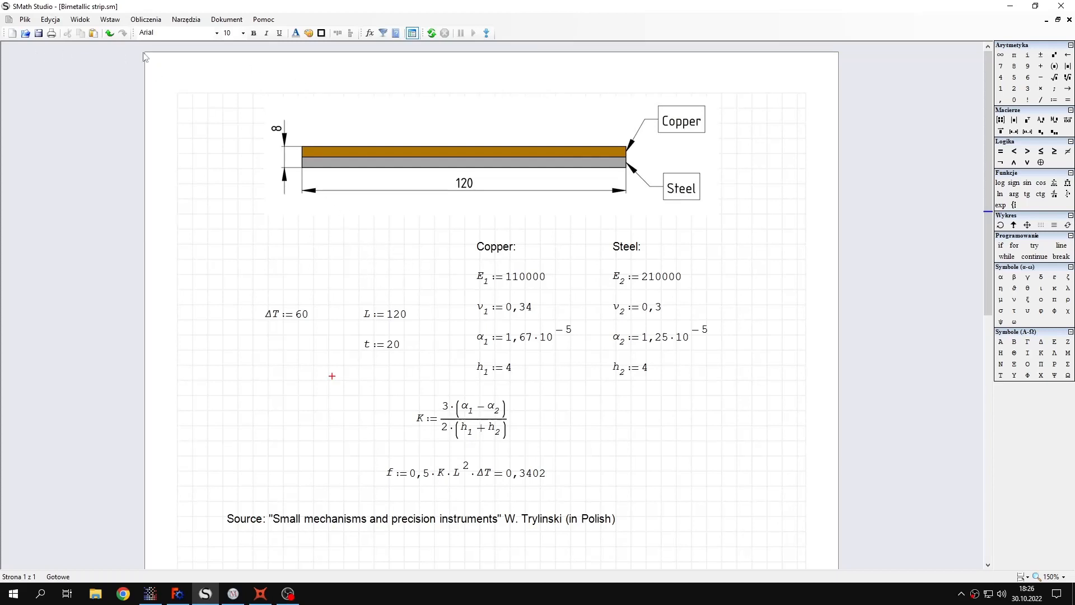
mouse_move(471, 290)
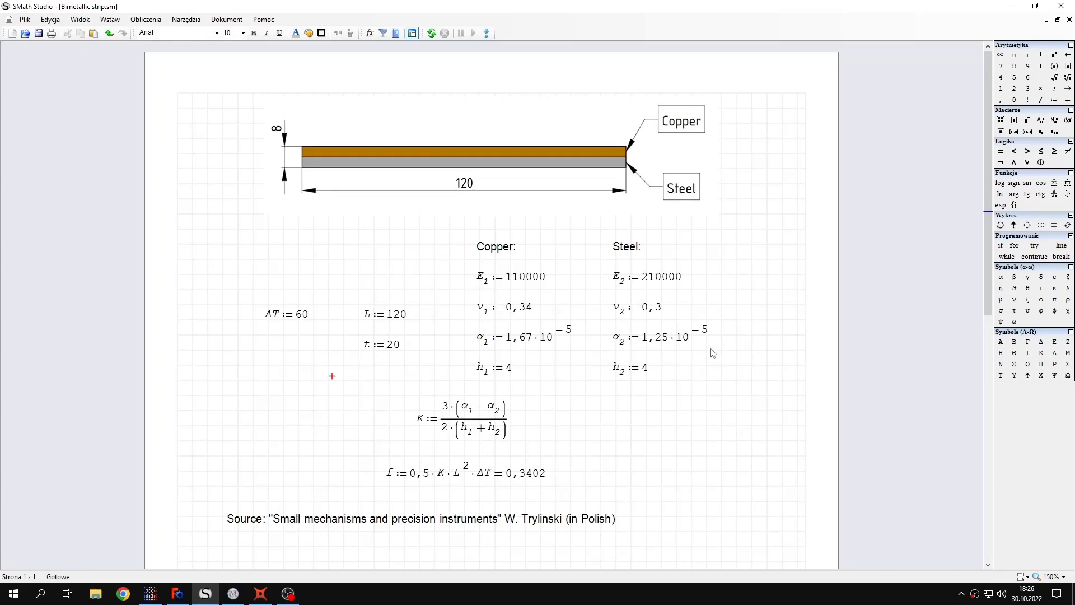
mouse_move(619, 284)
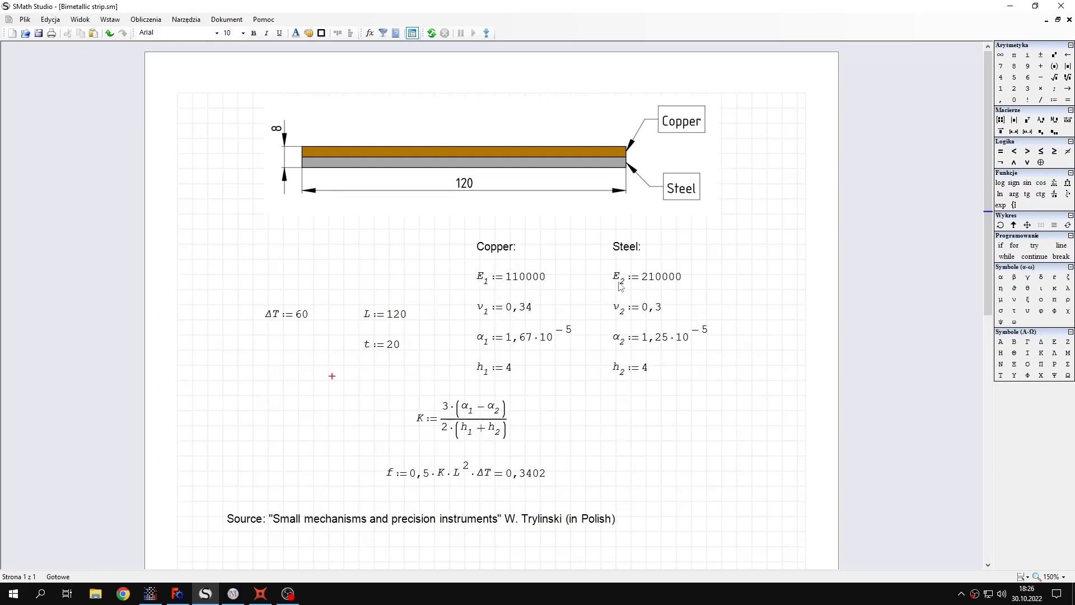
mouse_move(586, 321)
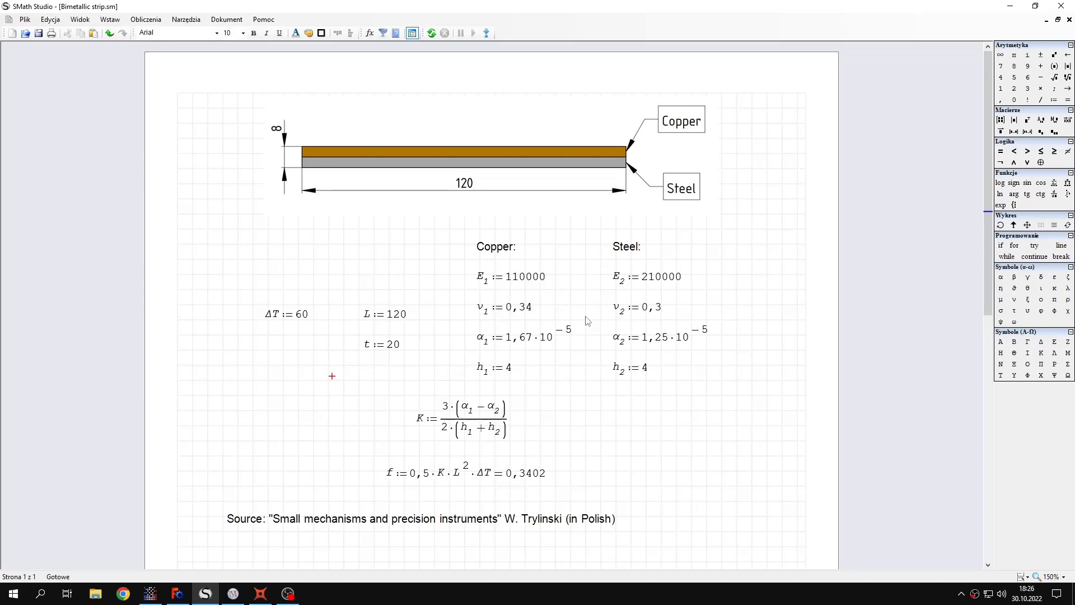
mouse_move(568, 440)
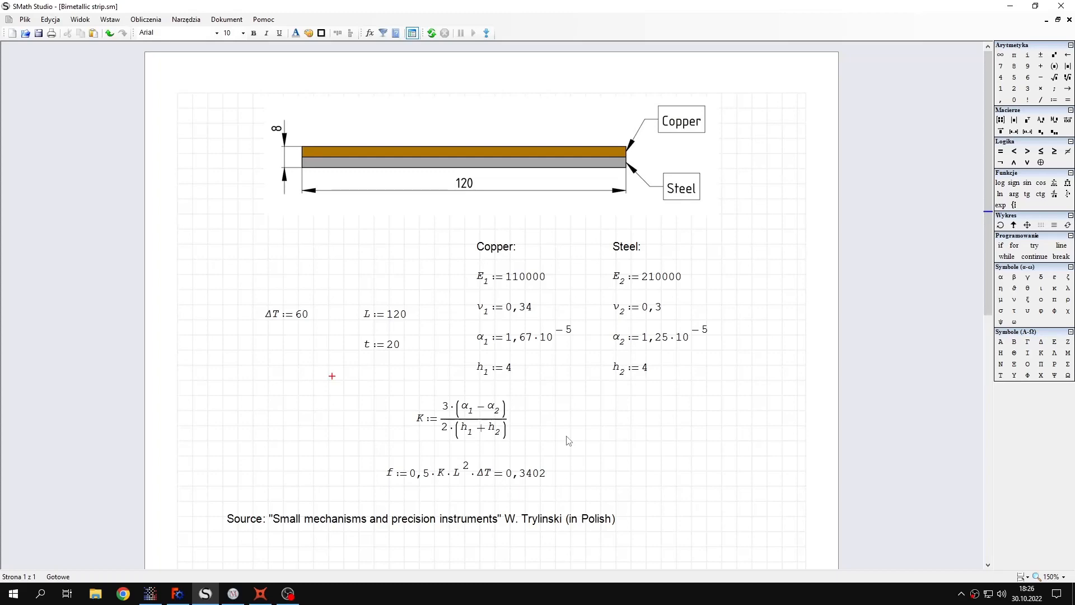
mouse_move(584, 408)
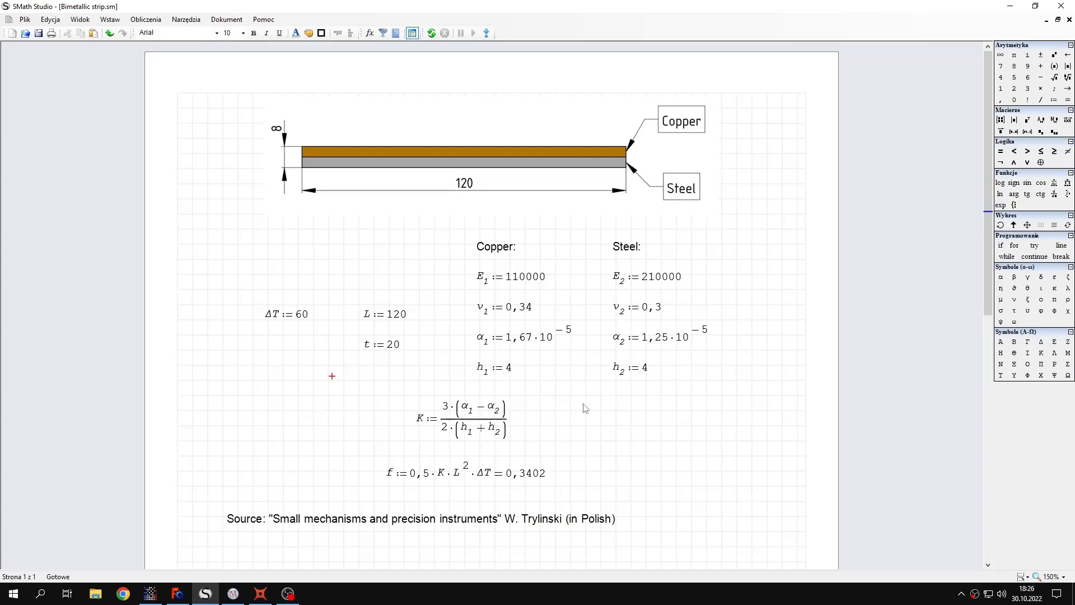
mouse_move(227, 591)
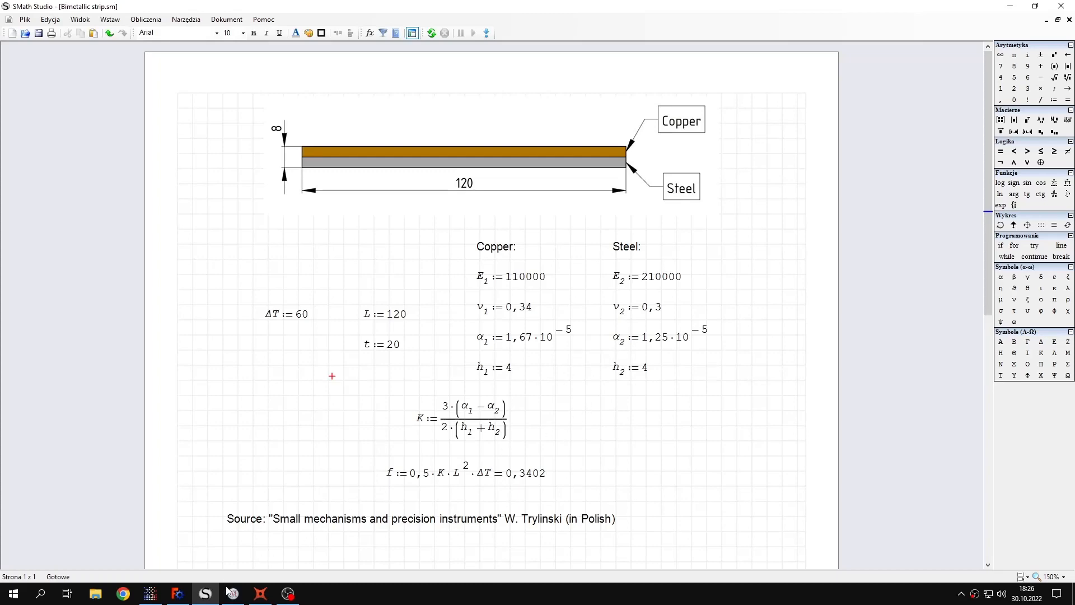
Switch from wxMaxima to SMath Studio's worksheet showing f = 0,3402.
left_click(232, 593)
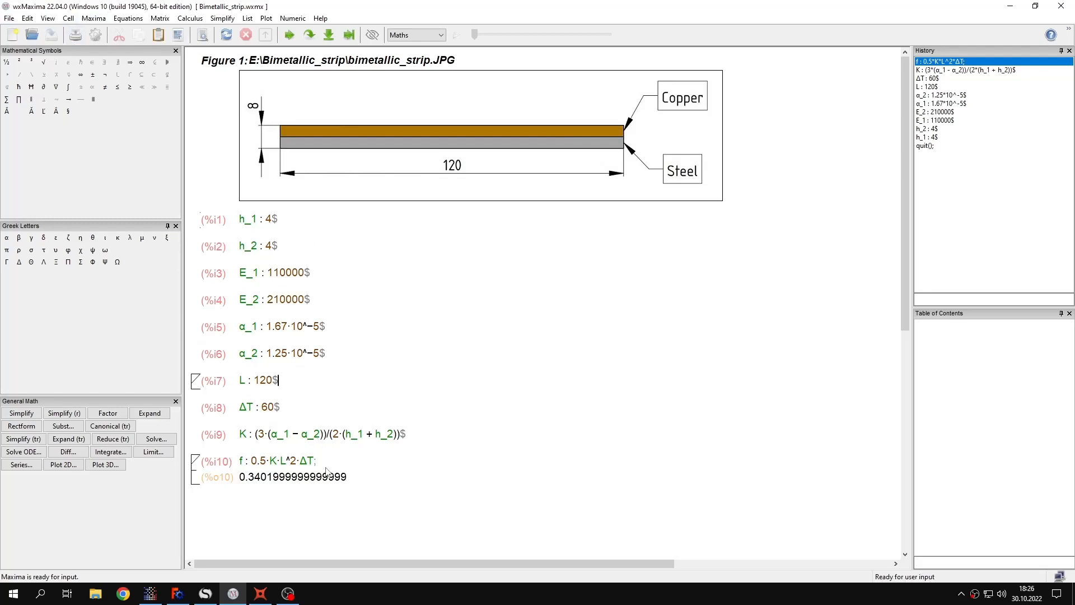
left_click(204, 593)
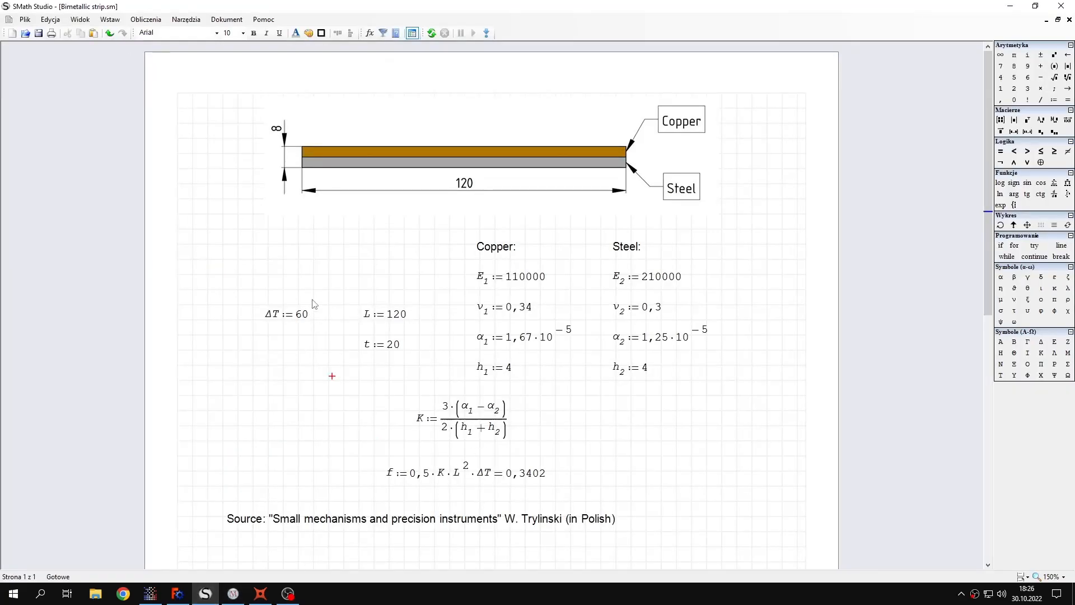
Review the Calcpad bimetallic strip sheet giving K = 7.875×10⁻⁷ and f = 0.3402 mm.
left_click(259, 593)
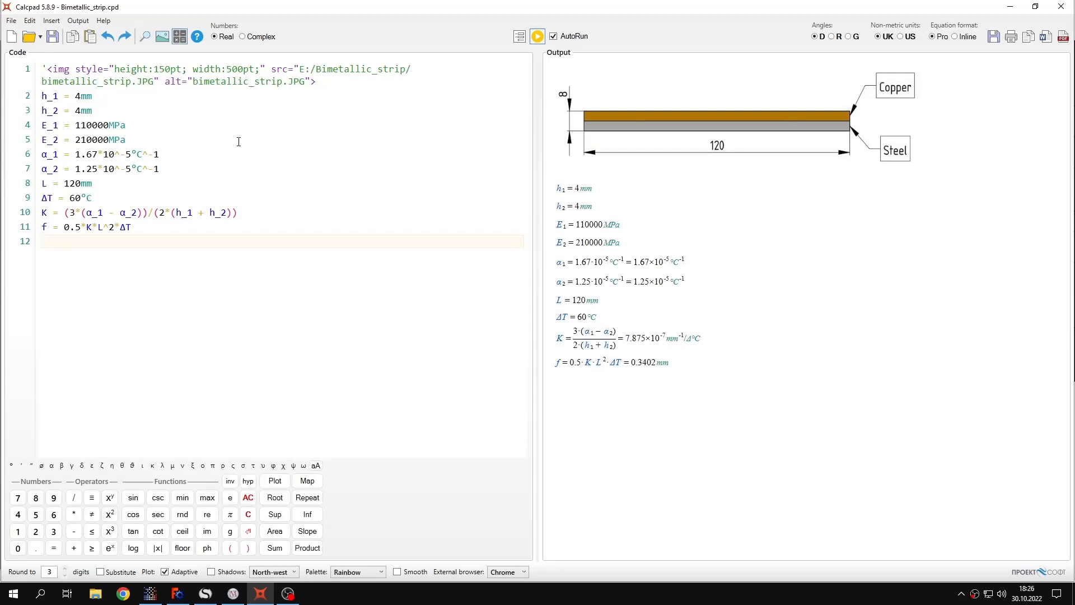
mouse_move(136, 133)
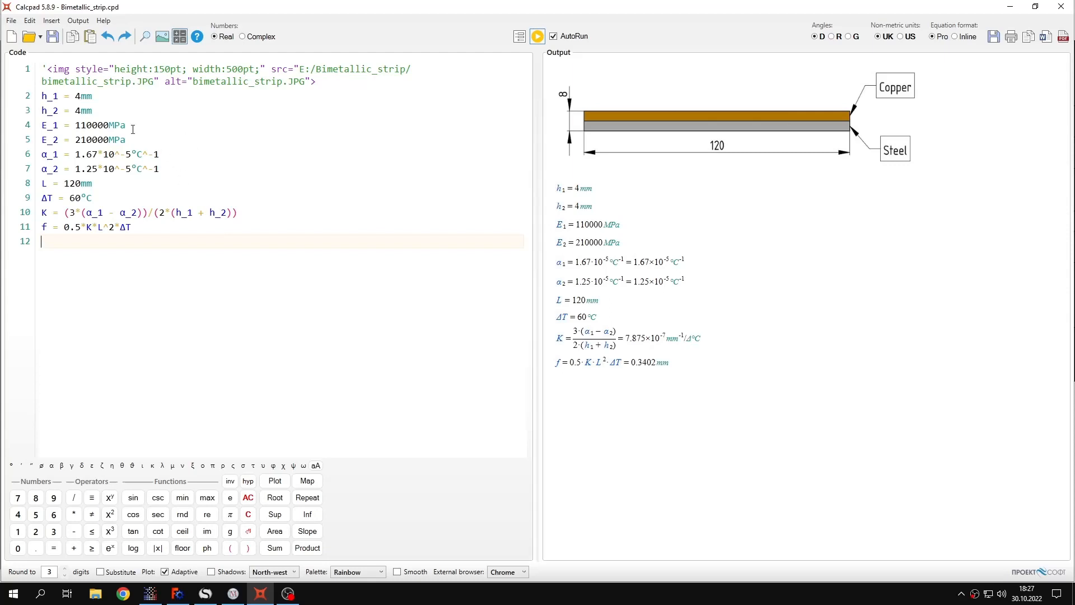
mouse_move(111, 169)
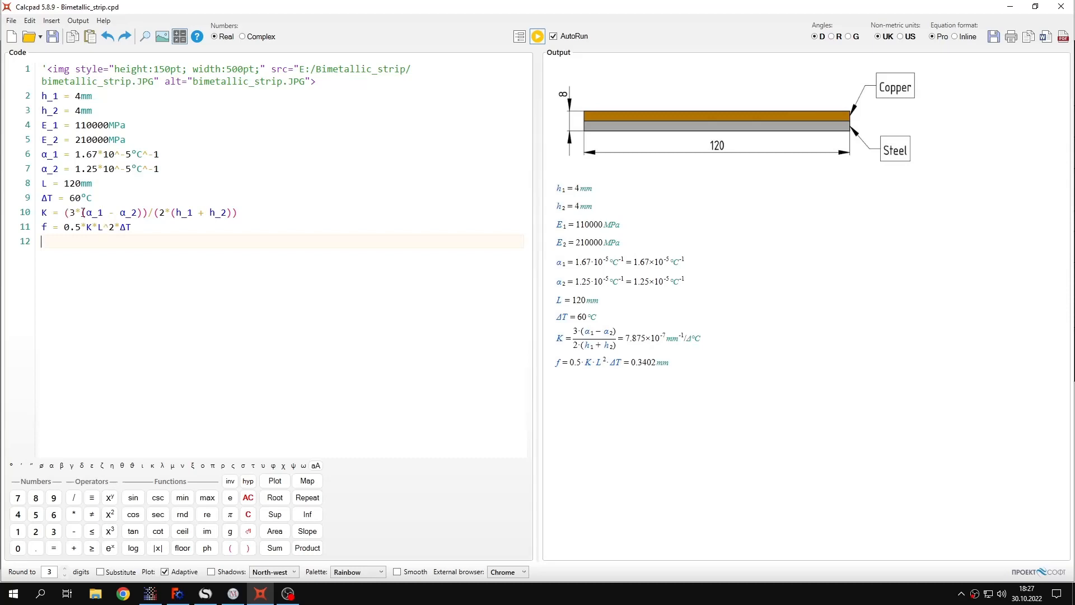
left_click(233, 593)
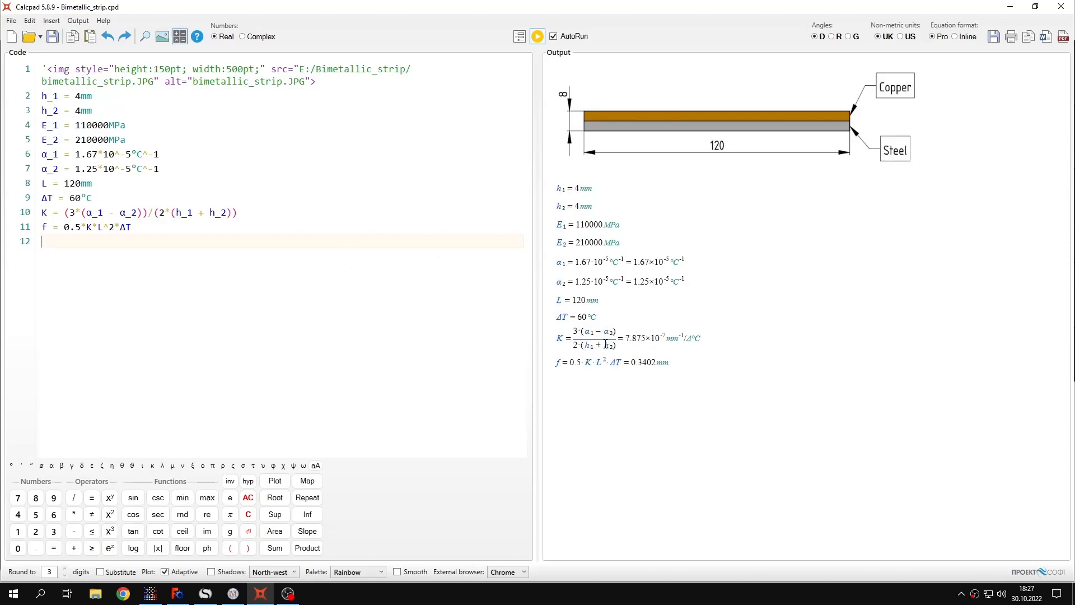
mouse_move(590, 358)
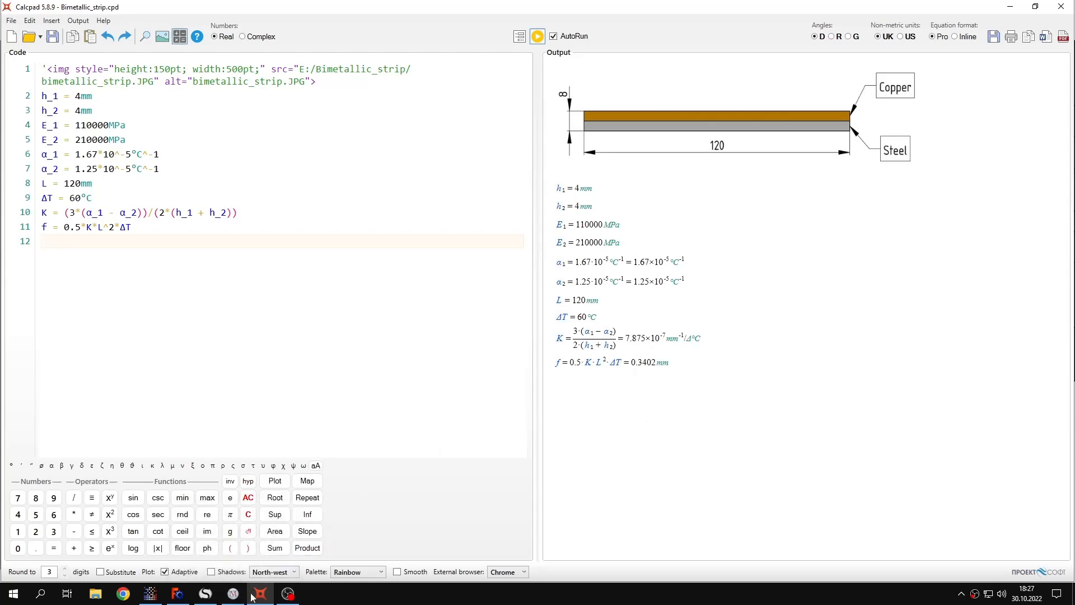
Glance at wxMaxima's 0.3402 result, then return to SMath Studio's f = 0,3402.
left_click(233, 593)
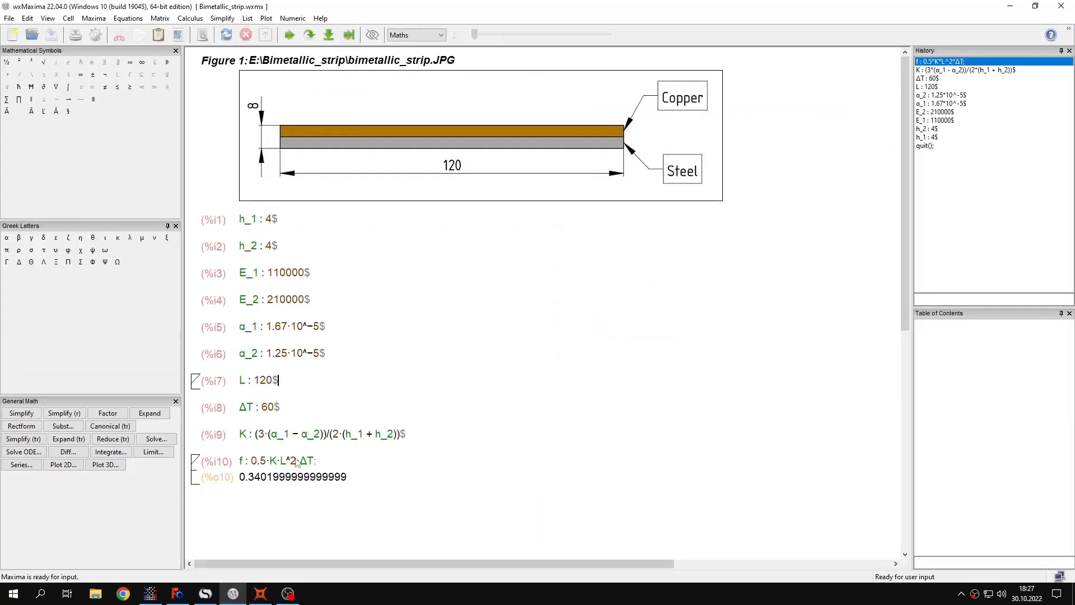
left_click(204, 593)
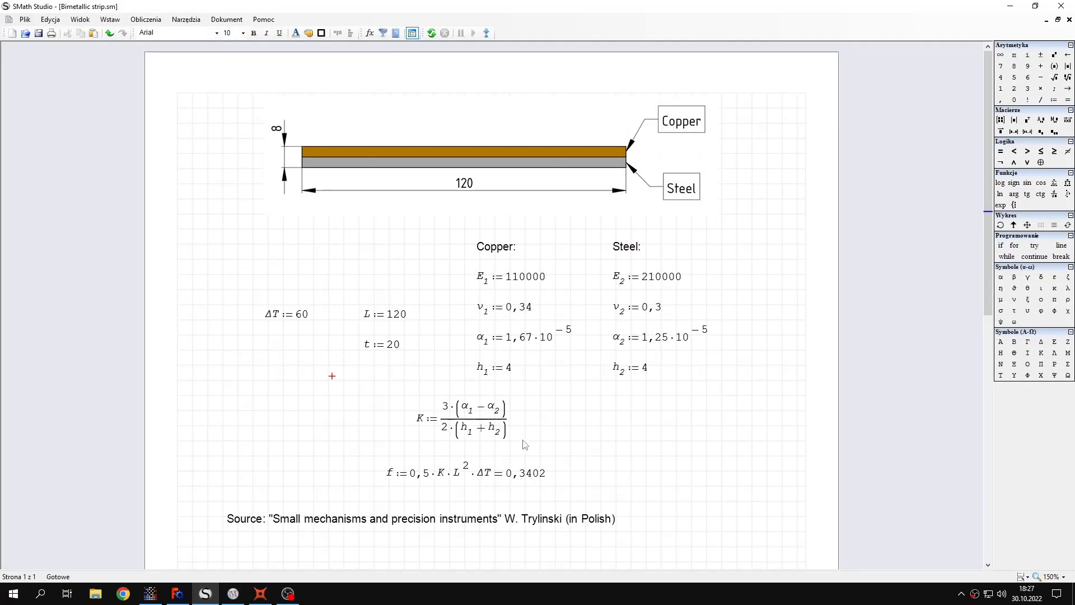
mouse_move(362, 398)
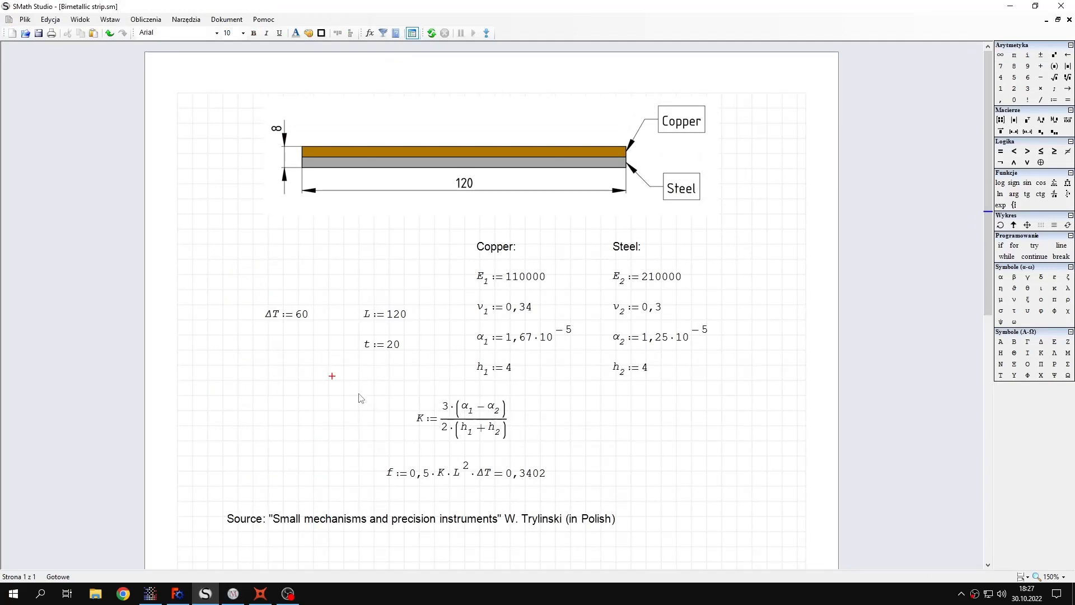
mouse_move(278, 432)
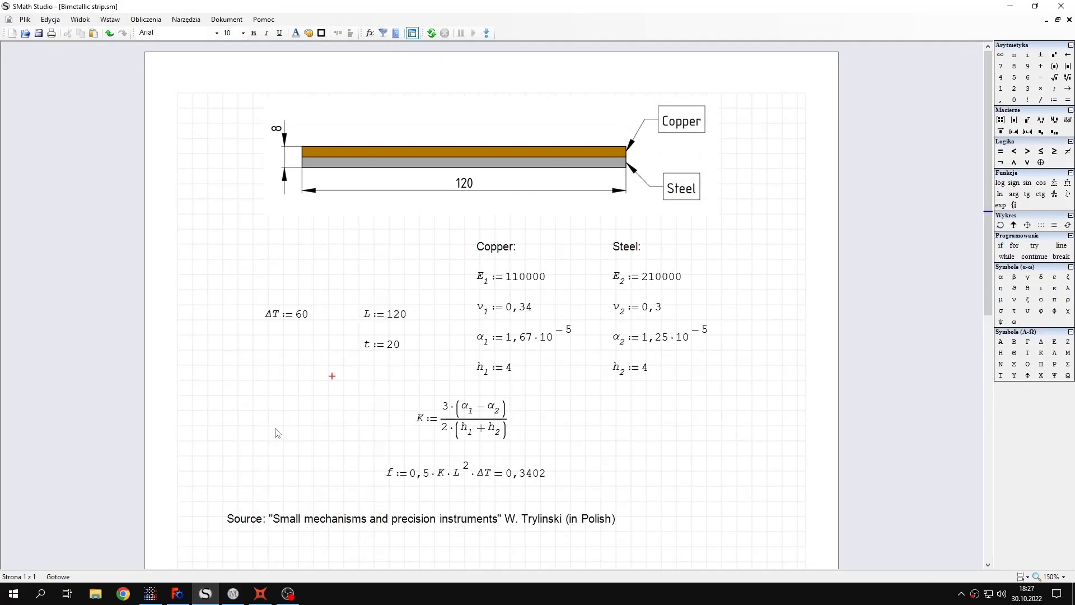
mouse_move(150, 592)
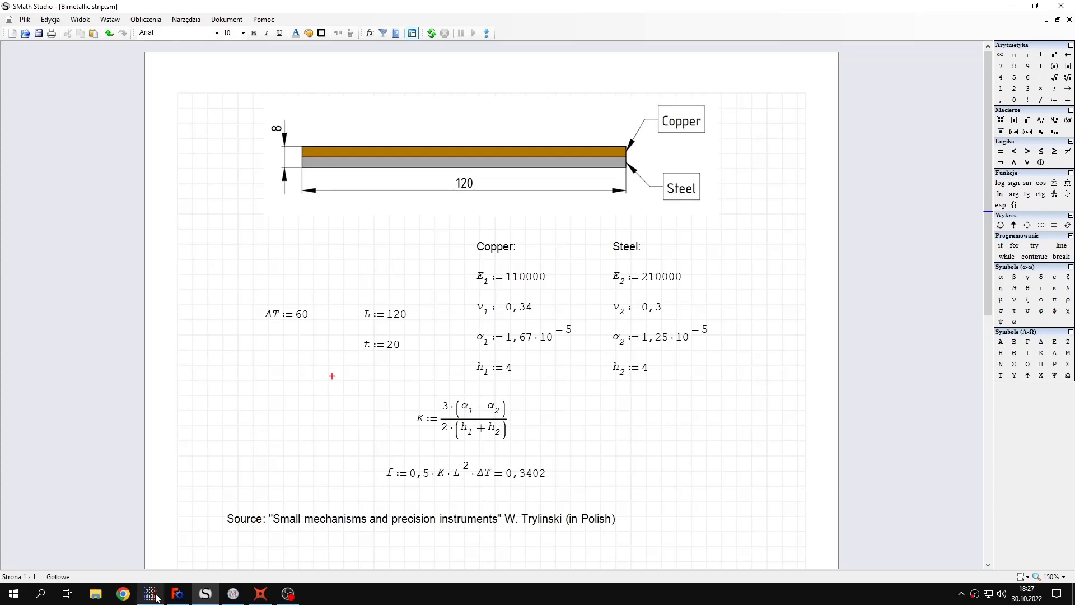
mouse_move(511, 478)
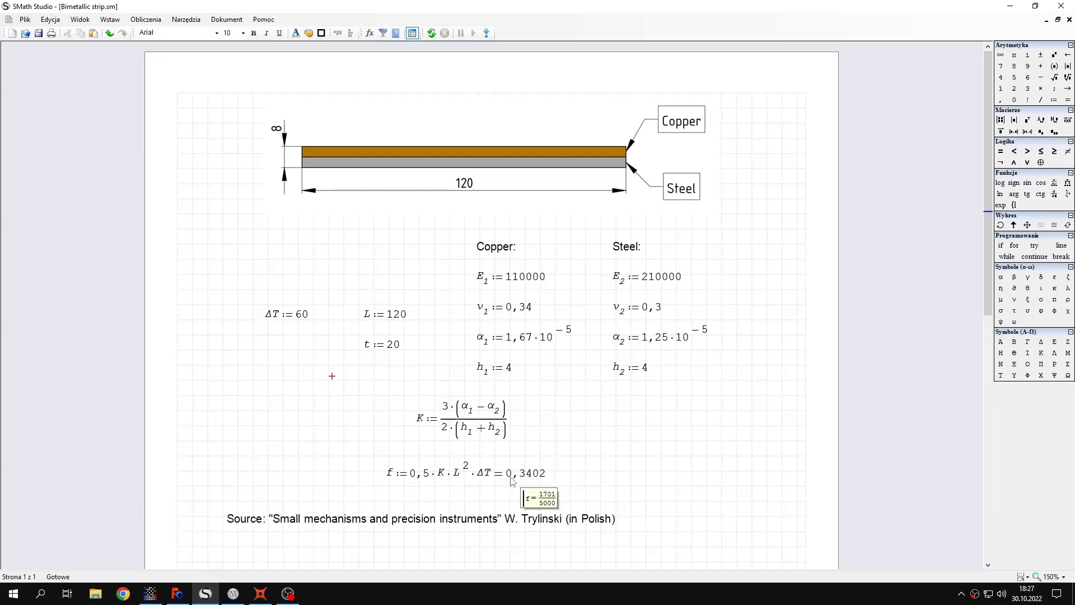
mouse_move(528, 470)
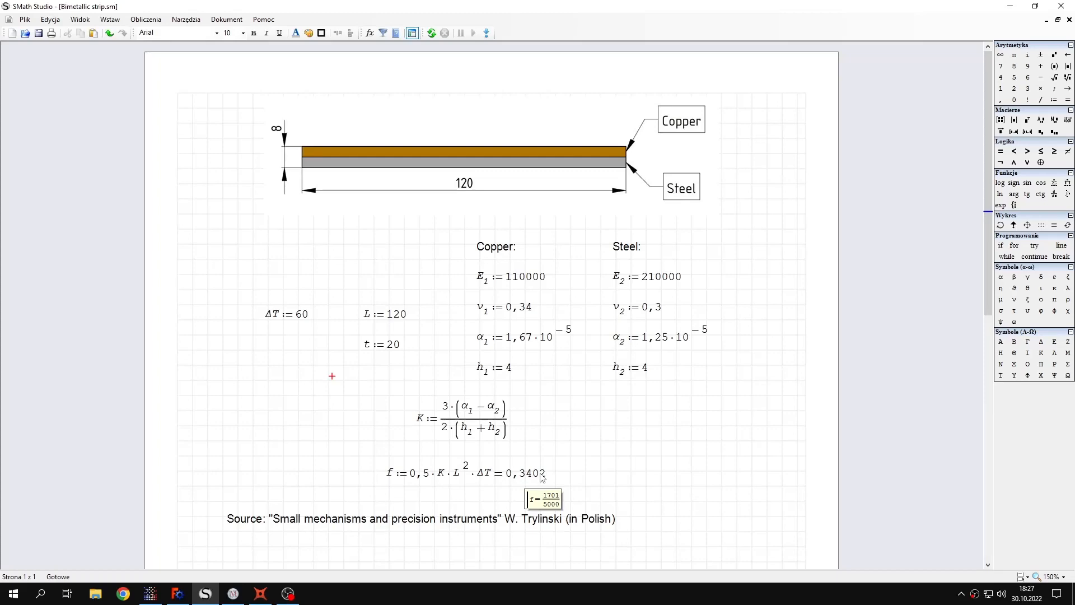
Bring PrePoMax's U2 results forward, then switch to the FE Model definition.
left_click(205, 593)
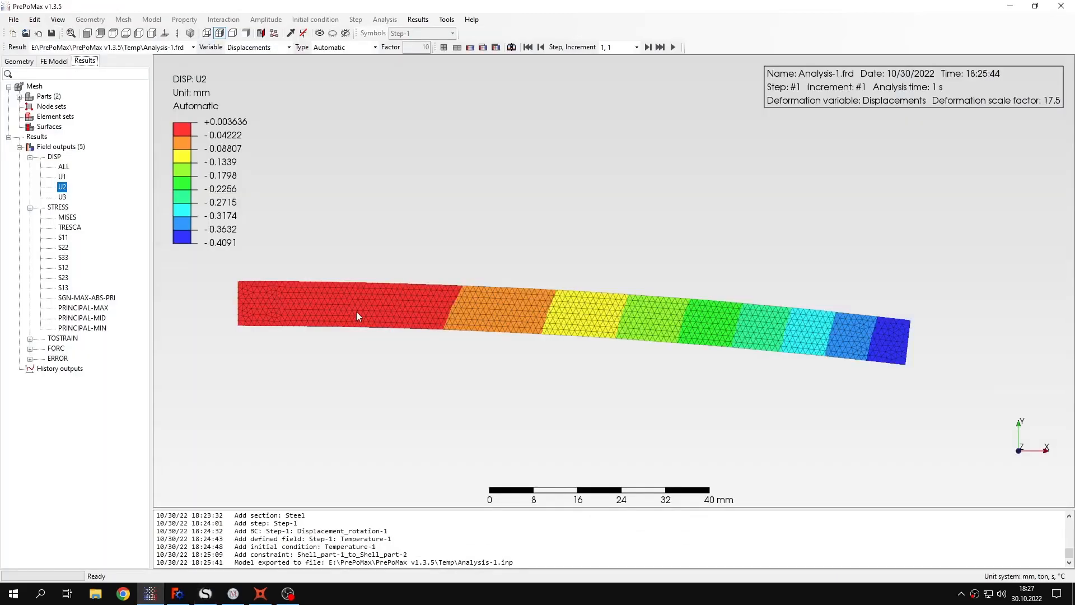
mouse_move(226, 248)
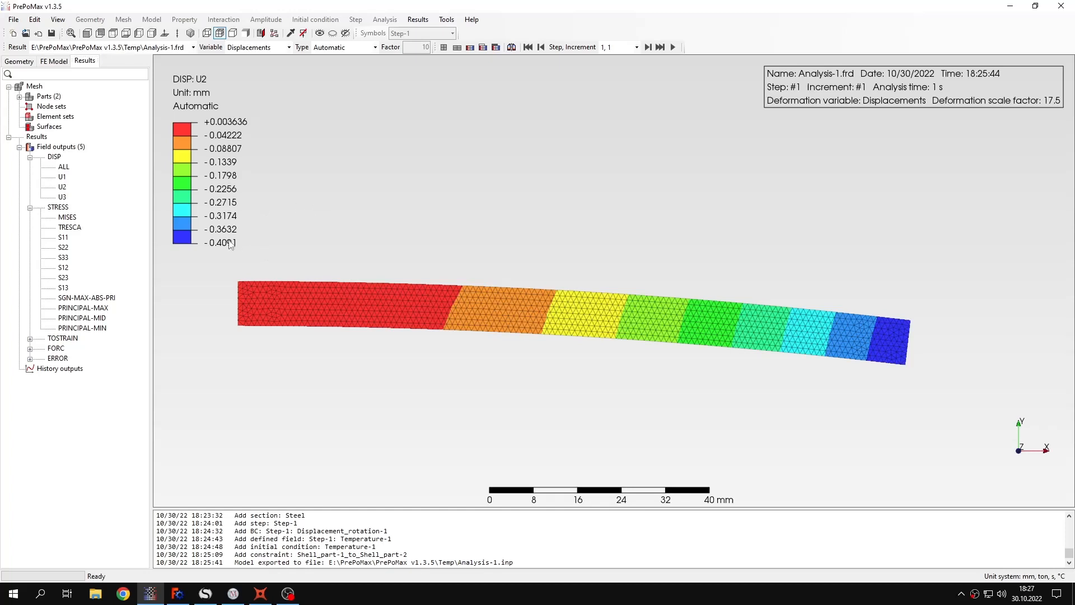
mouse_move(274, 217)
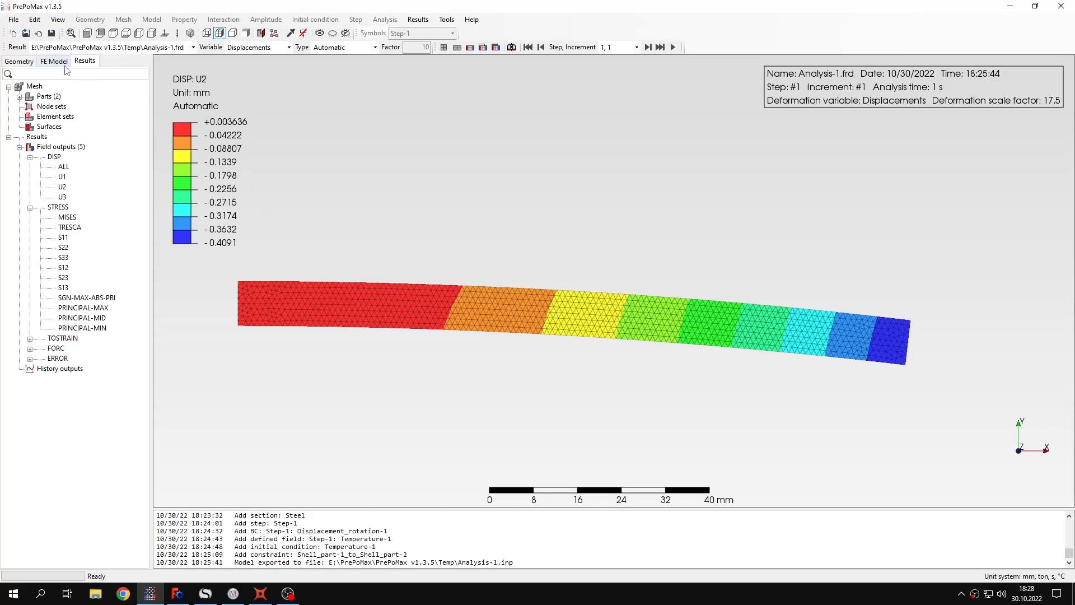
left_click(54, 61)
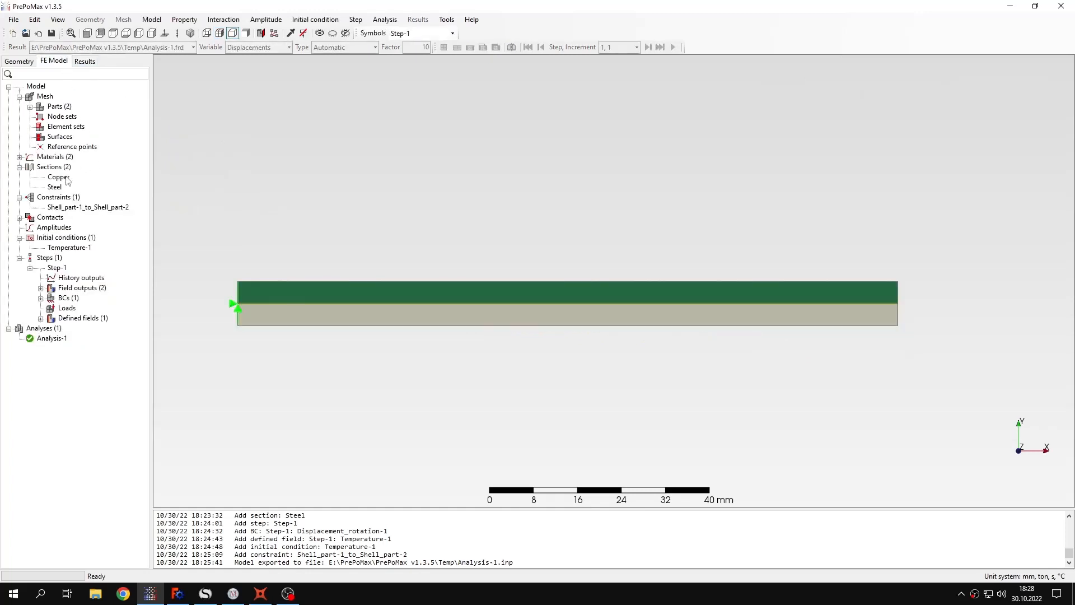
Change the Copper and Steel section thicknesses from 20 mm to unit thickness, then re-run Analysis-1.
double_click(58, 178)
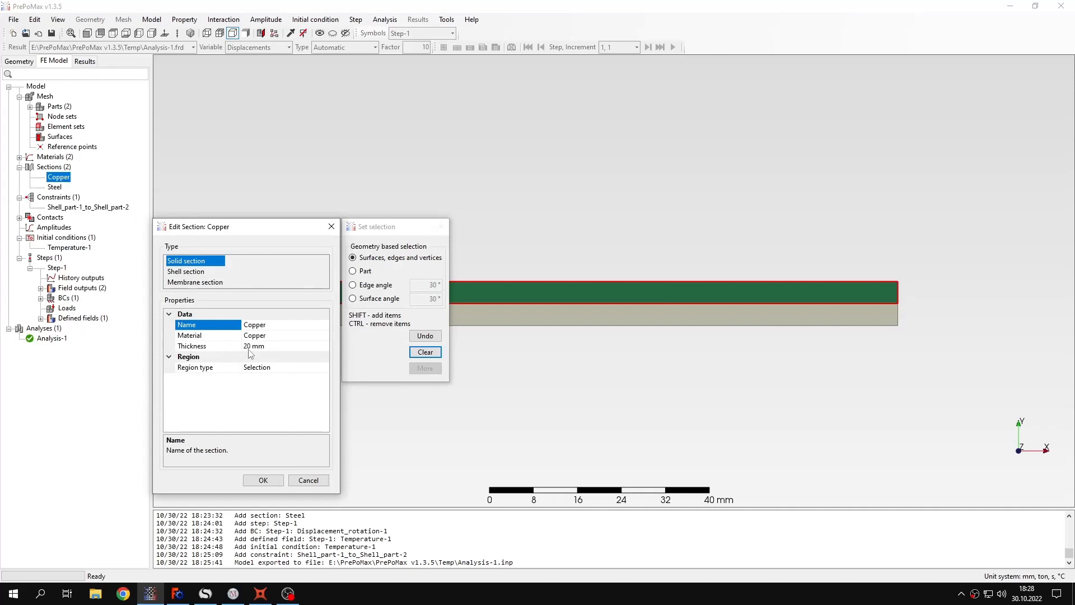
left_click(253, 345)
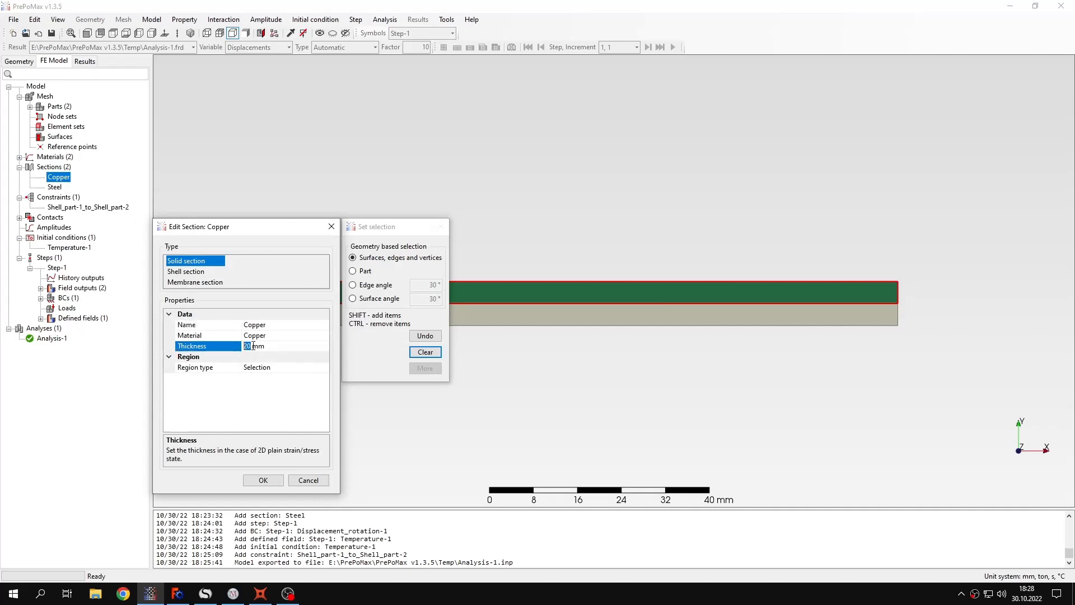
left_click(263, 479)
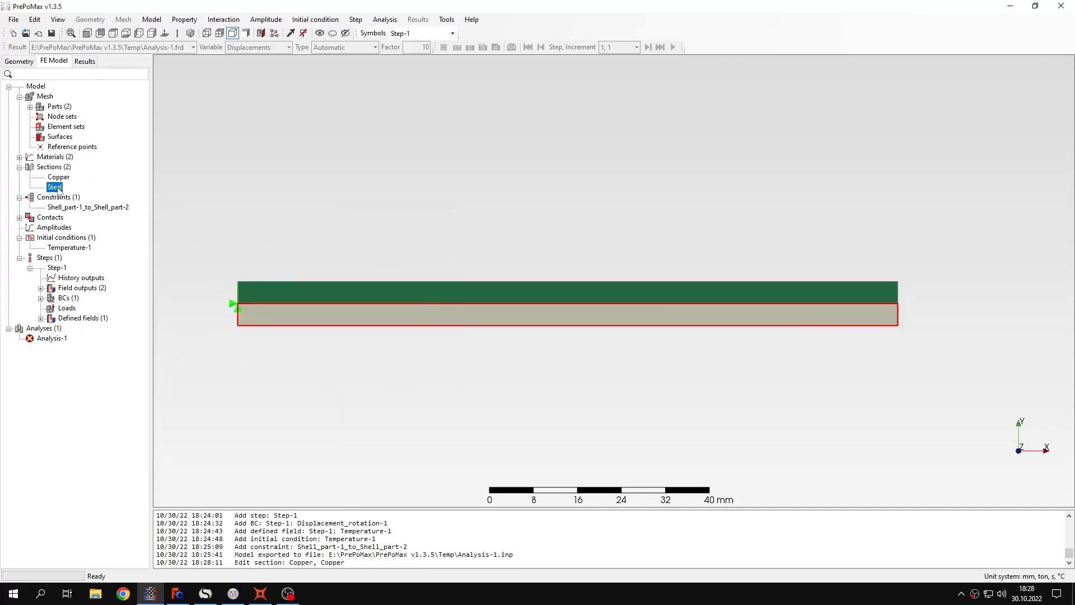
double_click(54, 186)
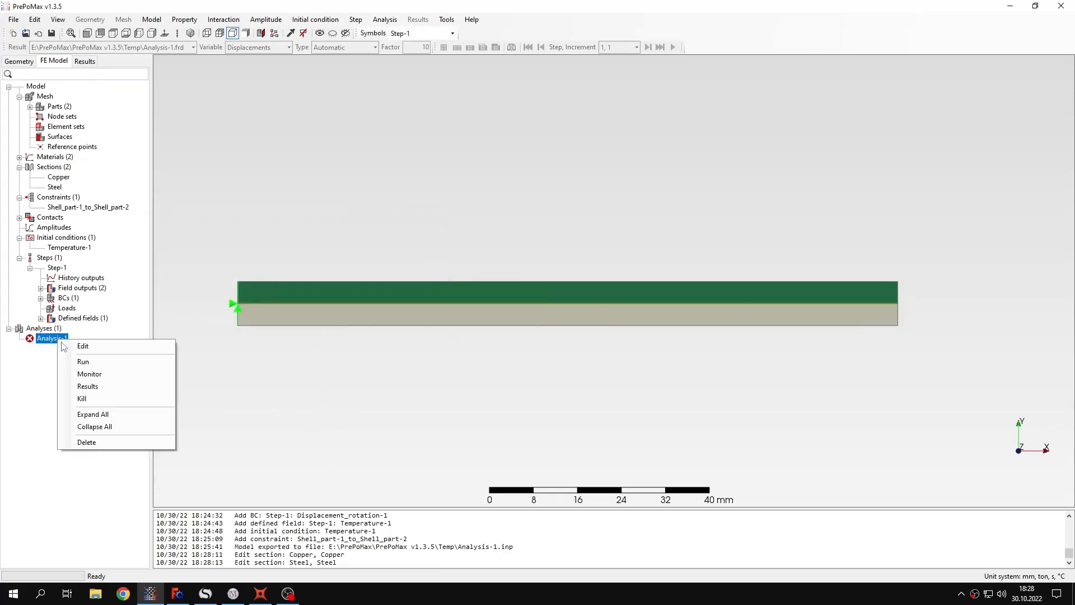
left_click(89, 374)
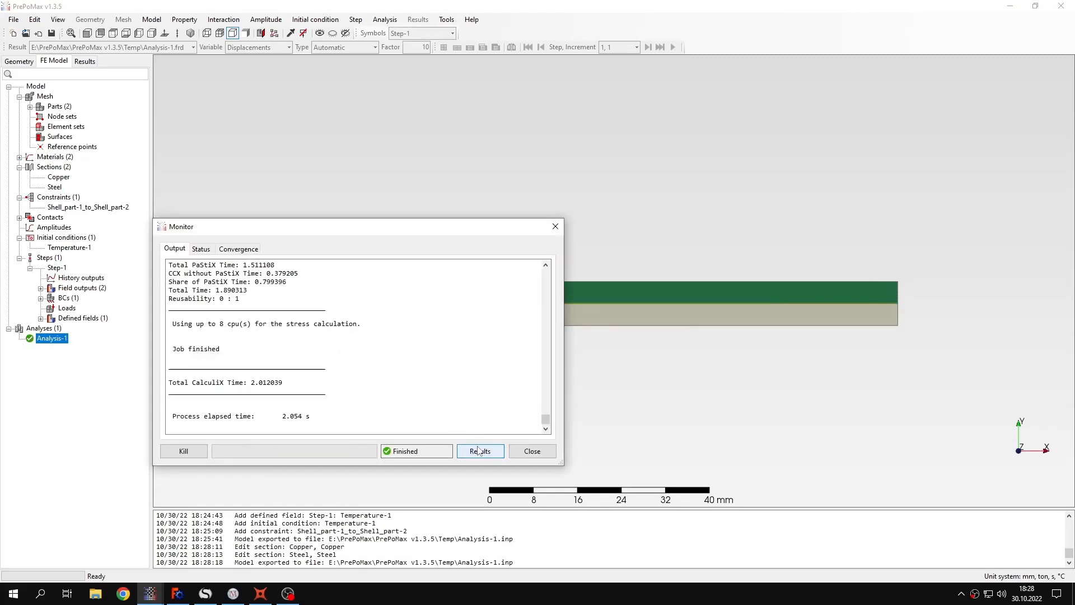
Show the re-run U2 displacement of −0.3379 mm, then compare with SMath's f = 0,3402.
left_click(480, 450)
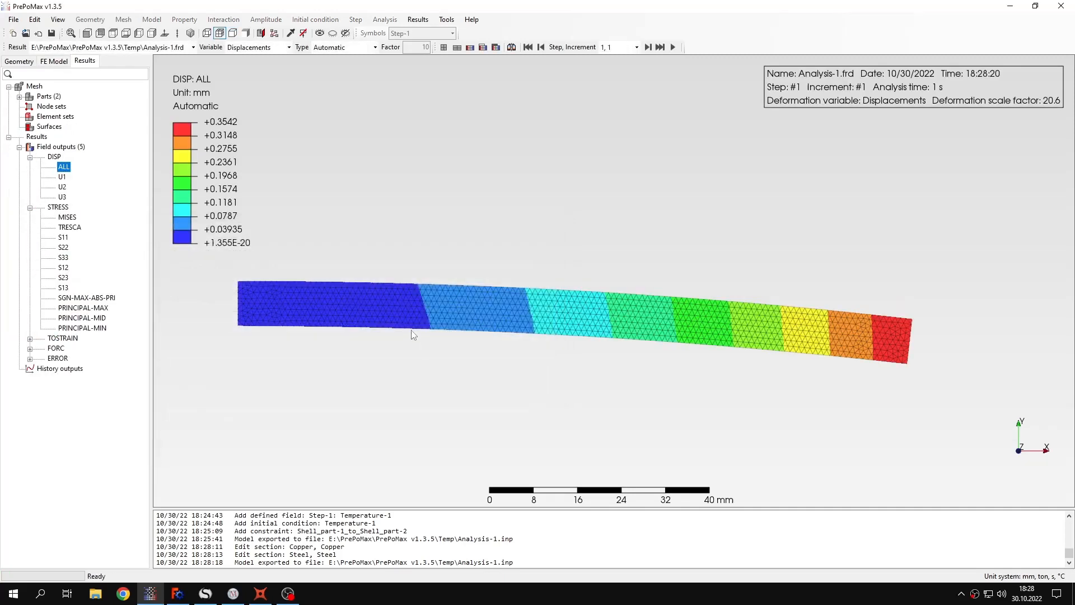
left_click(61, 187)
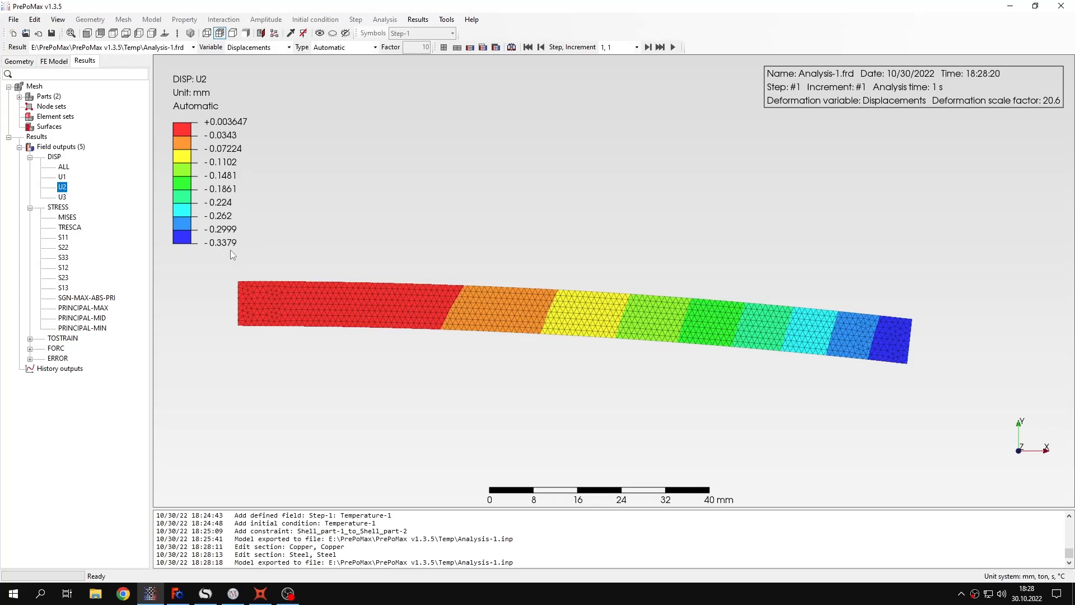
mouse_move(229, 252)
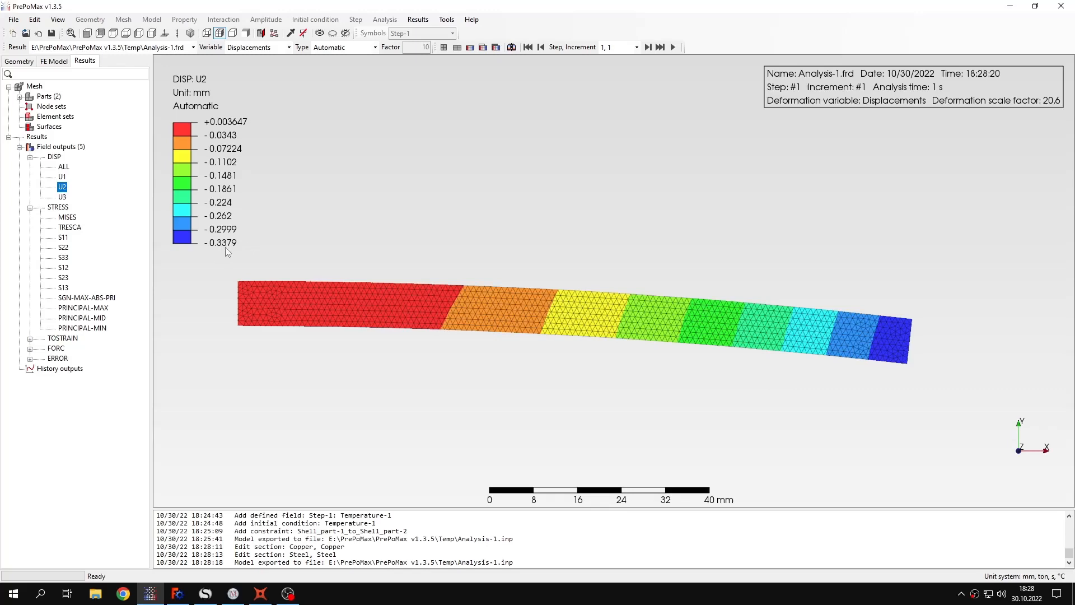
left_click(204, 592)
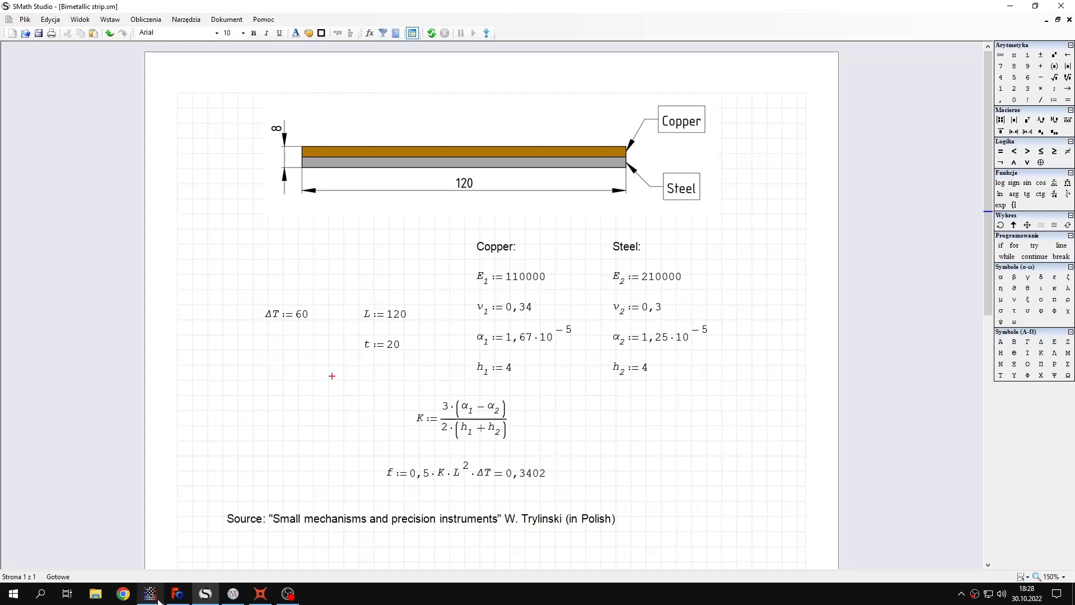
Return to PrePoMax's U2 contour showing the strip tip at −0.3379 mm.
left_click(149, 593)
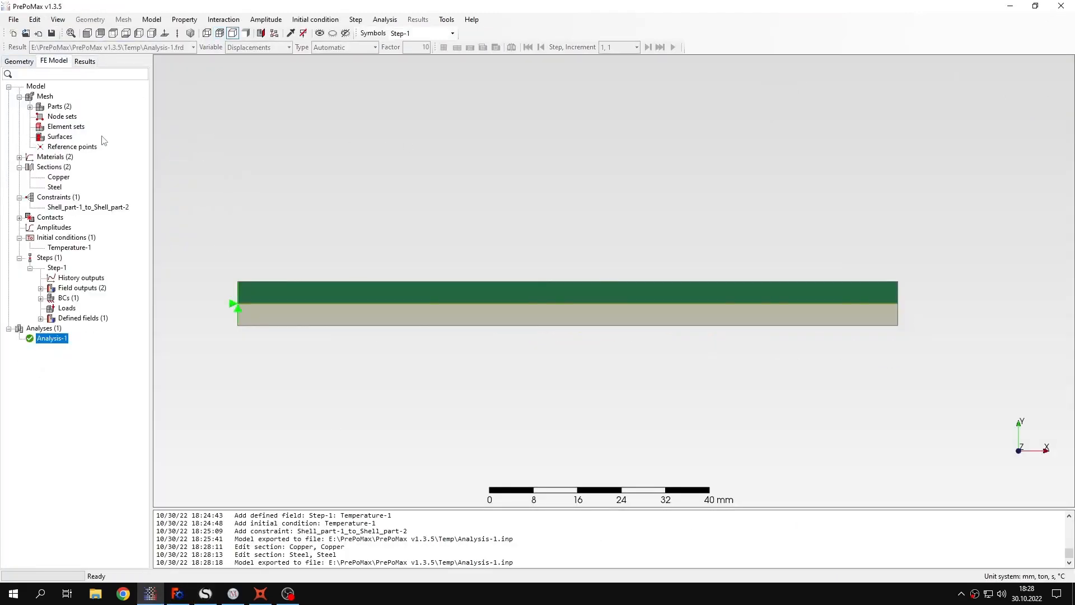
left_click(85, 61)
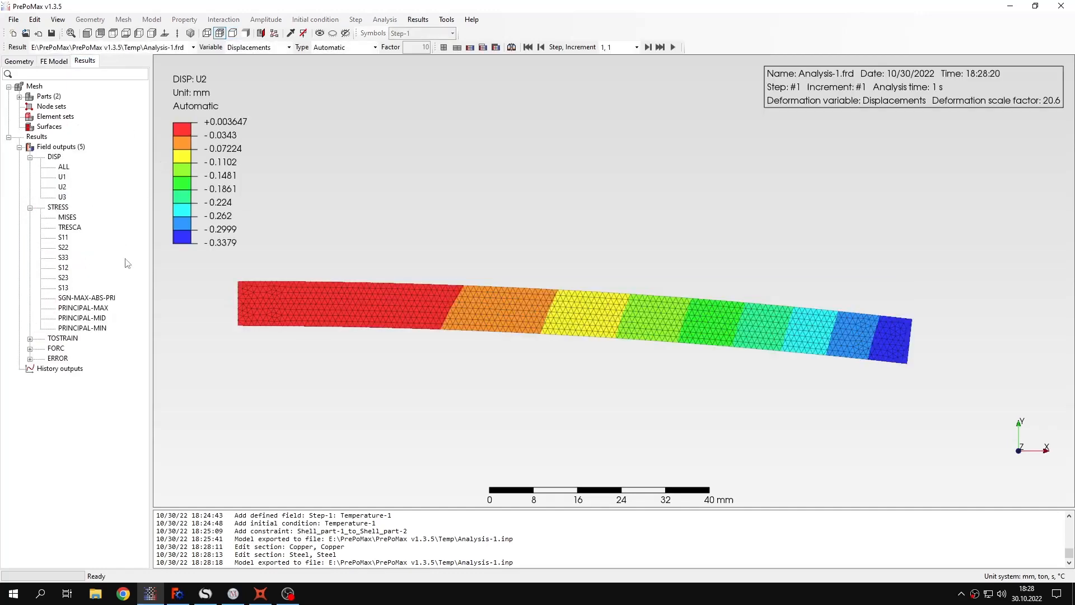
mouse_move(198, 309)
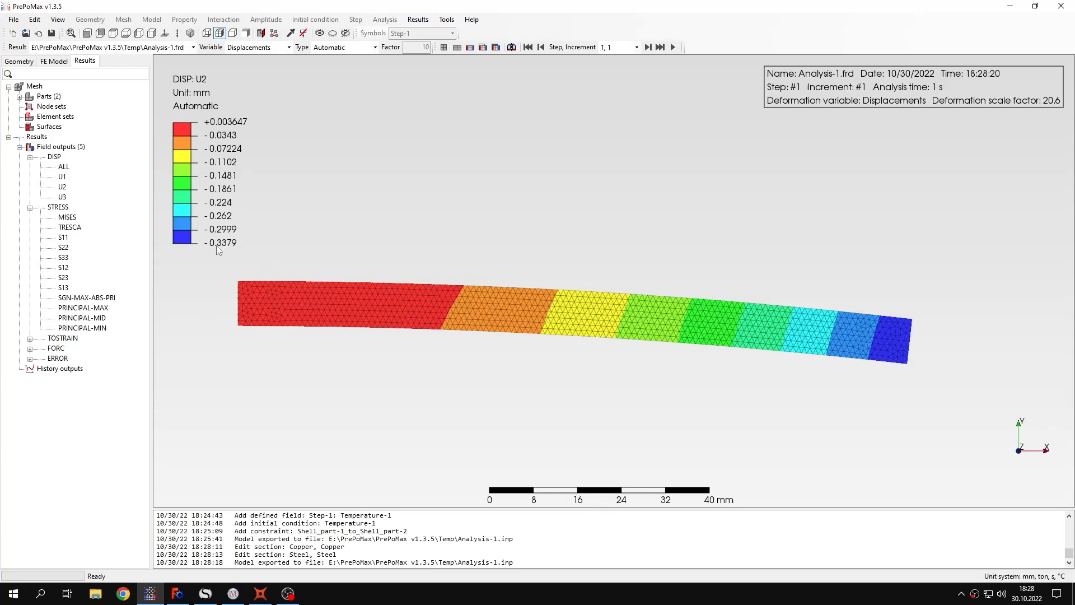
mouse_move(375, 425)
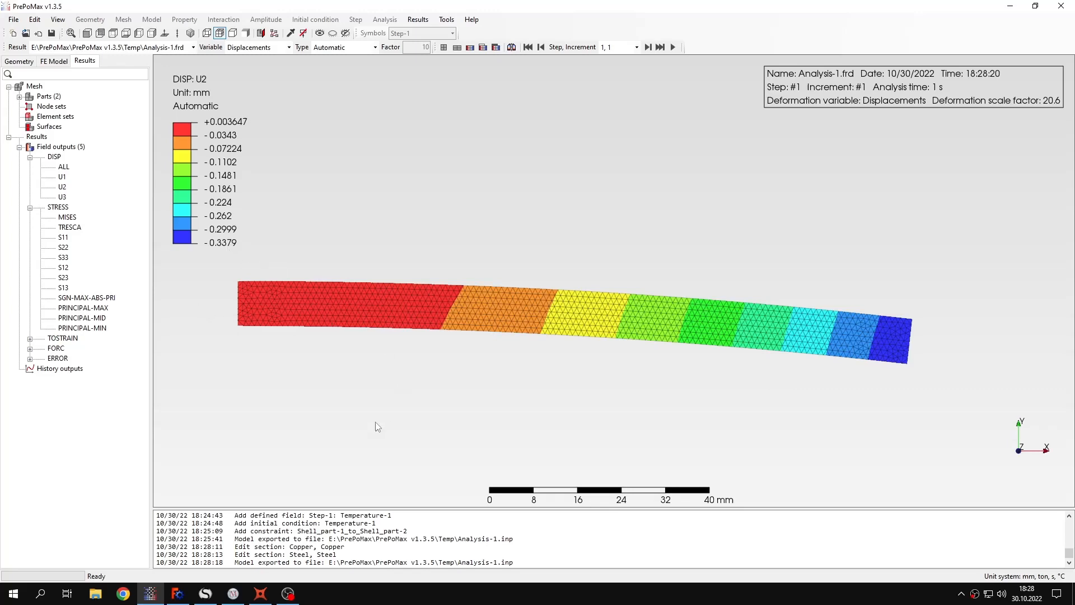
left_click(204, 593)
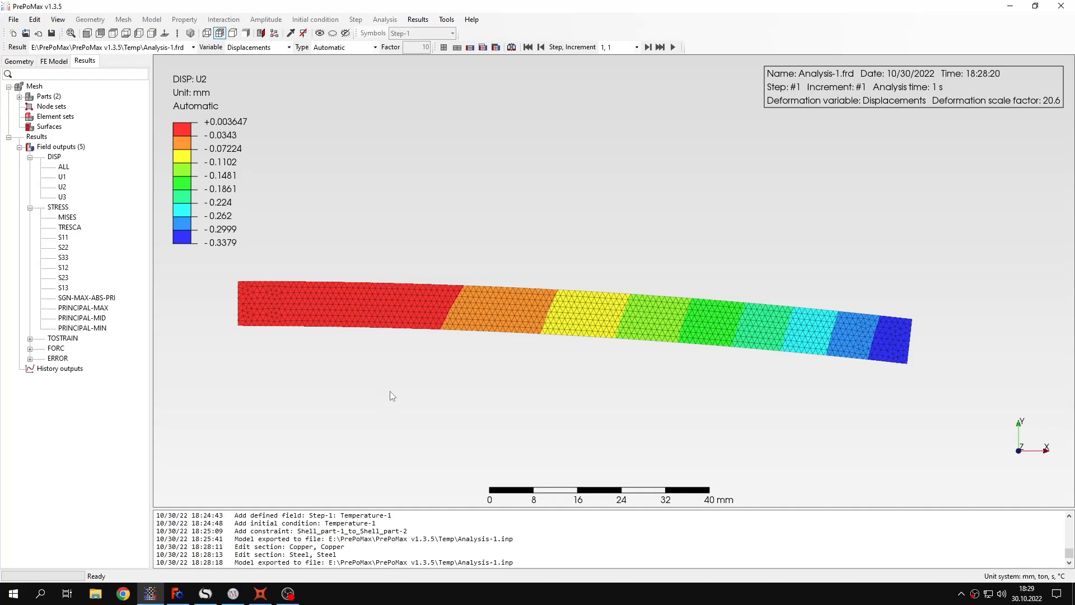
mouse_move(375, 403)
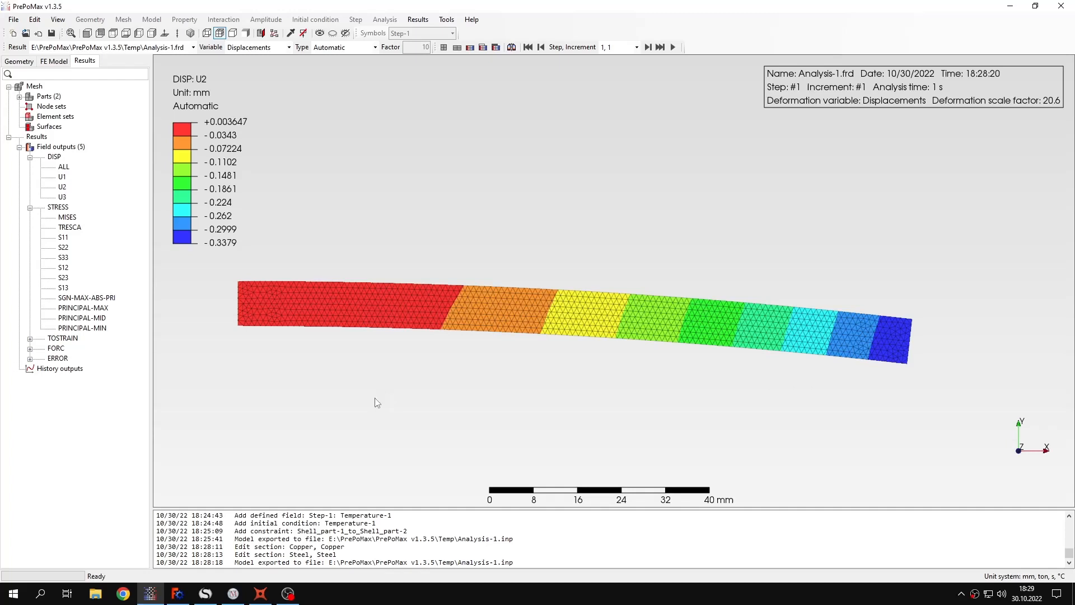